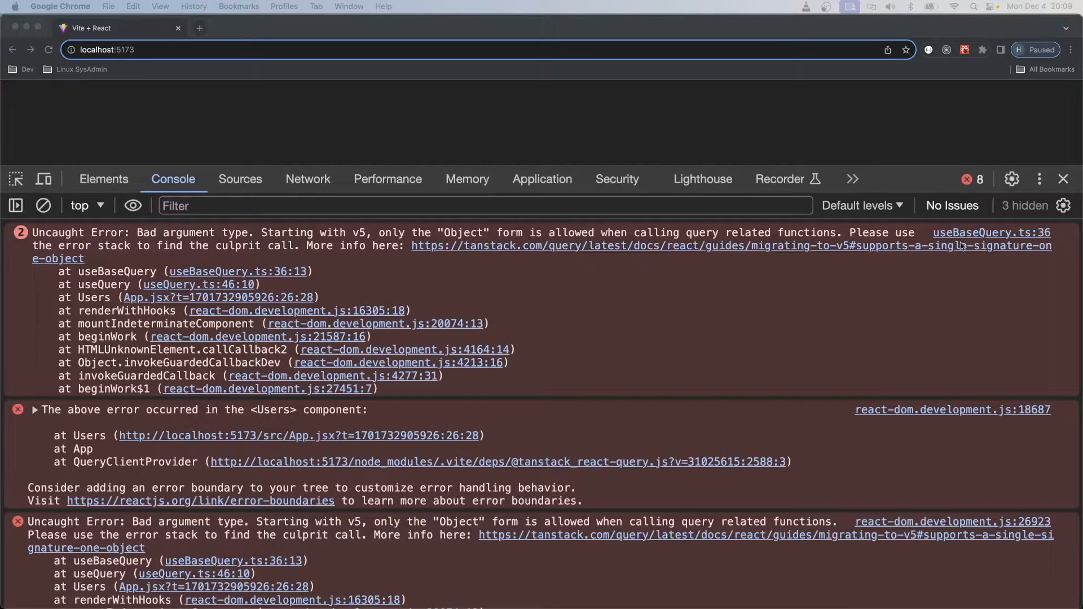
{"action": "mouse_move", "coordinate": [727, 265]}
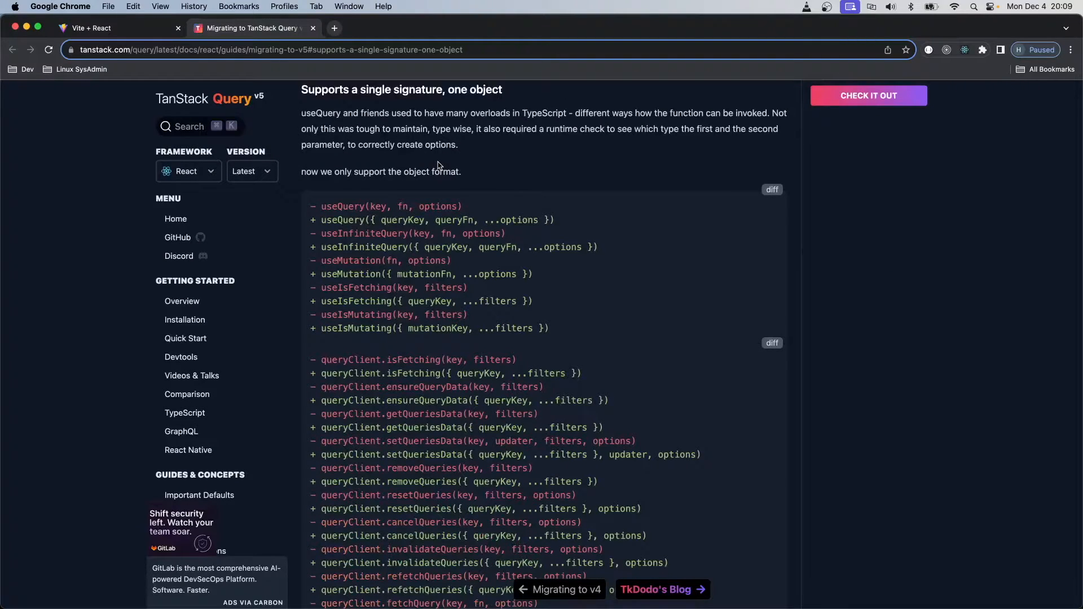
Step: Skim the v5 single-object-signature migration guide, then return to the app's console errors
{"action": "scroll", "scroll_direction": "down", "scroll_amount": 3}
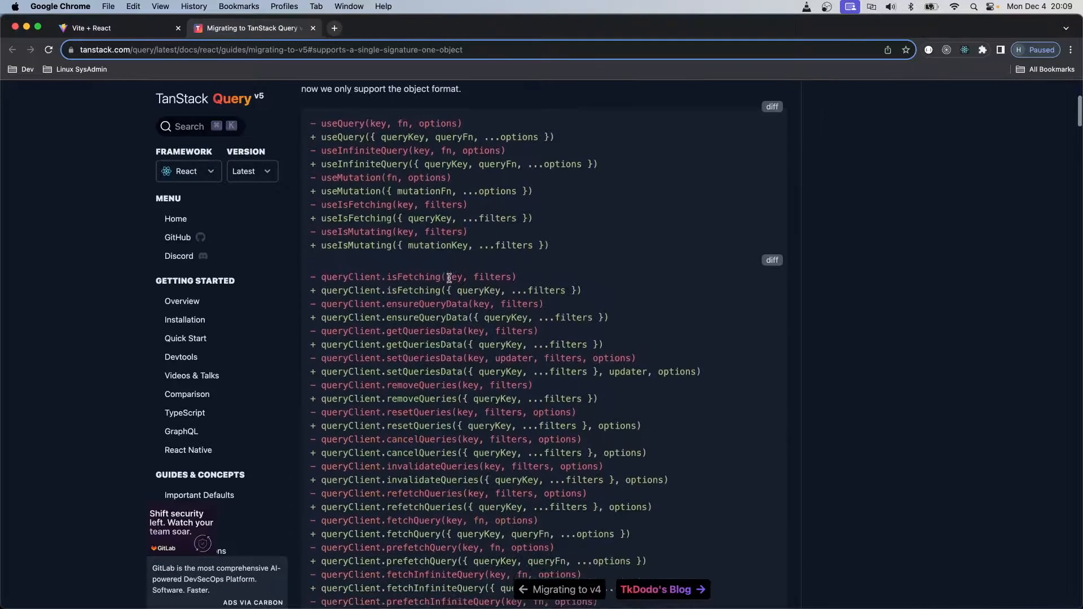
{"action": "scroll", "scroll_direction": "down", "scroll_amount": 3}
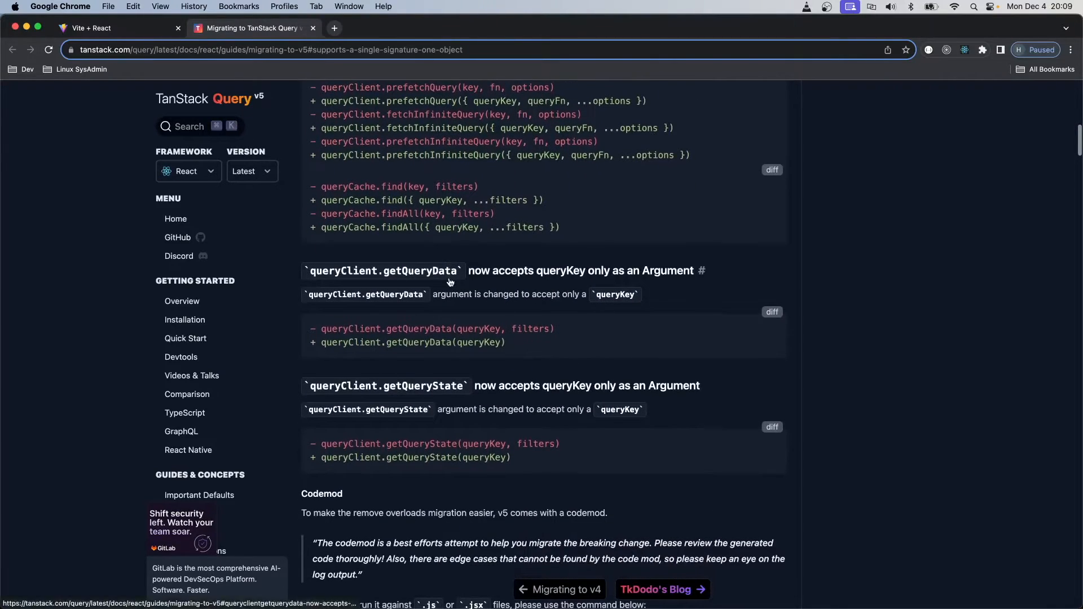
{"action": "scroll", "scroll_direction": "up", "scroll_amount": 3}
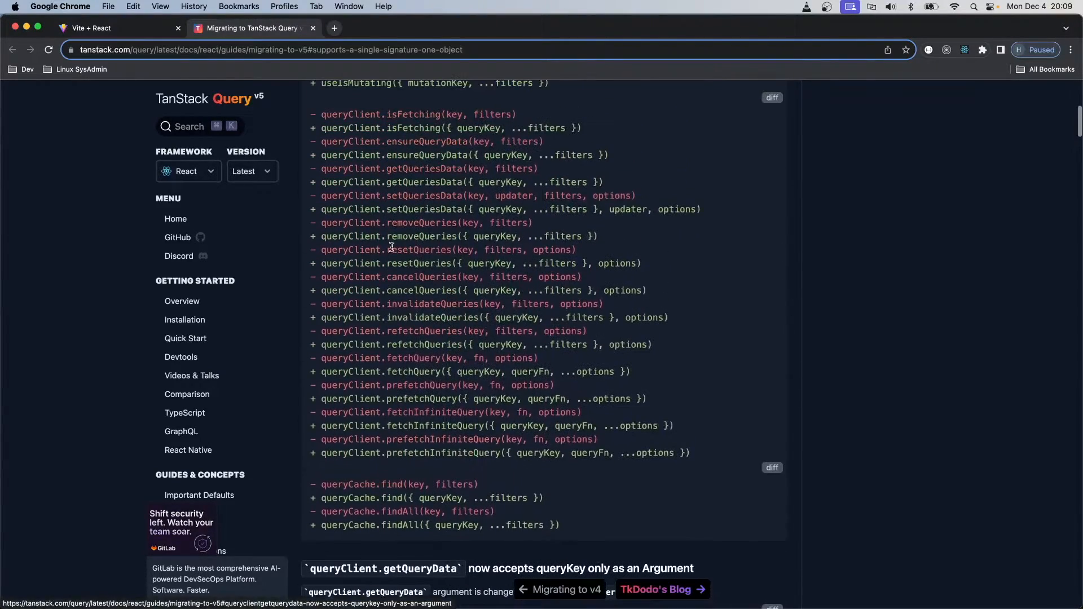
{"action": "left_click", "coordinate": [90, 28]}
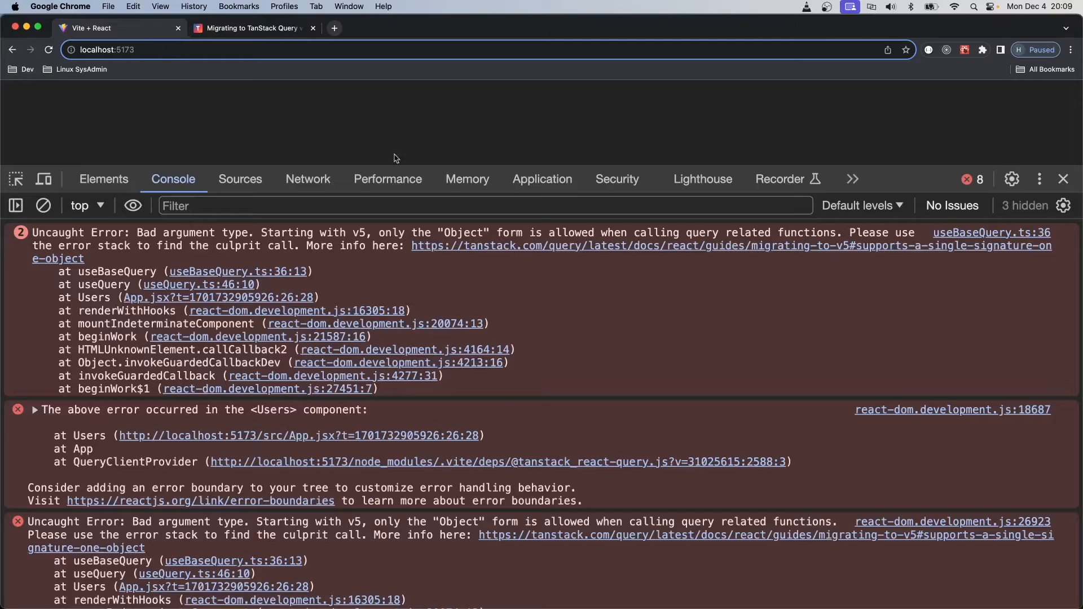
{"action": "mouse_move", "coordinate": [461, 223]}
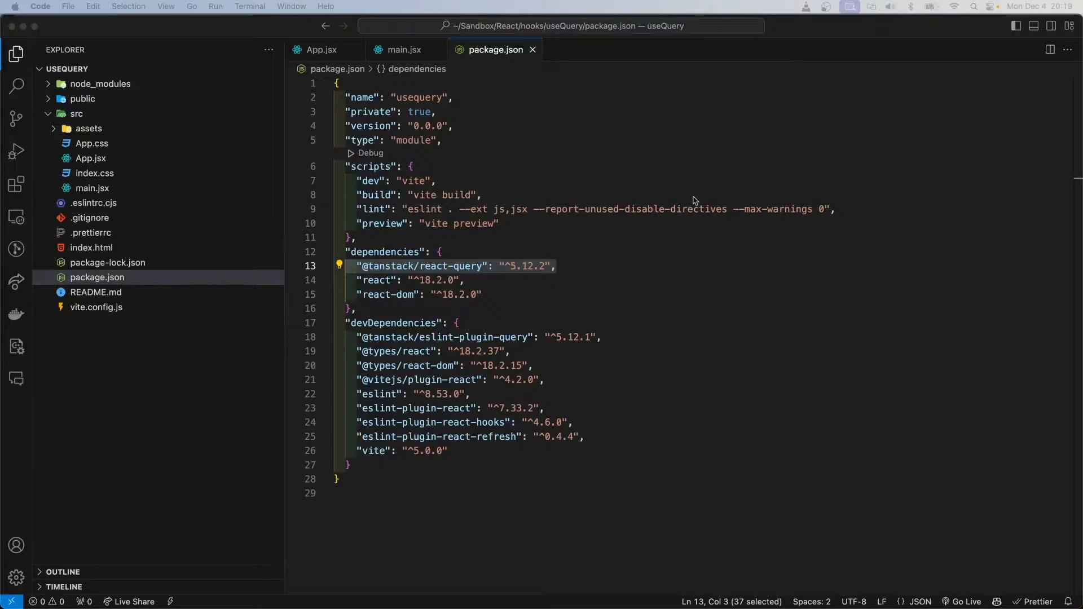
{"action": "left_click", "coordinate": [556, 266]}
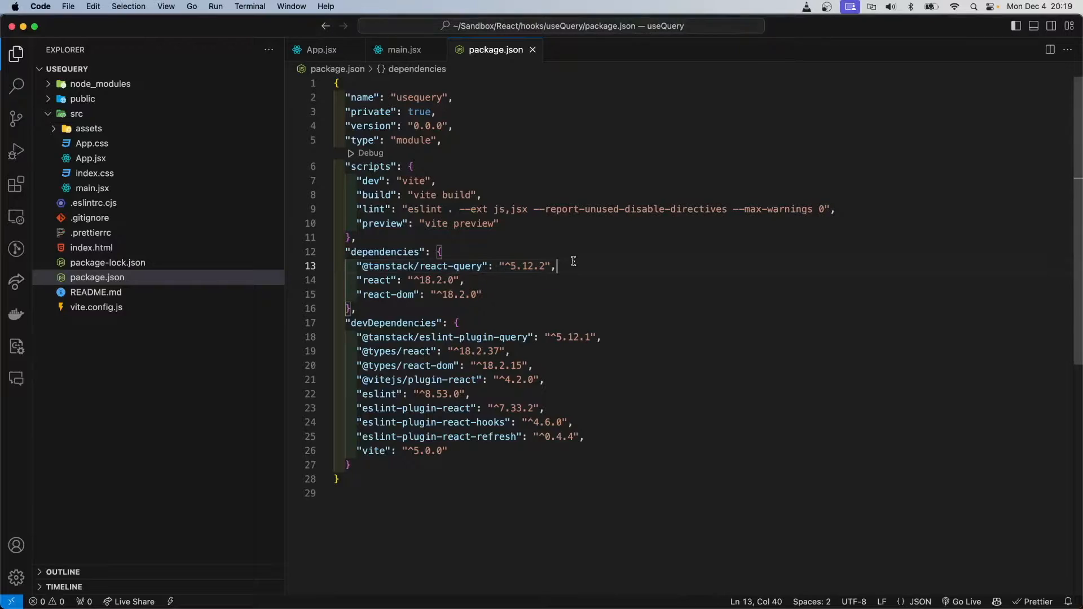
{"action": "mouse_move", "coordinate": [561, 267]}
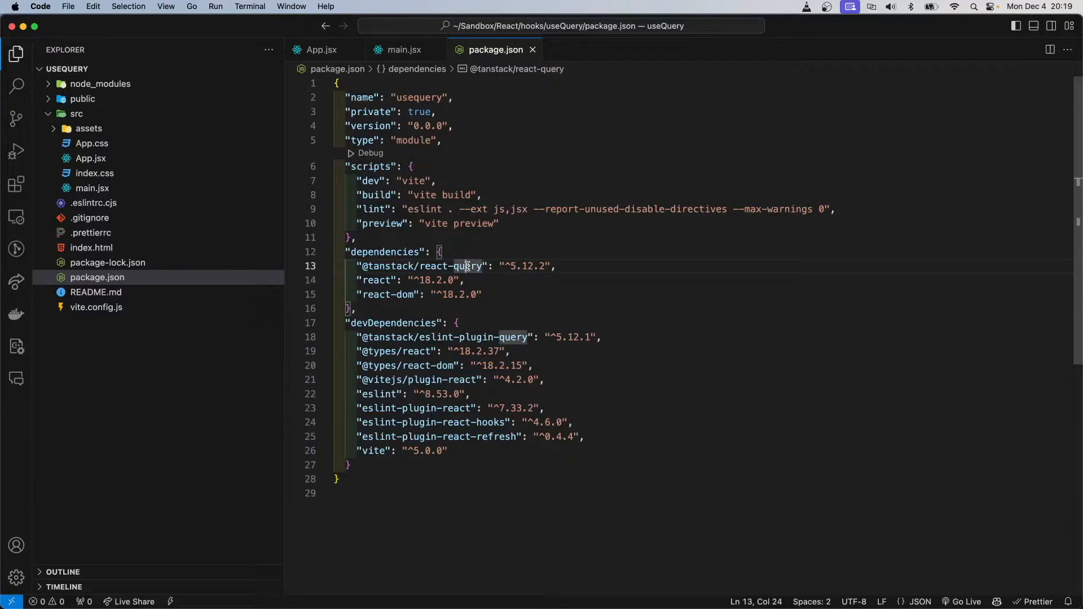
{"action": "mouse_move", "coordinate": [449, 265]}
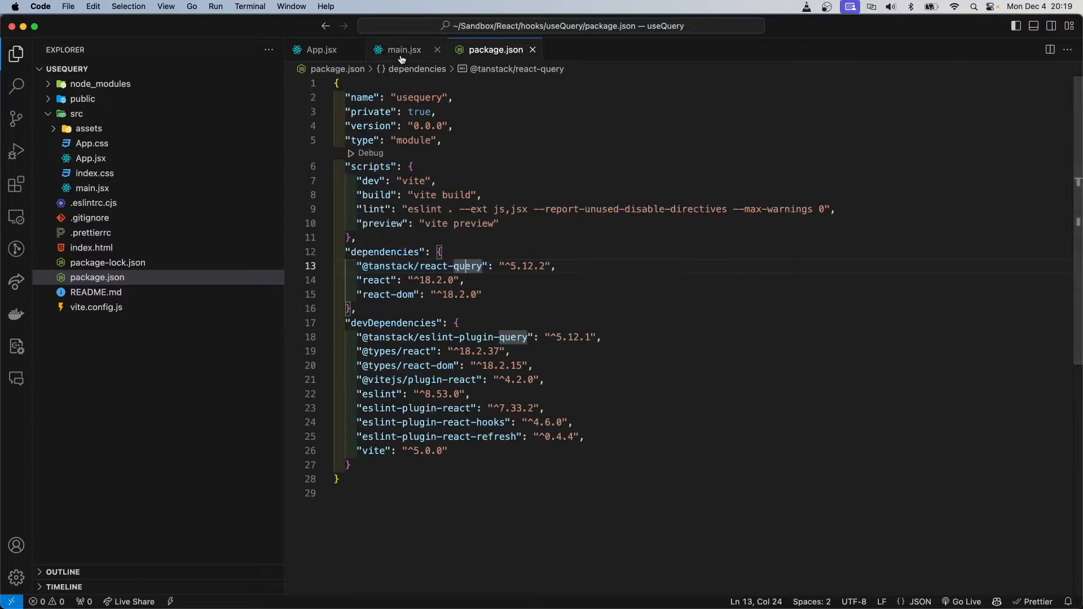
Step: Review main.jsx's react-query import and the QueryClientProvider wrapping App
{"action": "left_click", "coordinate": [404, 49]}
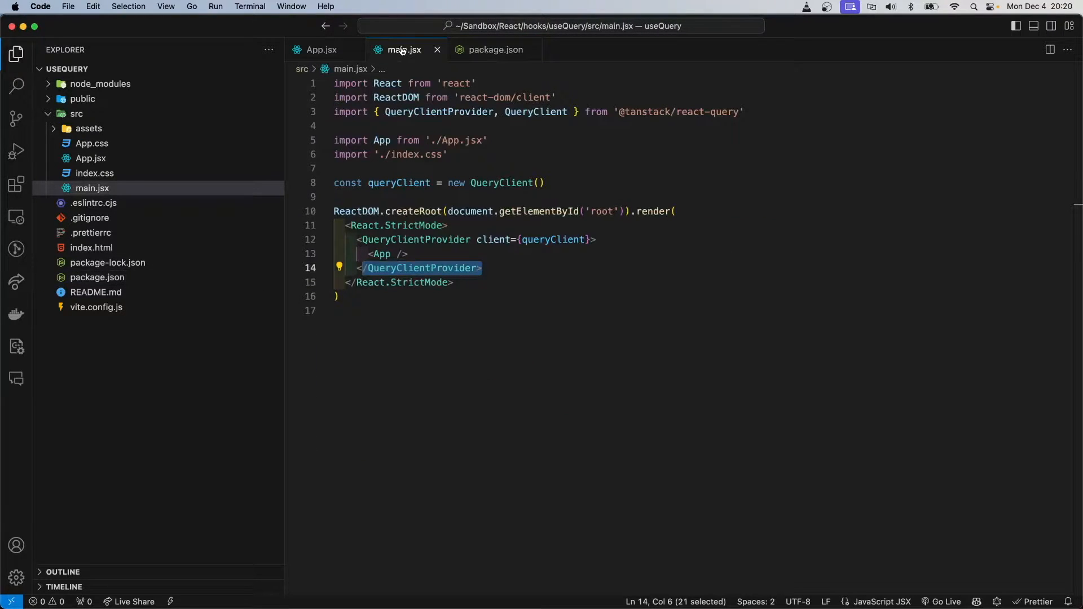
{"action": "left_click", "coordinate": [499, 111]}
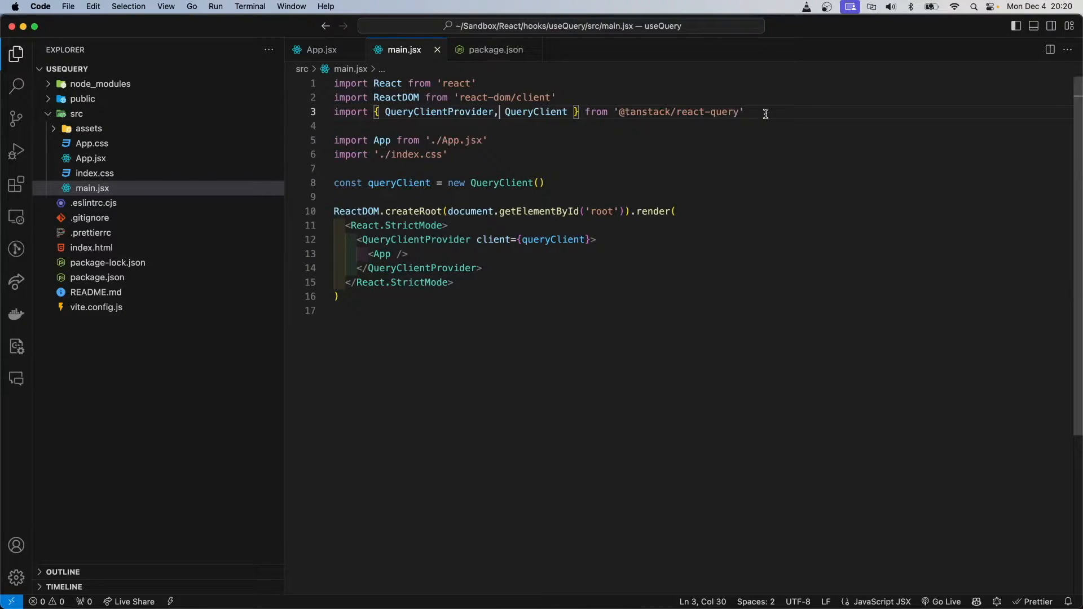
{"action": "mouse_move", "coordinate": [403, 119]}
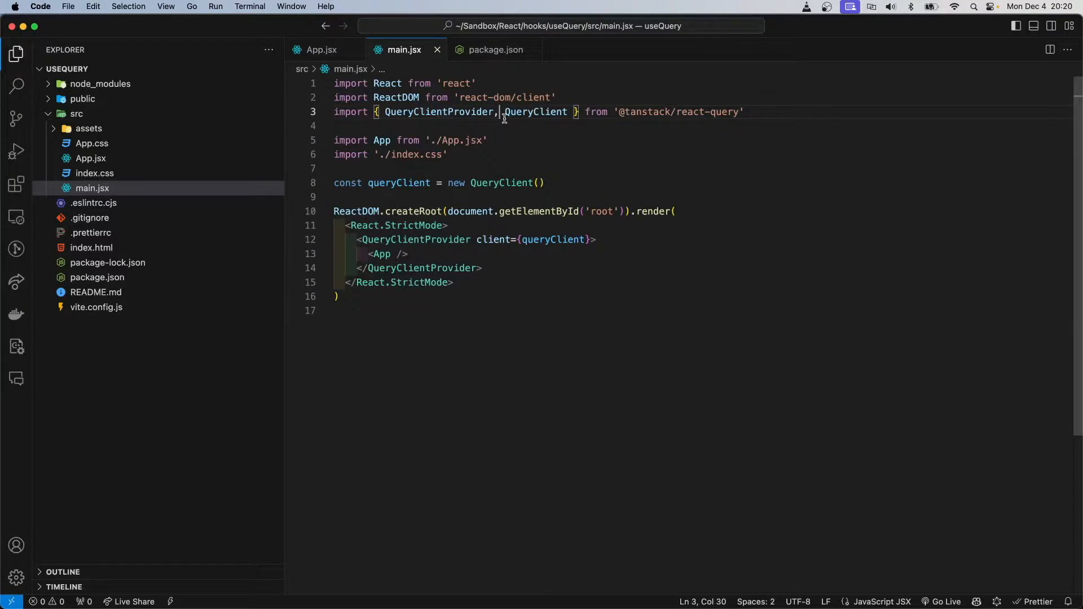
{"action": "mouse_move", "coordinate": [536, 112]}
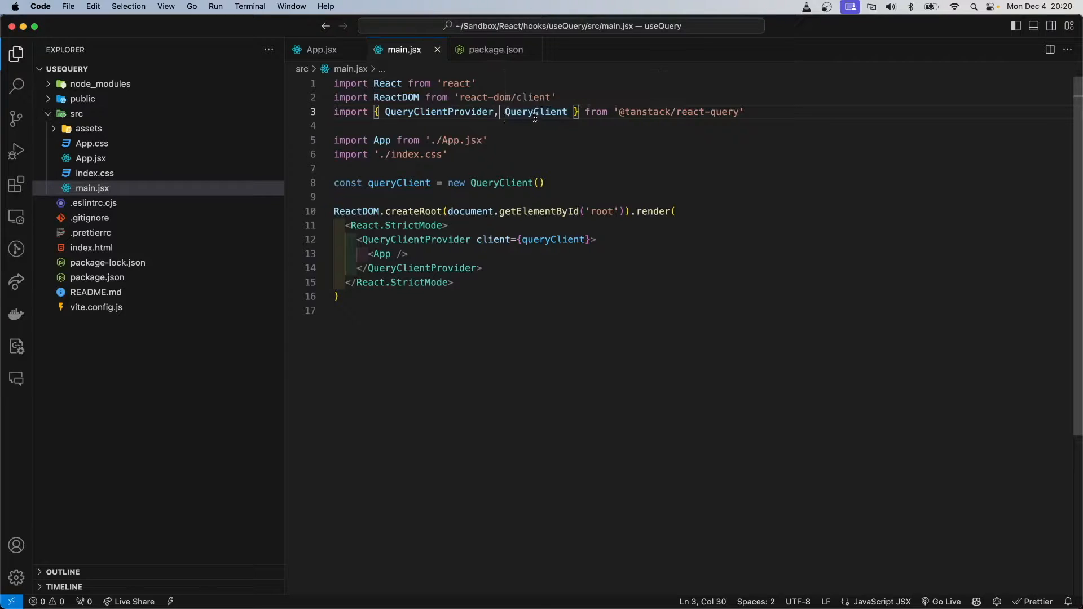
{"action": "mouse_move", "coordinate": [677, 263]}
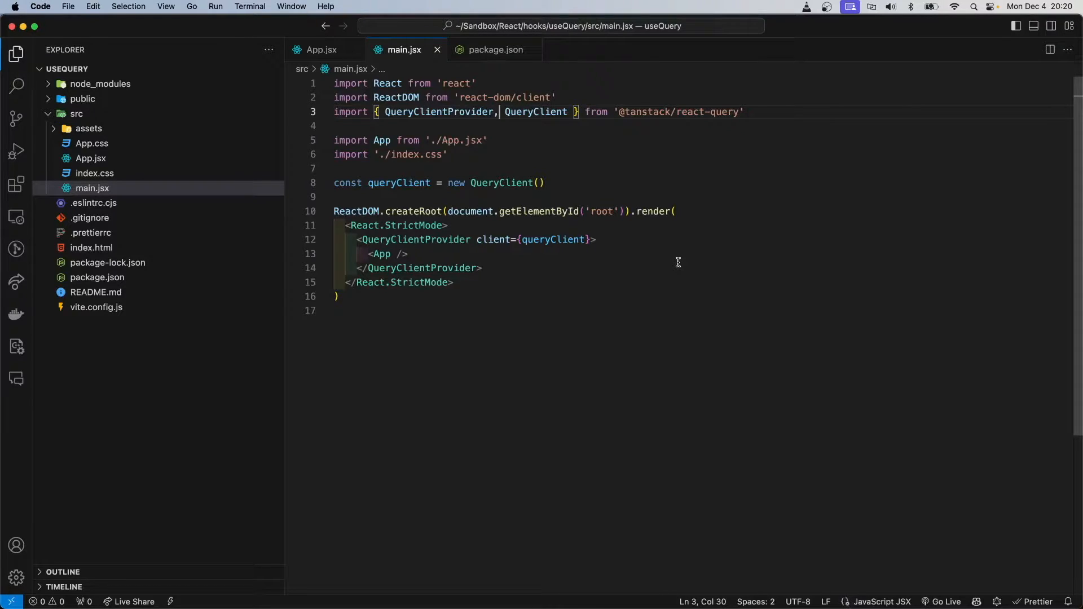
{"action": "mouse_move", "coordinate": [492, 269]}
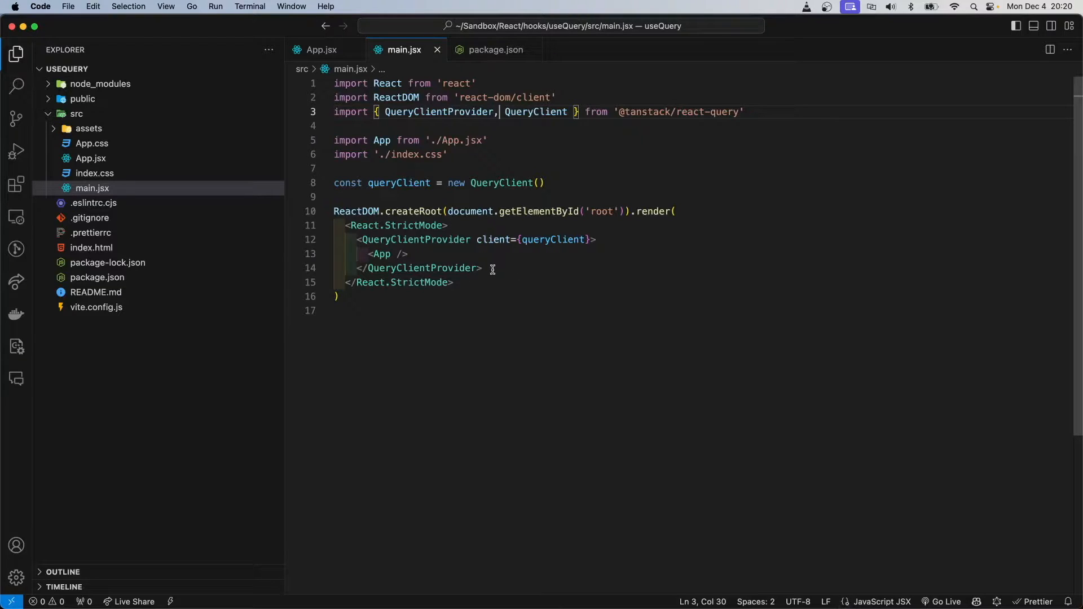
{"action": "left_click", "coordinate": [382, 253]}
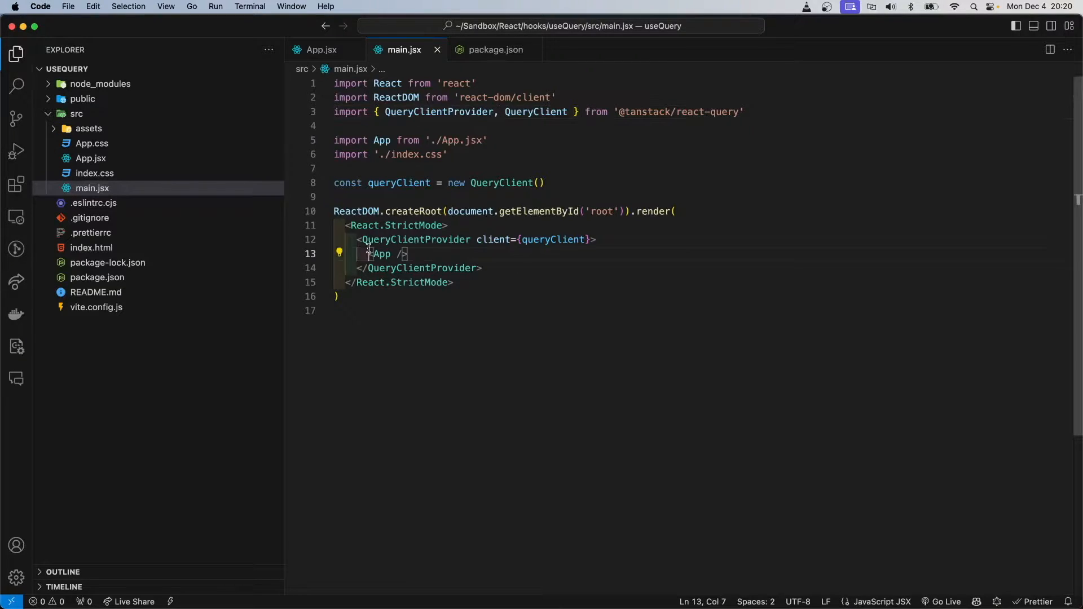
{"action": "left_click", "coordinate": [351, 239]}
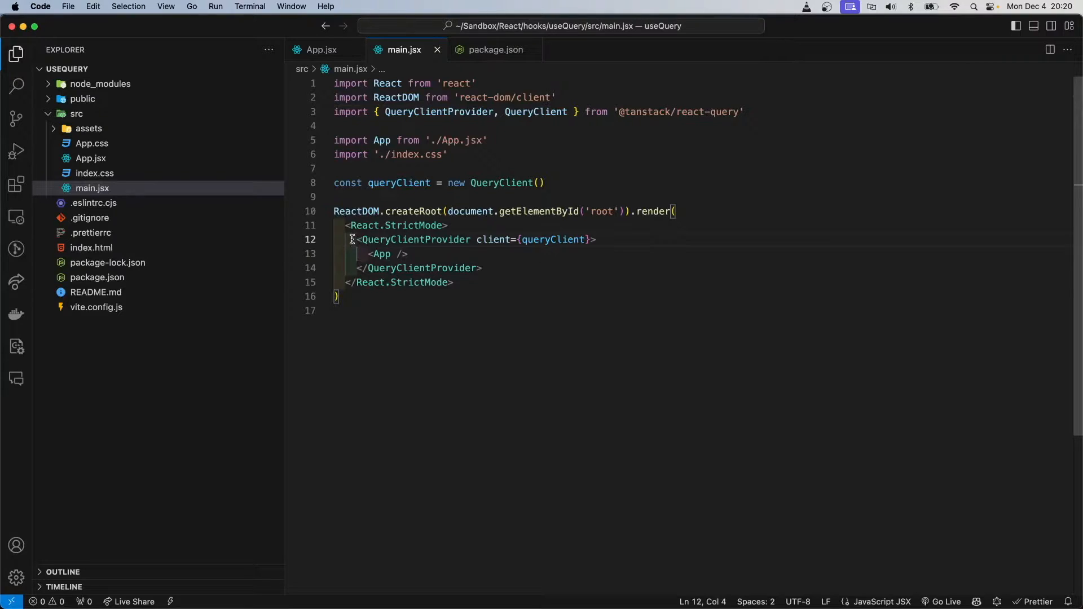
{"action": "left_click_drag", "start_coordinate": [357, 240], "coordinate": [391, 239]}
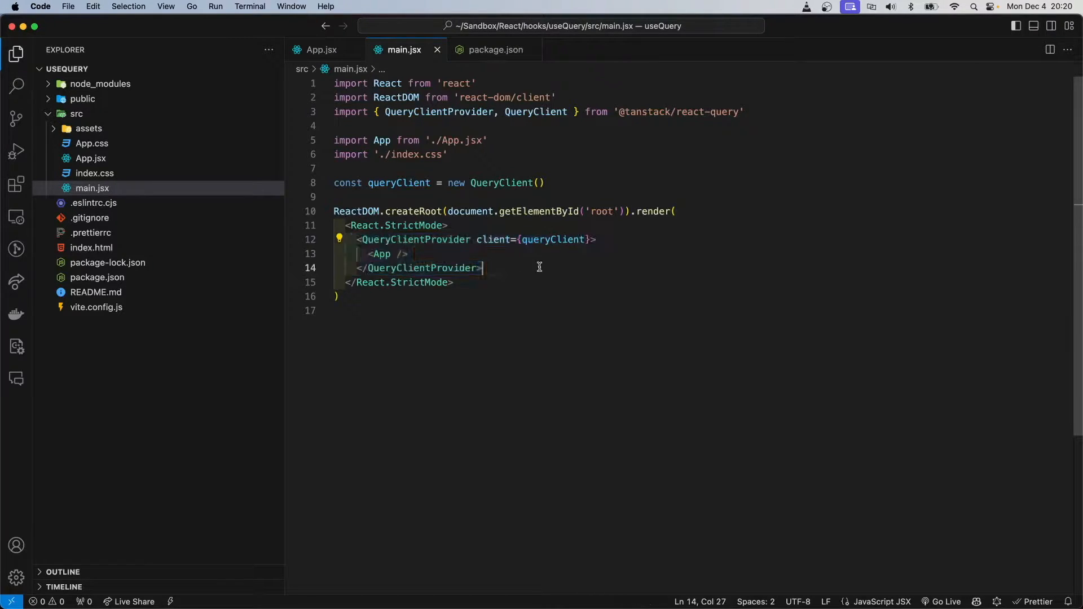
Step: Glance at App.jsx, then trace where queryClient is created and passed to the provider
{"action": "left_click", "coordinate": [320, 49]}
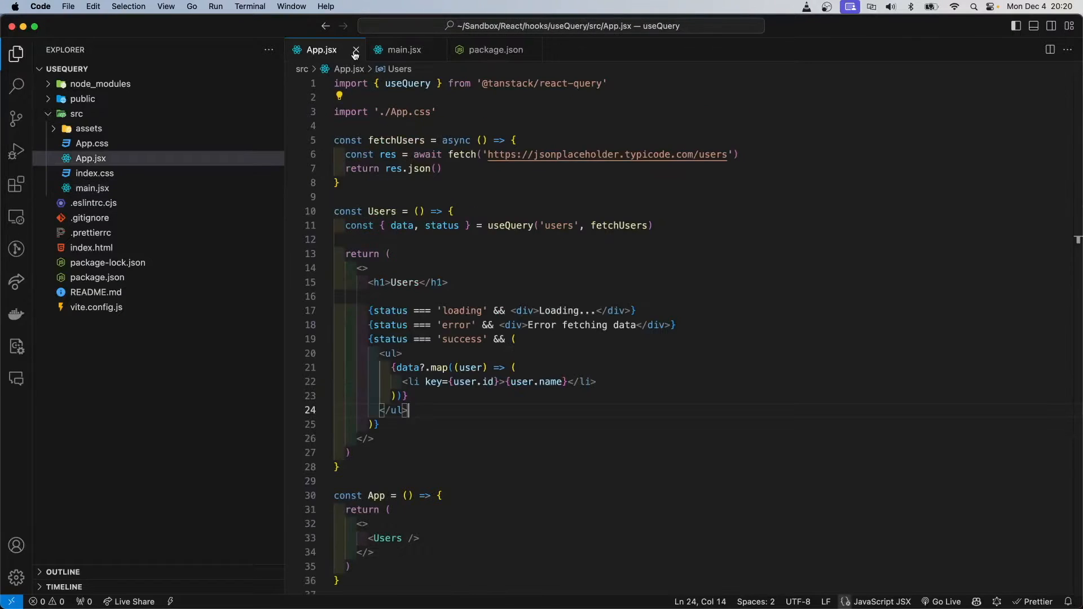
{"action": "left_click", "coordinate": [404, 49]}
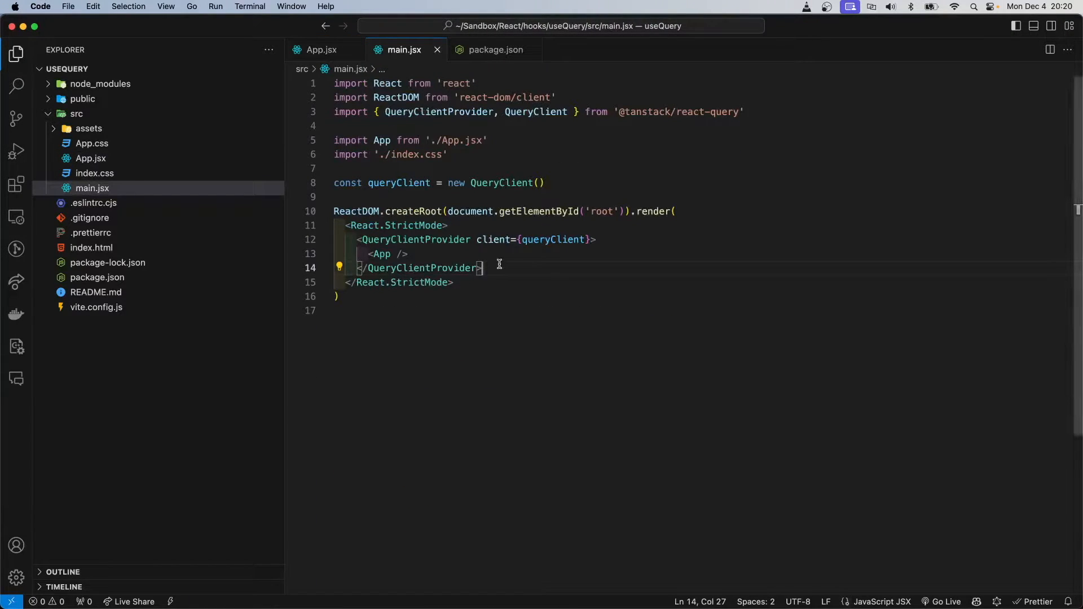
{"action": "left_click", "coordinate": [399, 253]}
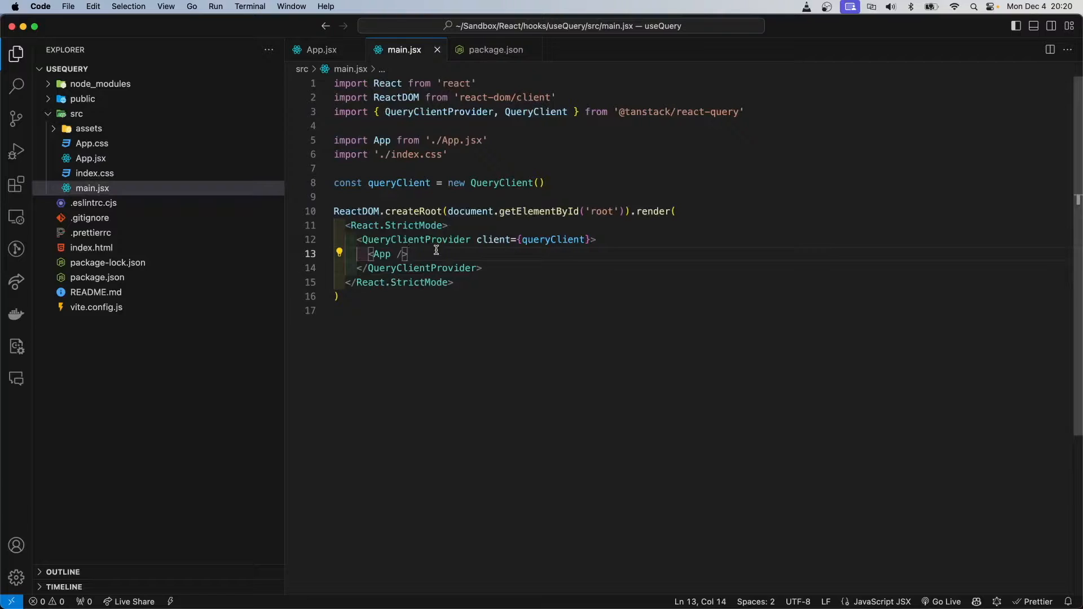
{"action": "mouse_move", "coordinate": [599, 285]}
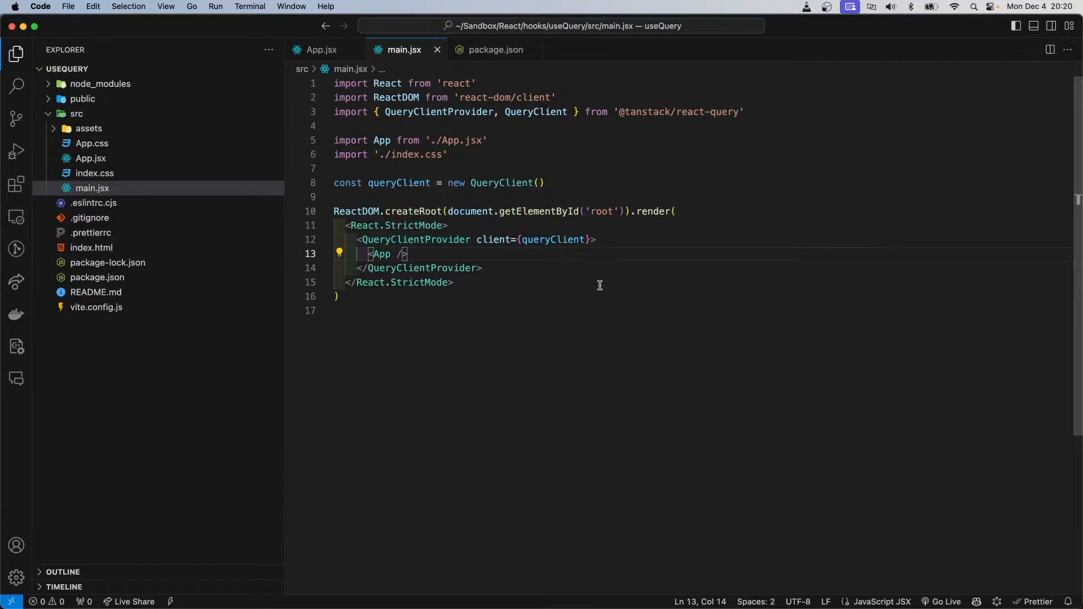
{"action": "left_click", "coordinate": [543, 182]}
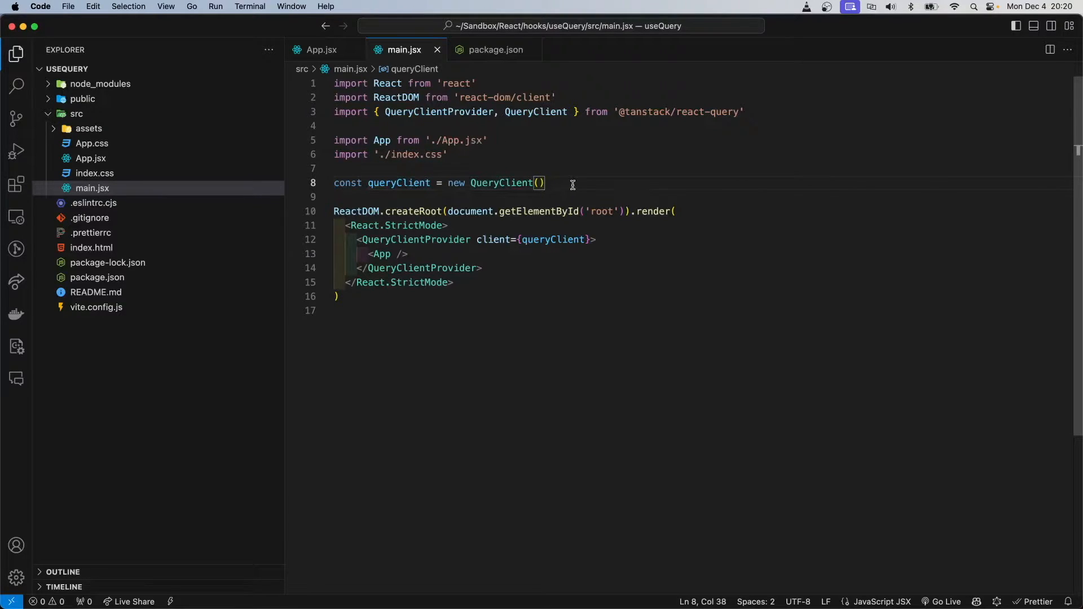
{"action": "mouse_move", "coordinate": [497, 183]}
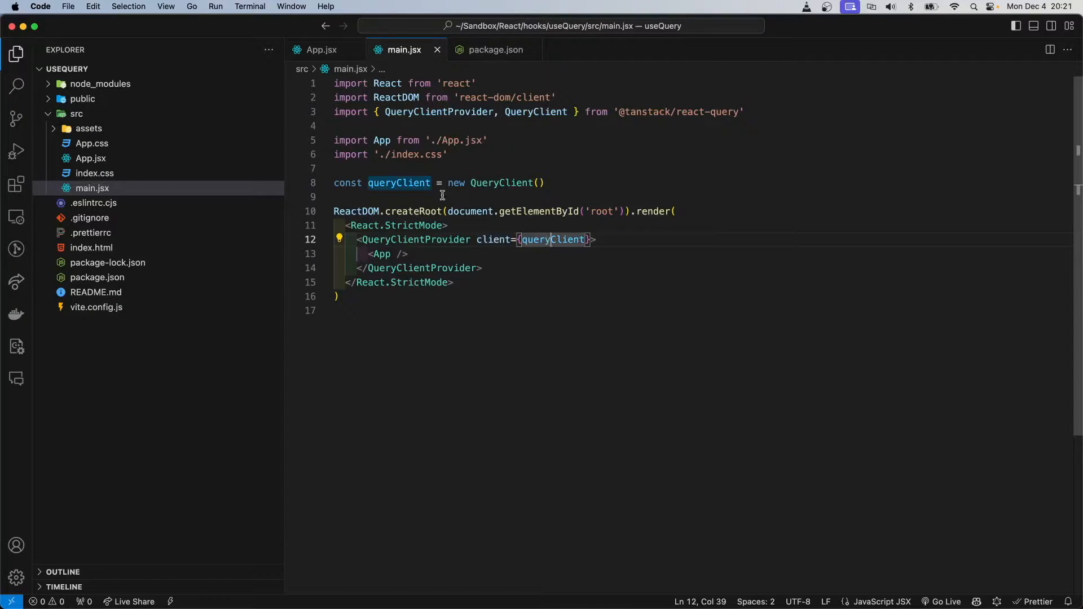
{"action": "left_click", "coordinate": [408, 182]}
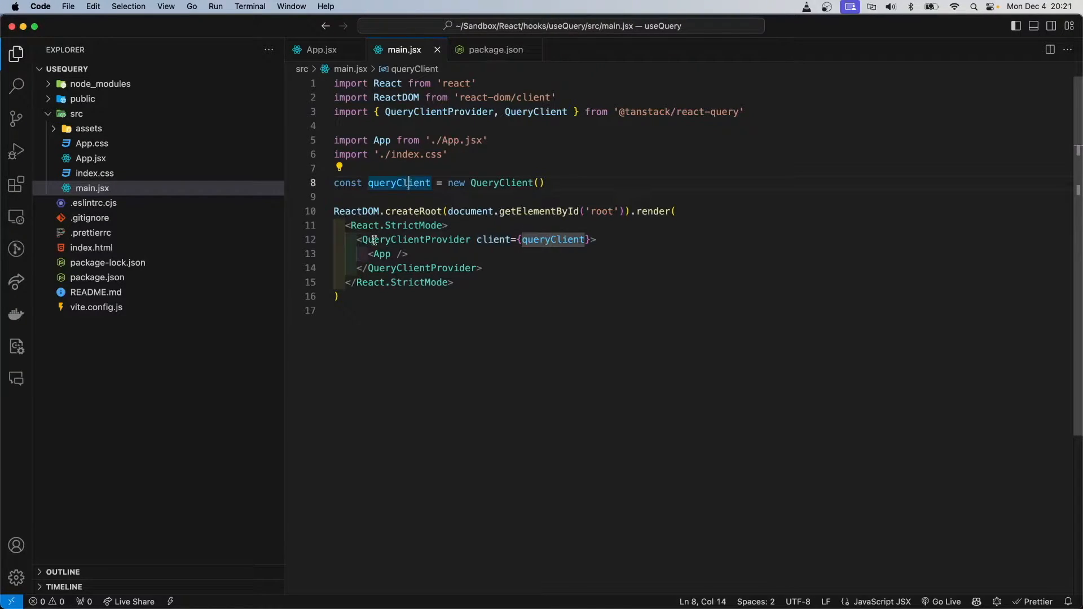
{"action": "left_click", "coordinate": [357, 240]}
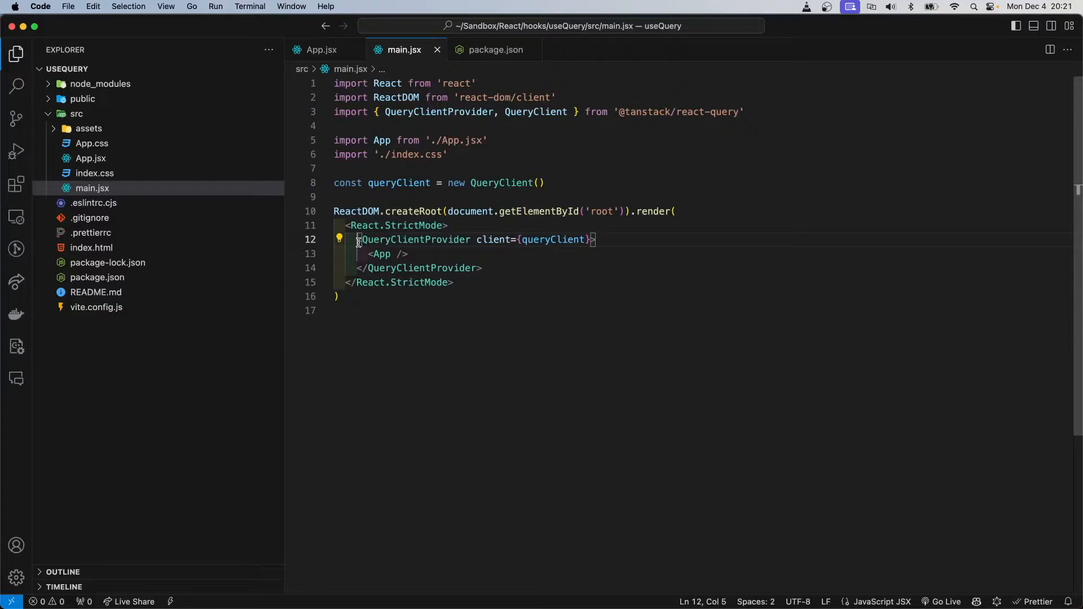
{"action": "mouse_move", "coordinate": [655, 250]}
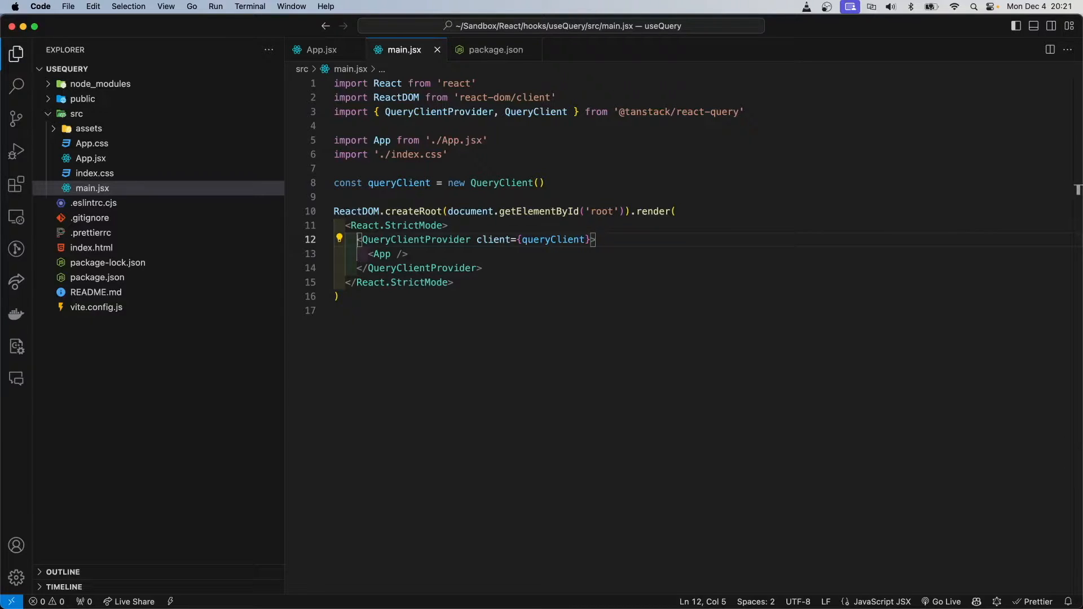
{"action": "left_click", "coordinate": [320, 49]}
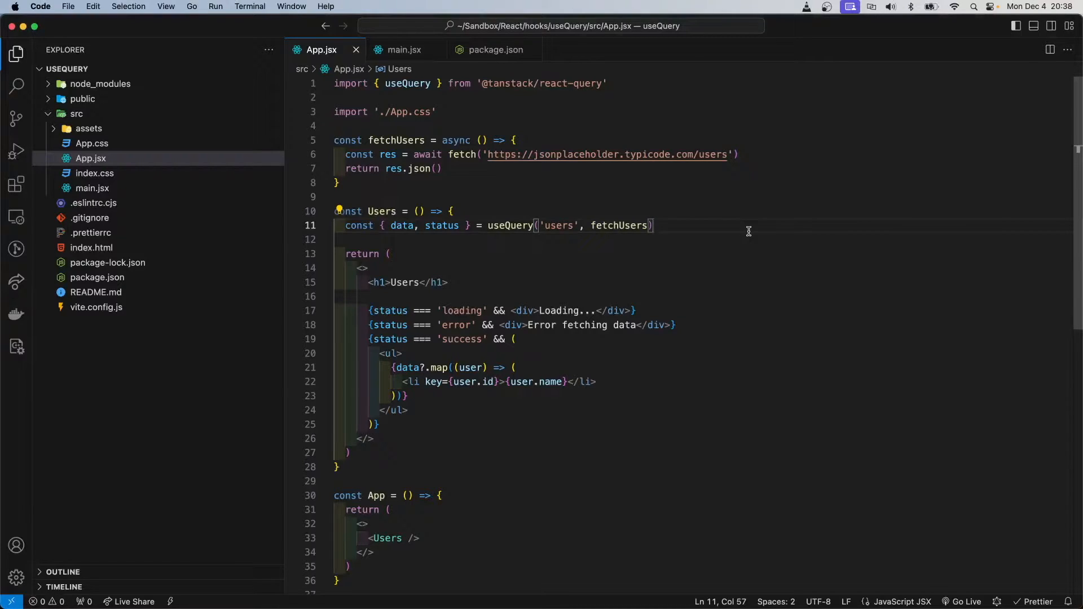
{"action": "mouse_move", "coordinate": [397, 188]}
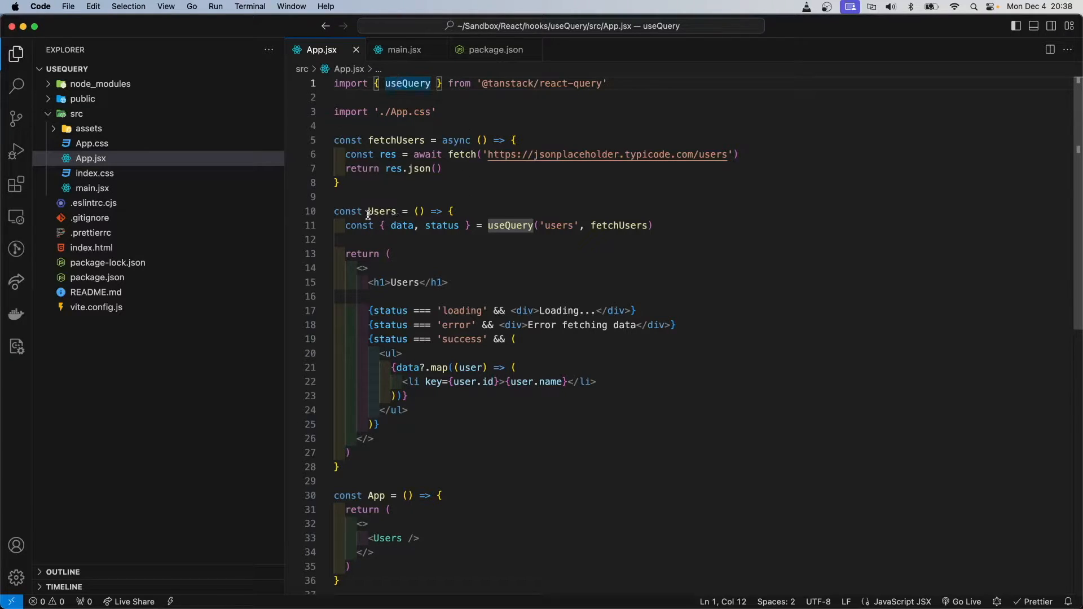
Step: Comment out the v4 call and write useQuery({ queryKey: ['users'], queryFn: fetchUsers })
{"action": "left_click", "coordinate": [382, 212]}
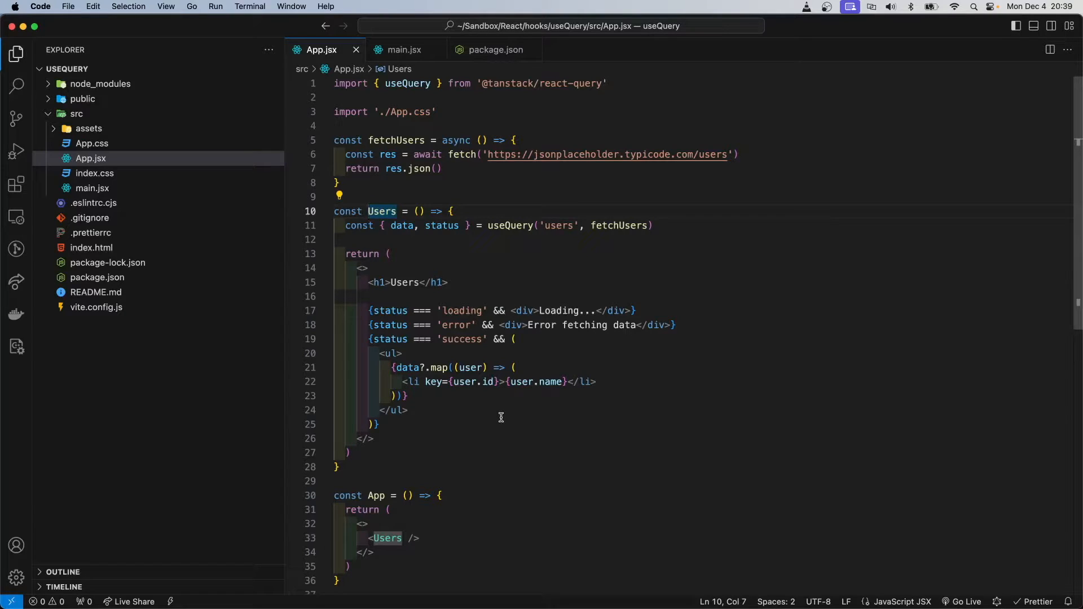
{"action": "mouse_move", "coordinate": [380, 212]}
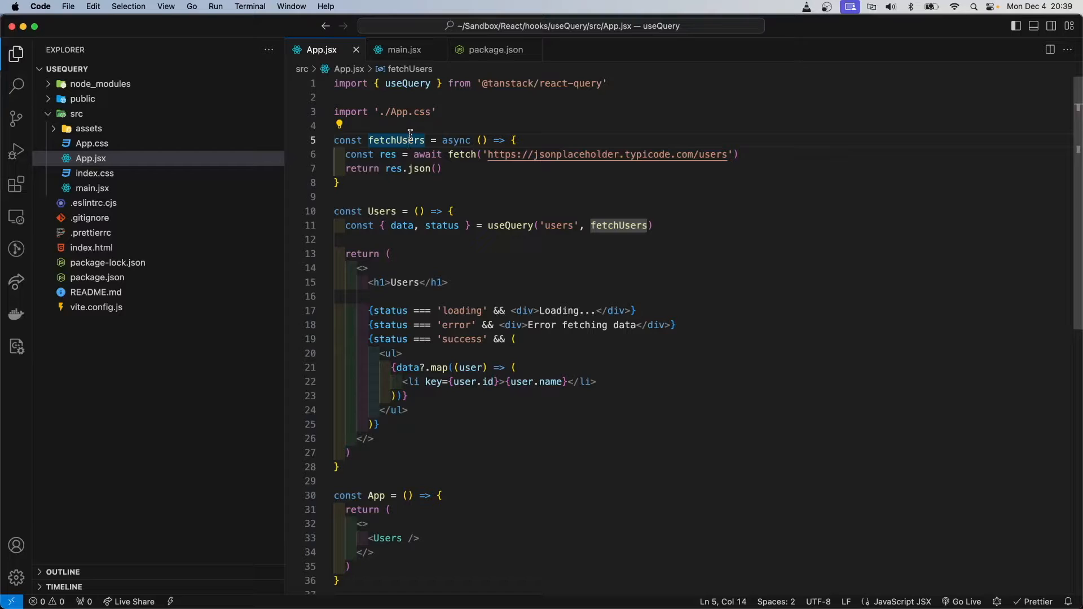
{"action": "mouse_move", "coordinate": [541, 158]}
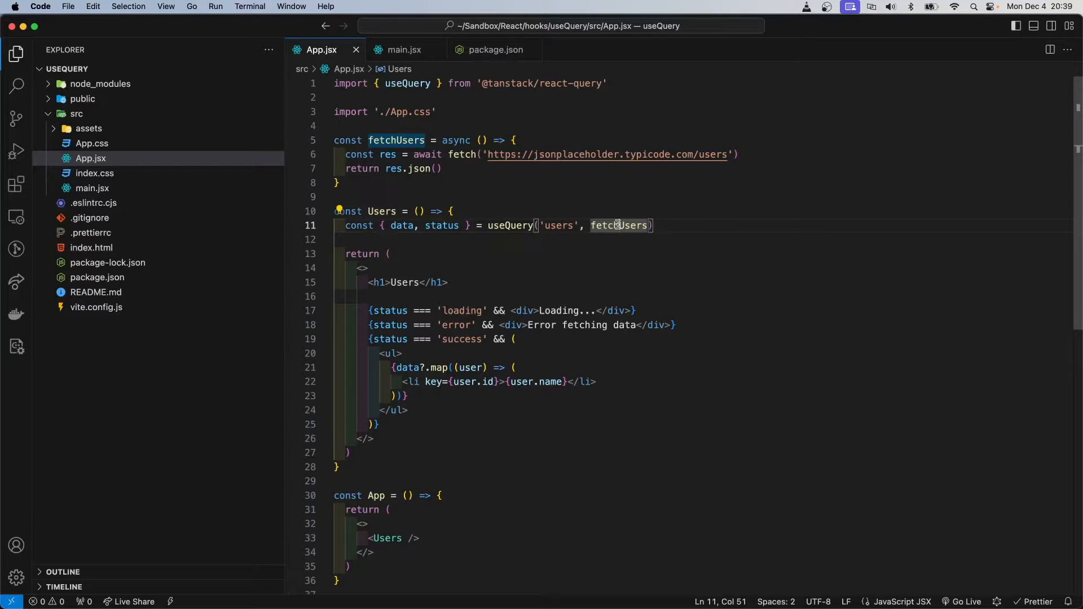
{"action": "mouse_move", "coordinate": [456, 320]}
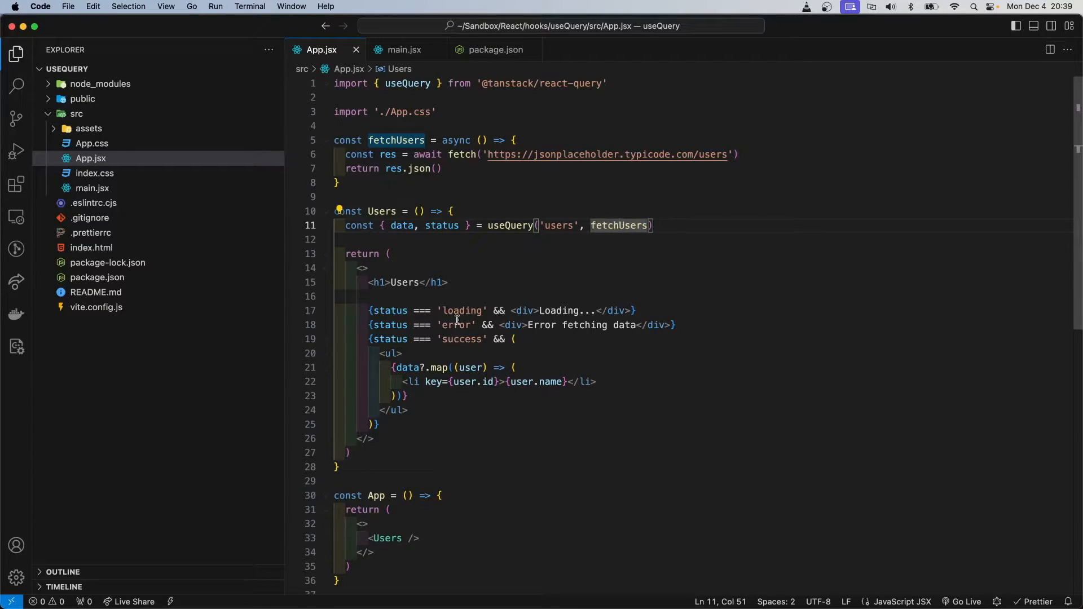
{"action": "mouse_move", "coordinate": [553, 382]}
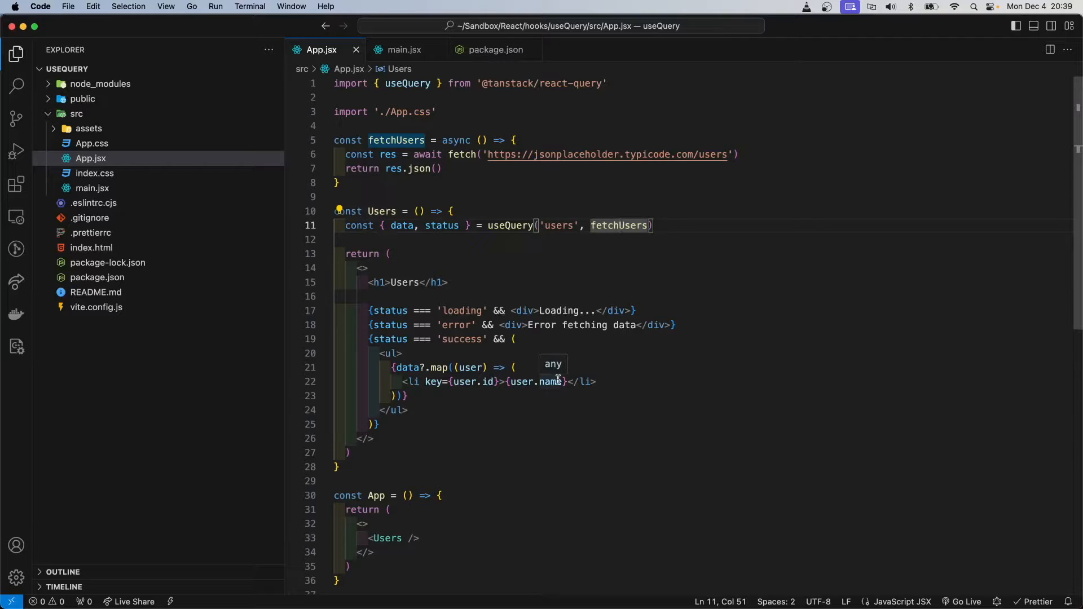
{"action": "mouse_move", "coordinate": [537, 270]}
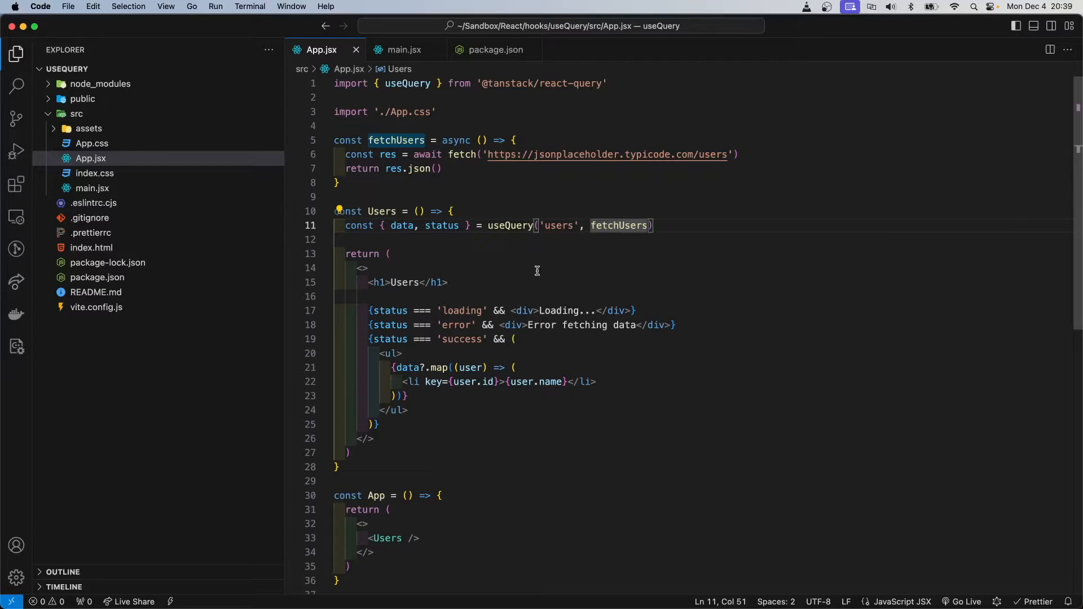
{"action": "mouse_move", "coordinate": [508, 255]}
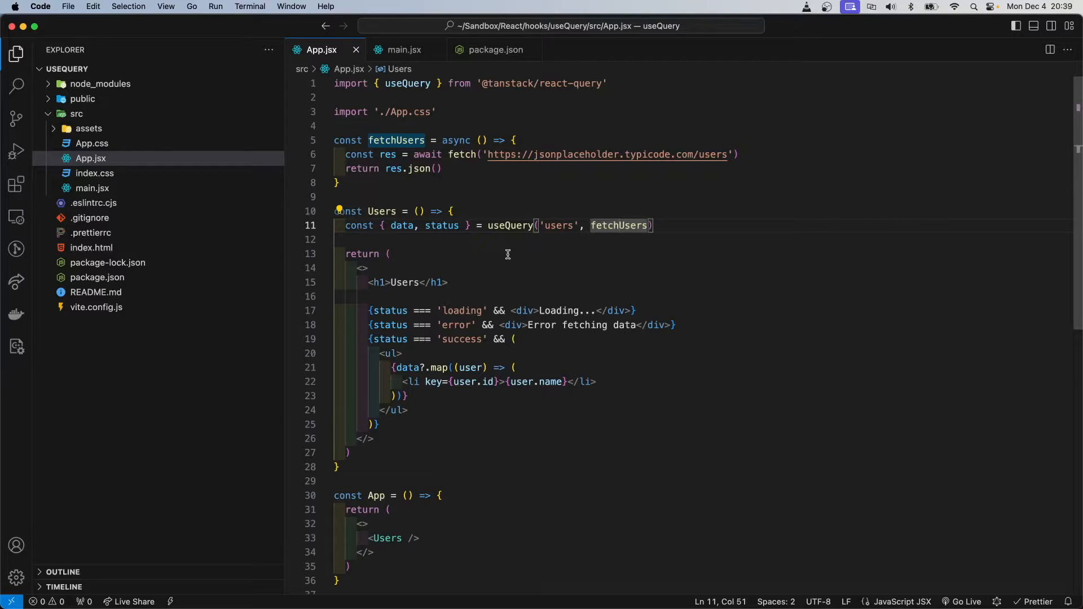
{"action": "mouse_move", "coordinate": [516, 247]}
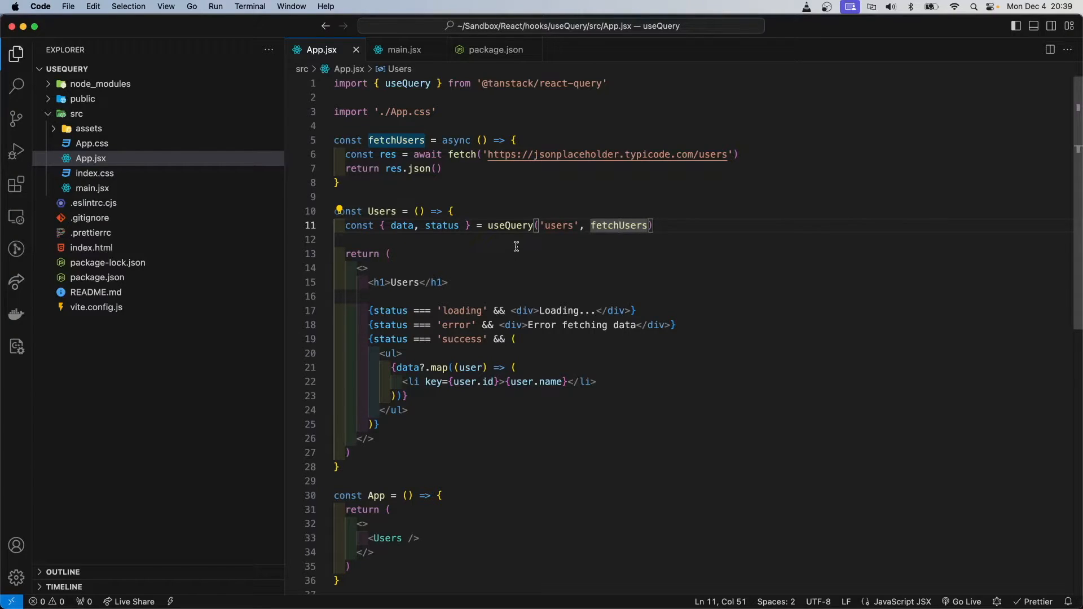
{"action": "mouse_move", "coordinate": [573, 274]}
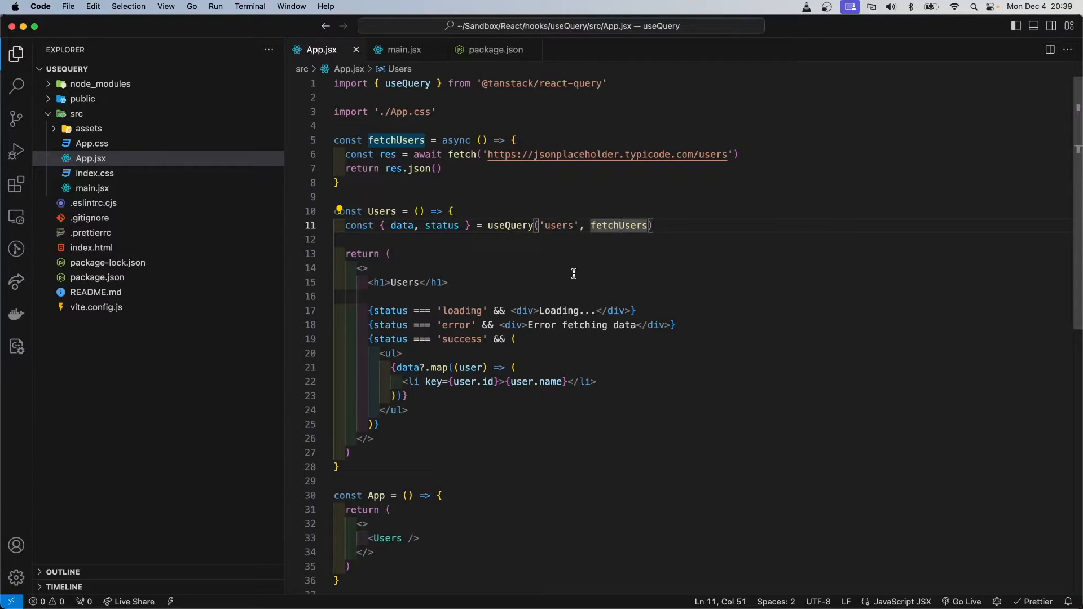
{"action": "mouse_move", "coordinate": [470, 253]}
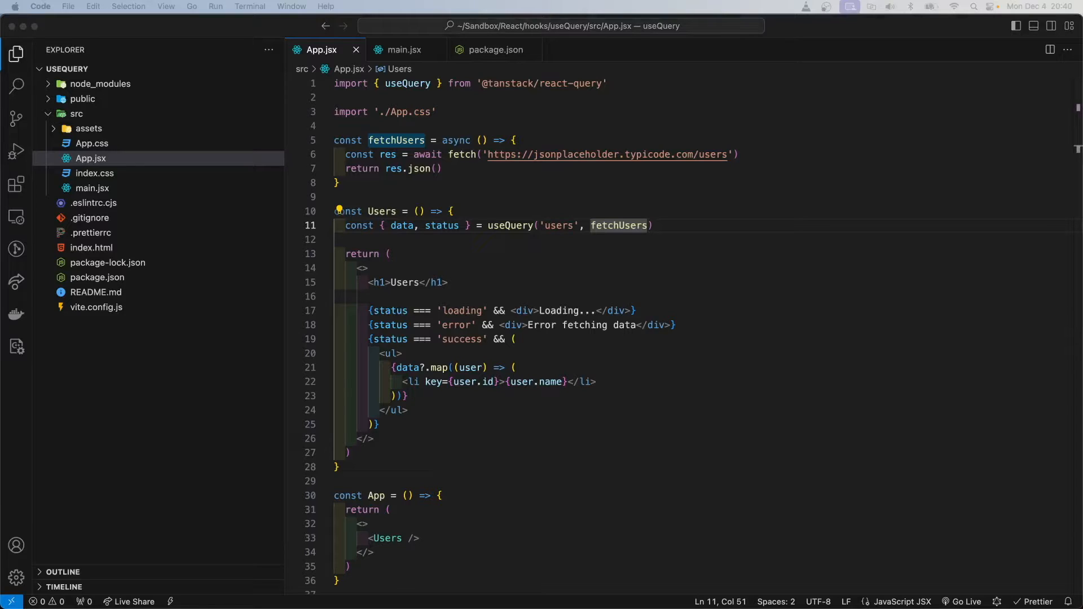
{"action": "mouse_move", "coordinate": [335, 231]}
{"action": "type", "text": "// "}
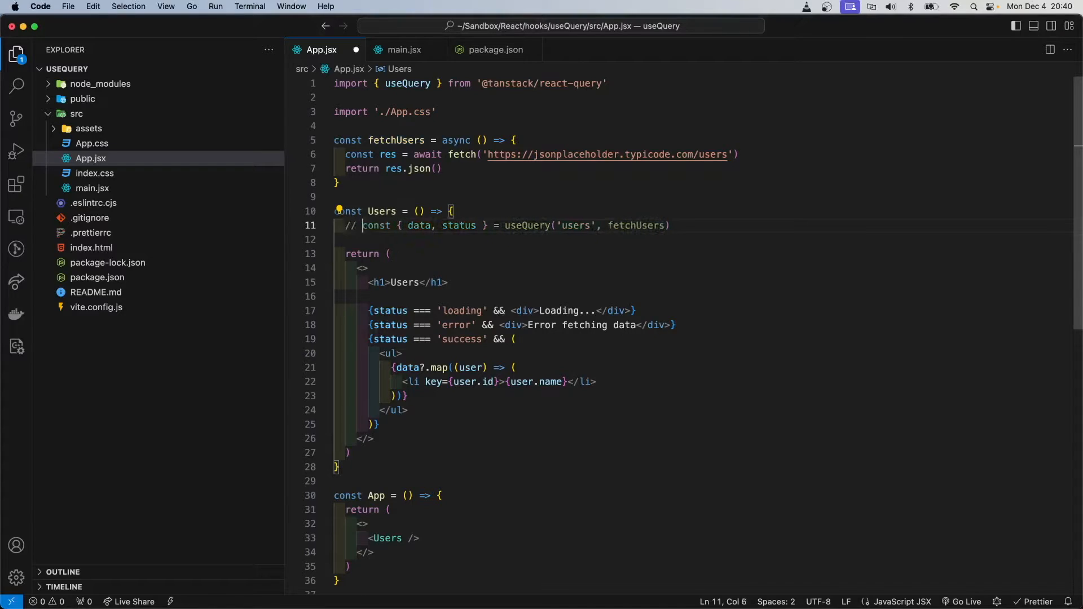
{"action": "left_click", "coordinate": [691, 226]}
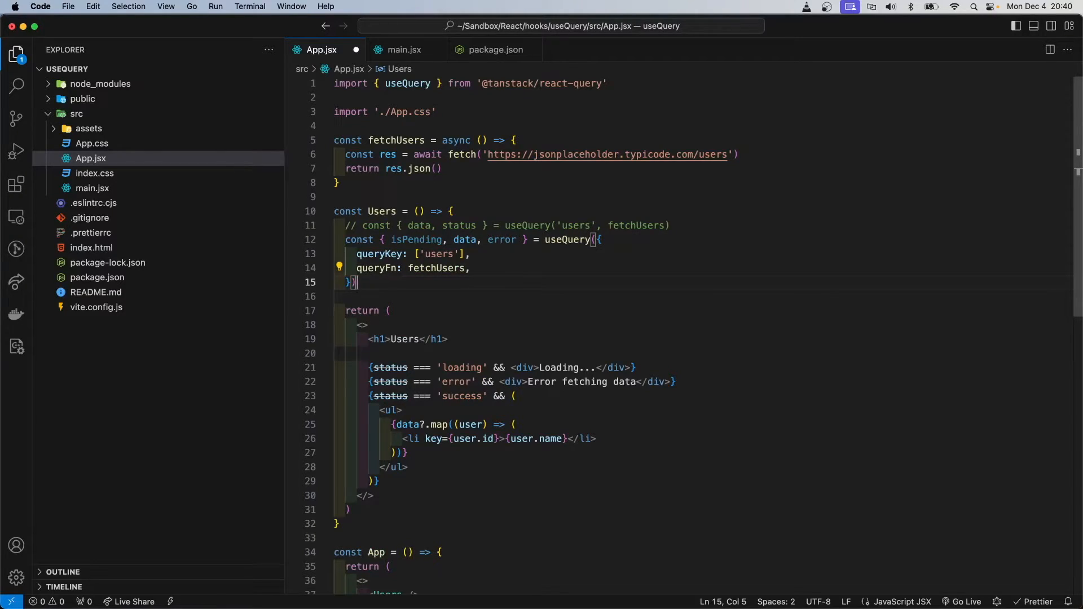
{"action": "mouse_move", "coordinate": [645, 249]}
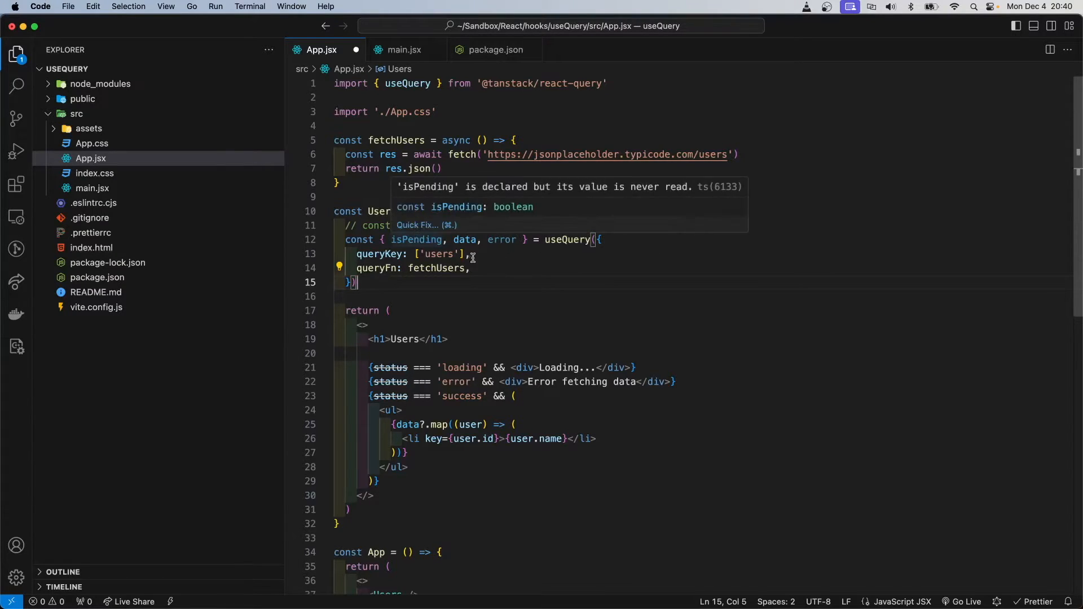
{"action": "mouse_move", "coordinate": [500, 268]}
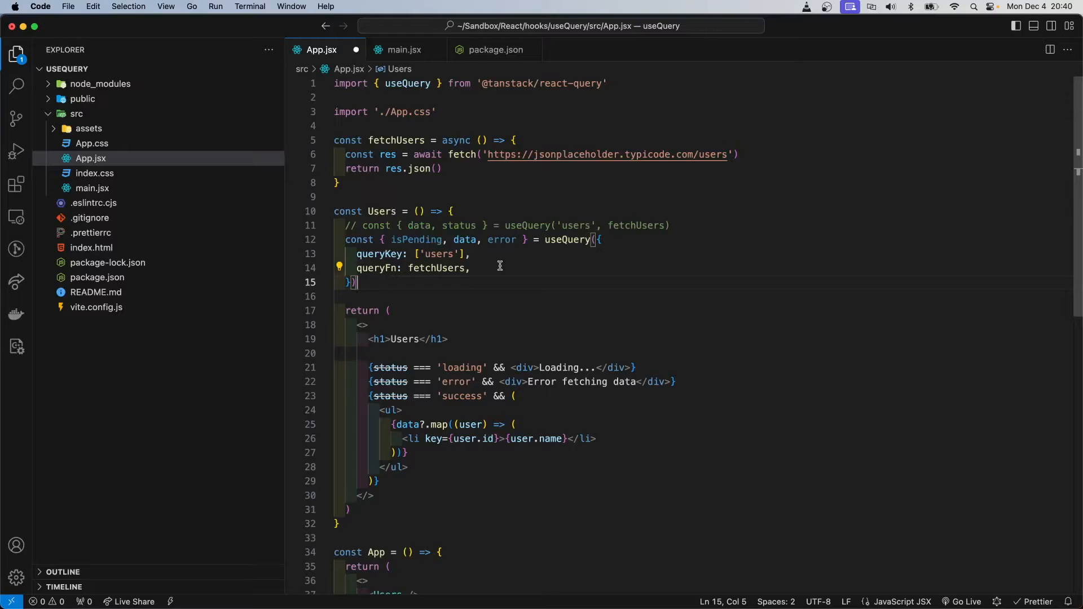
{"action": "mouse_move", "coordinate": [517, 244]}
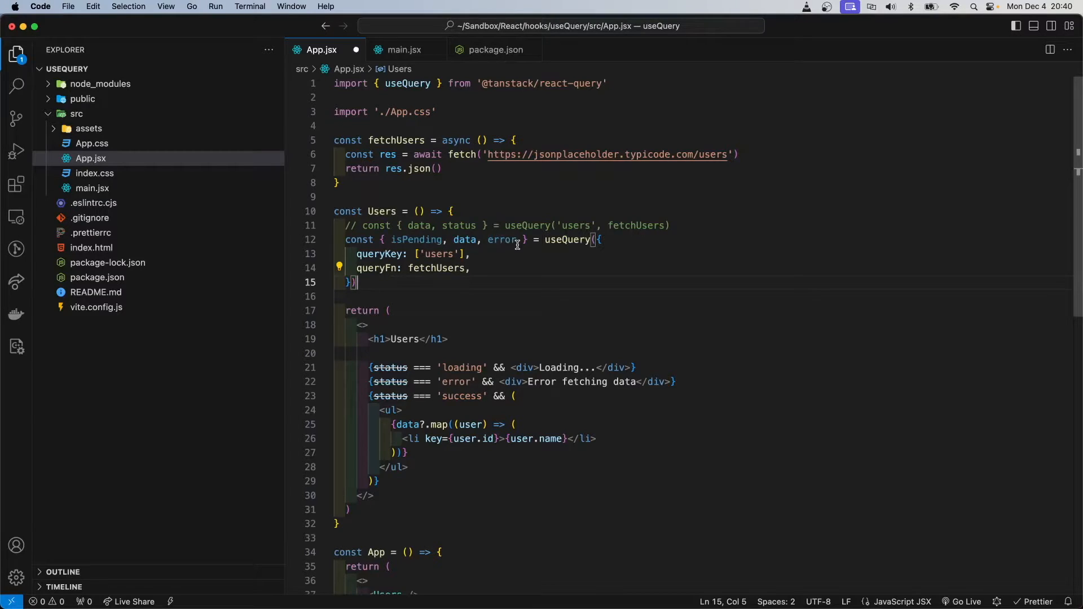
{"action": "mouse_move", "coordinate": [566, 240]}
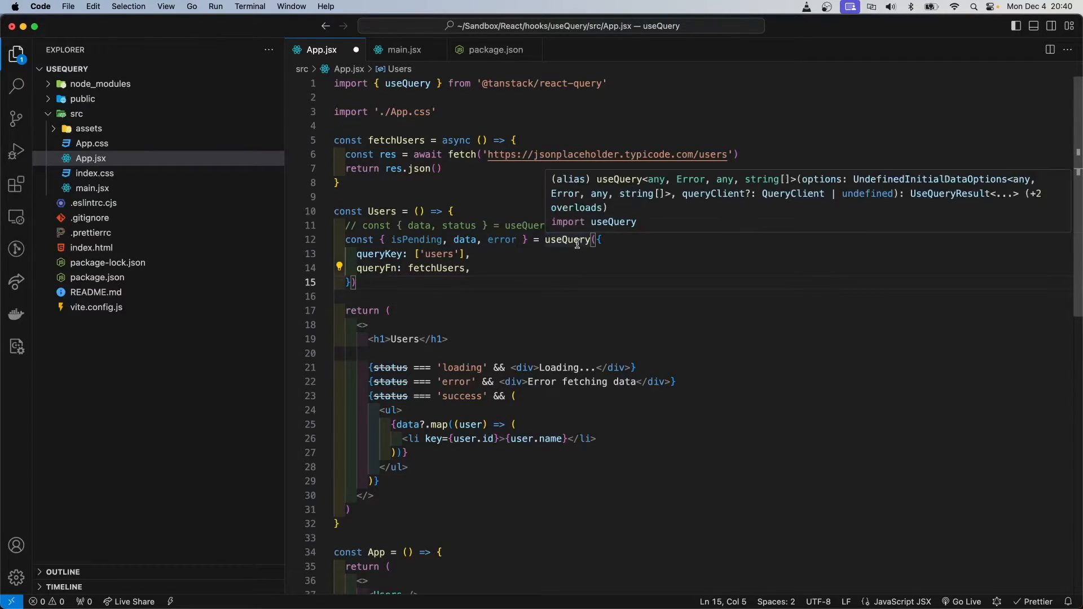
{"action": "left_click", "coordinate": [463, 225]}
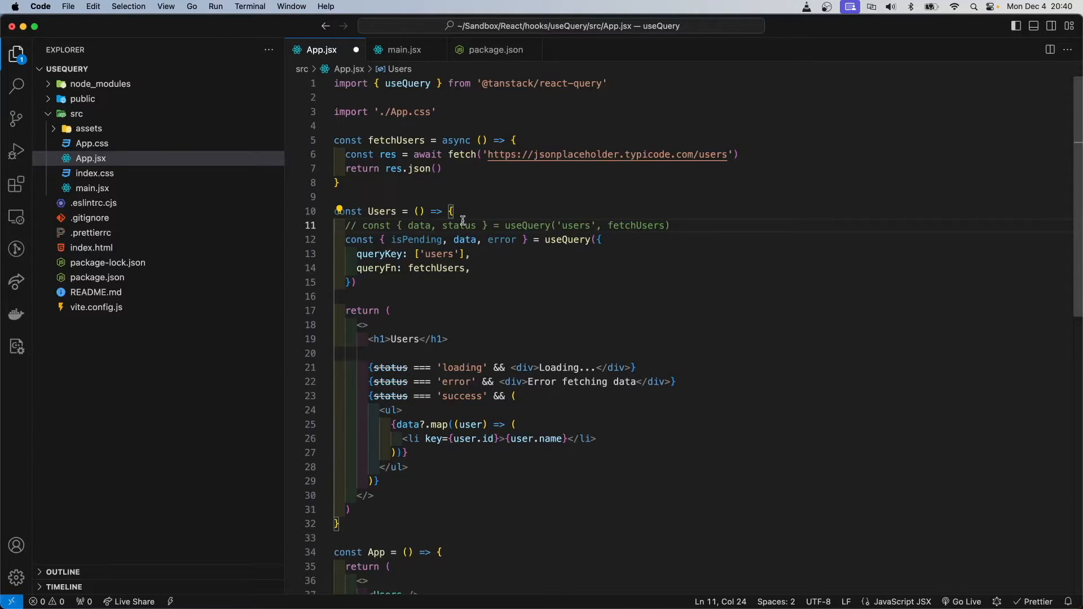
{"action": "mouse_move", "coordinate": [479, 358]}
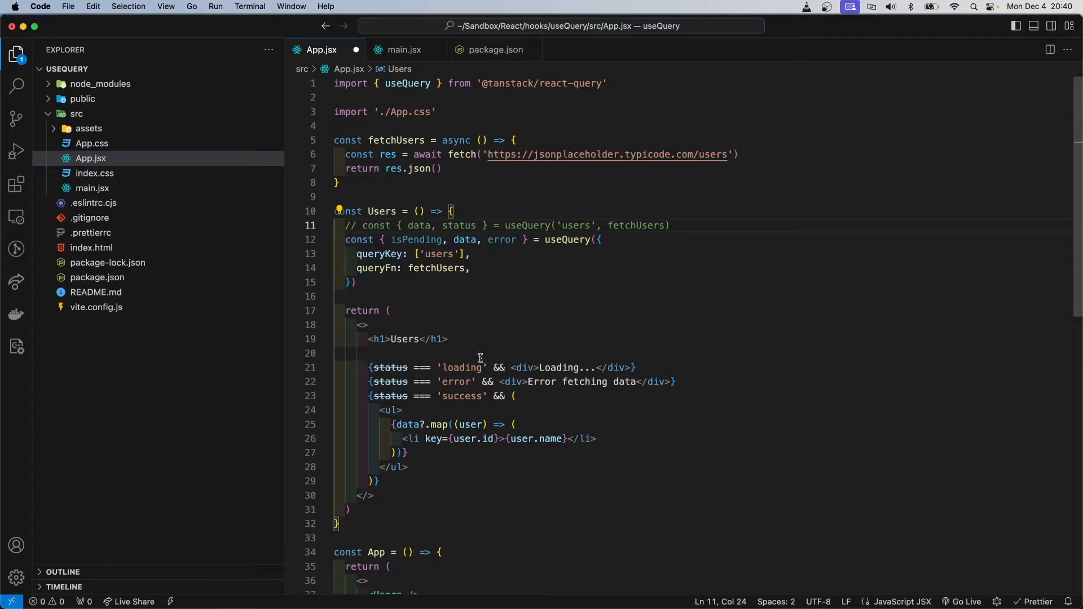
{"action": "mouse_move", "coordinate": [464, 228]}
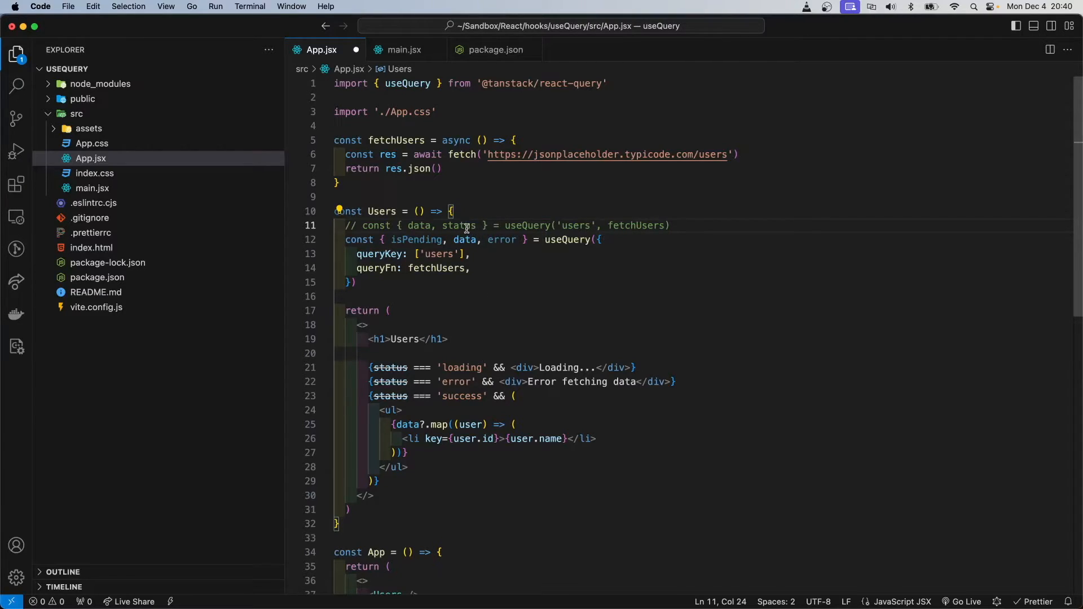
{"action": "mouse_move", "coordinate": [416, 240]}
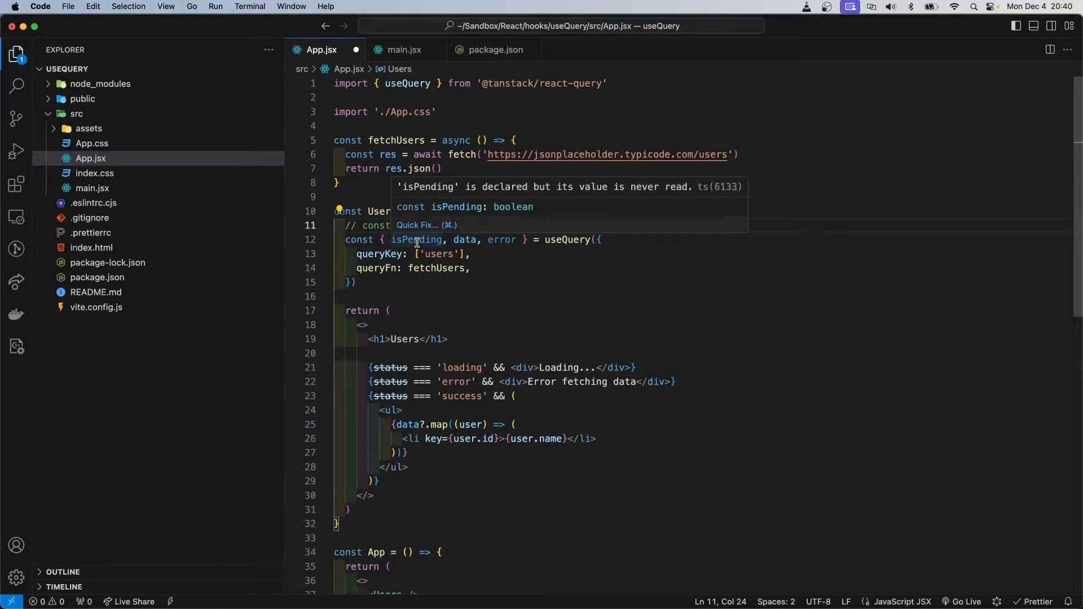
{"action": "mouse_move", "coordinate": [397, 288]}
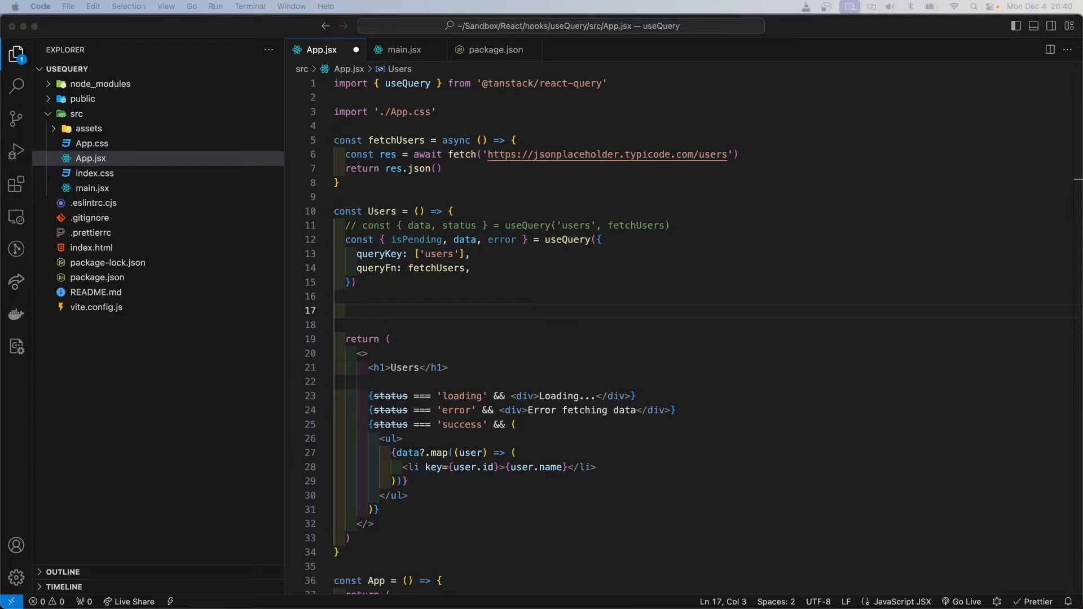
{"action": "mouse_move", "coordinate": [699, 279]}
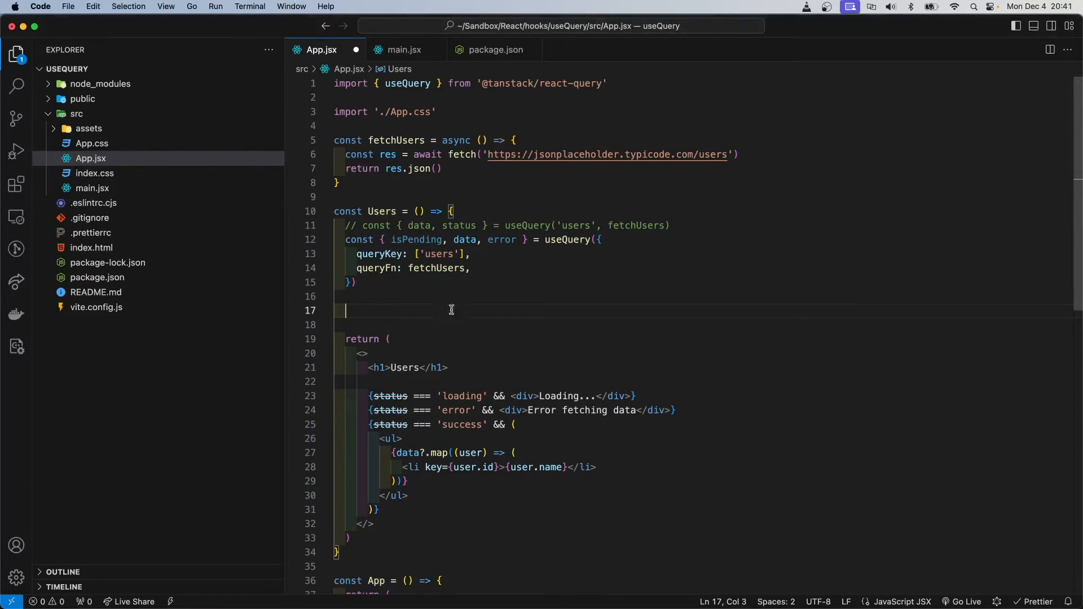
{"action": "mouse_move", "coordinate": [483, 310]}
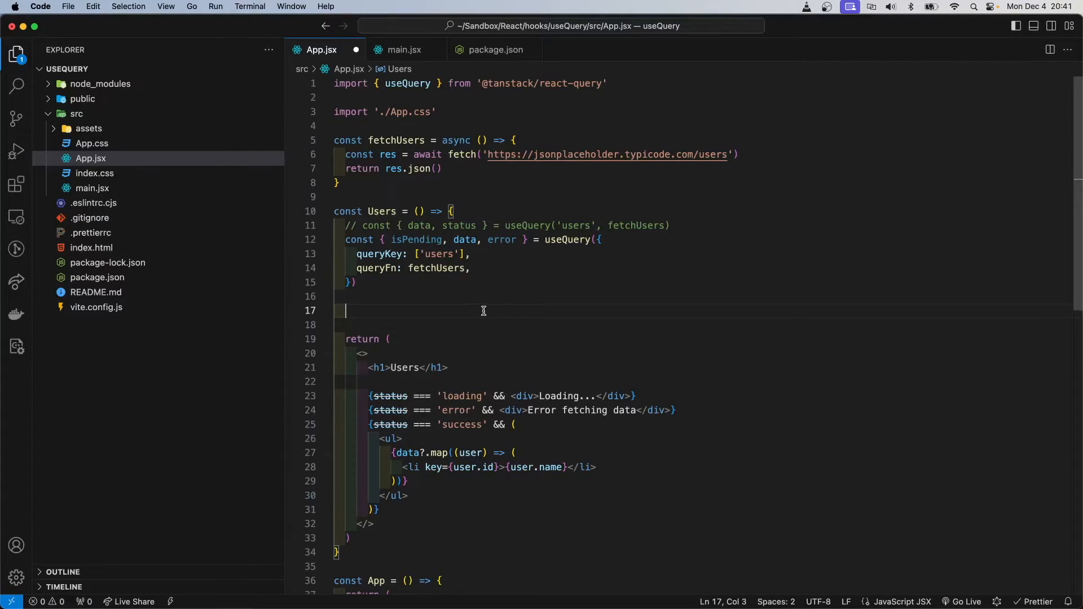
{"action": "mouse_move", "coordinate": [477, 316]}
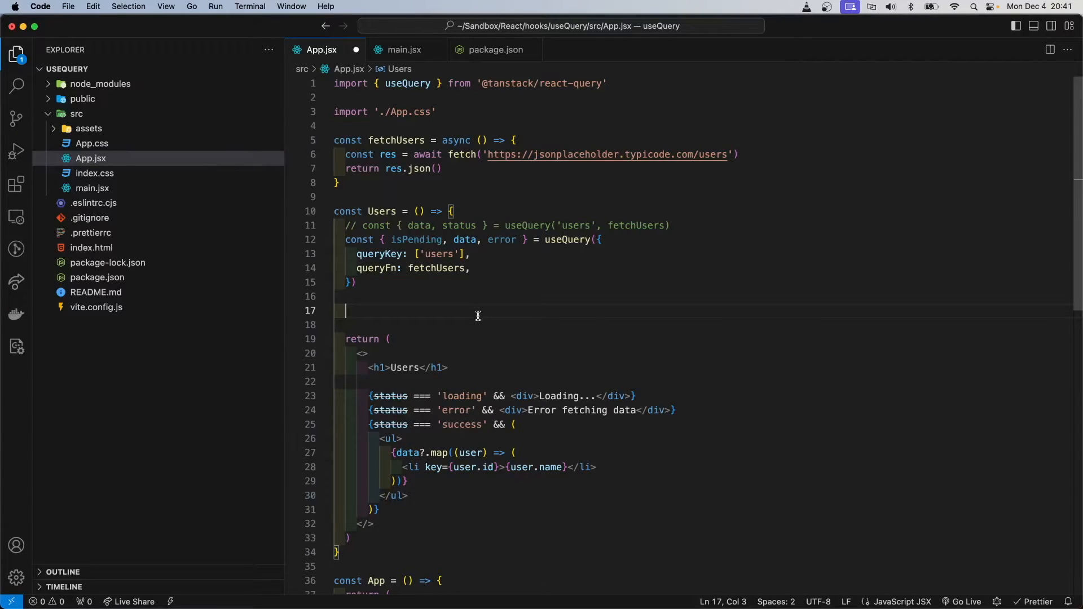
Step: Add early returns for 'Loading...' when isPending and for the error, then save
{"action": "type", "text": "if (isPending) return 'Loading...'"}
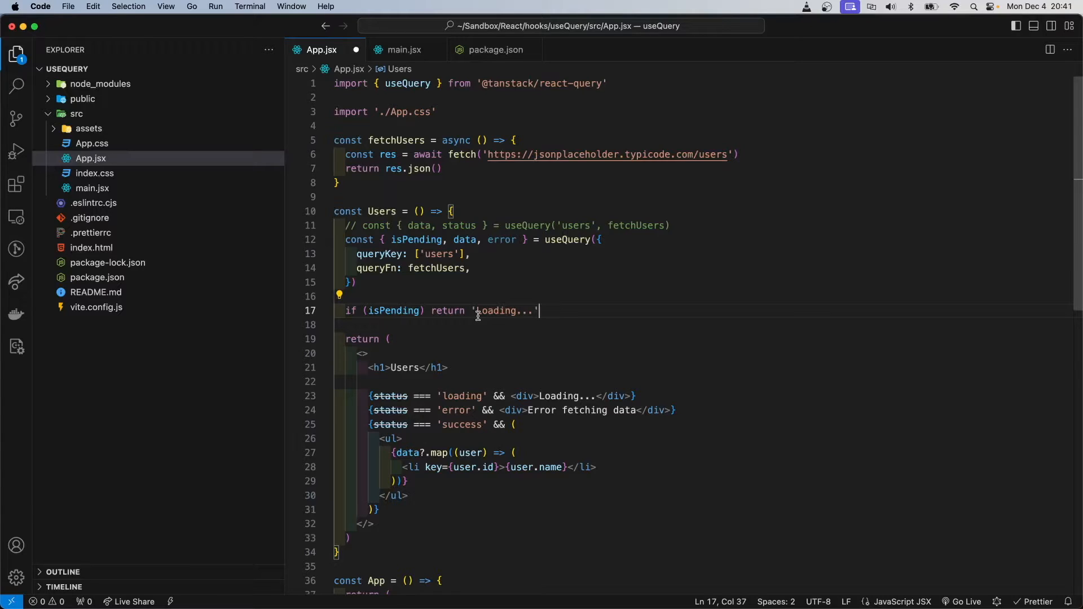
{"action": "key", "text": "Return"}
{"action": "type", "text": "if (error) return `An error has occurred: ${error.message}`"}
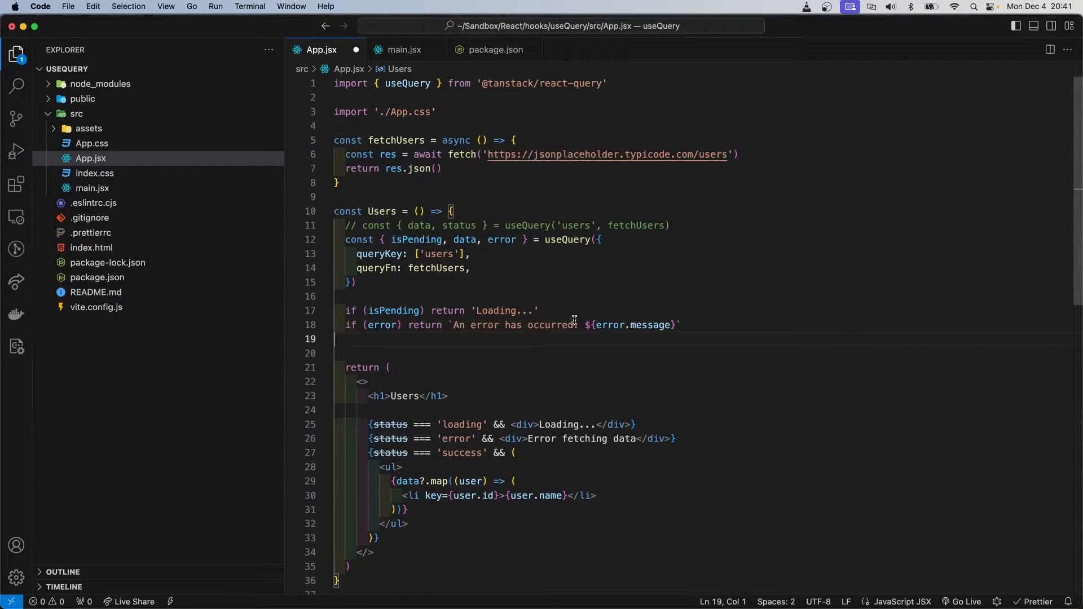
{"action": "key", "text": "Backspace"}
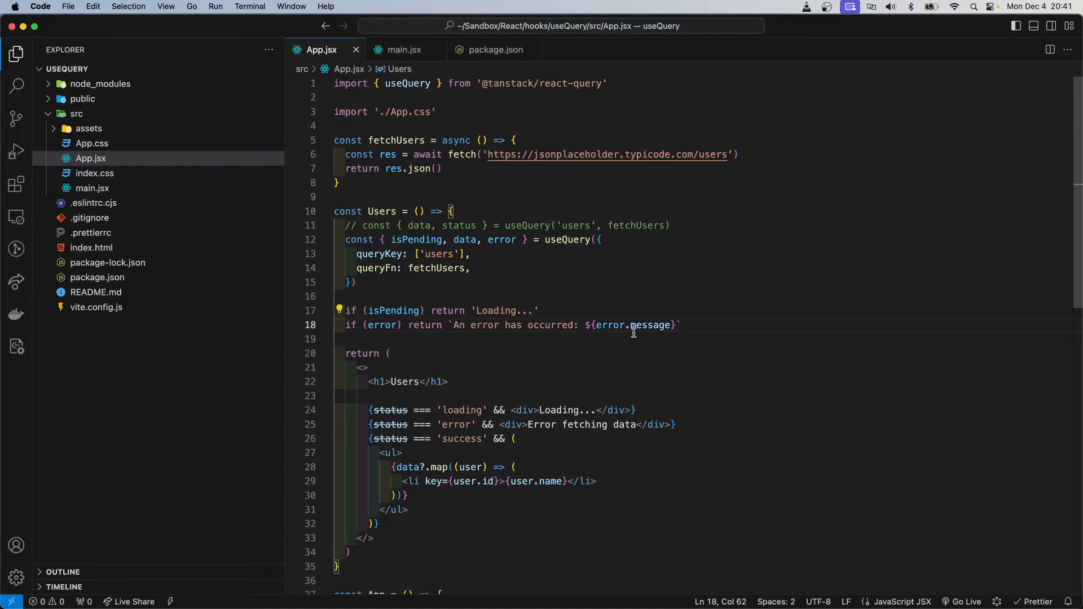
{"action": "mouse_move", "coordinate": [609, 325]}
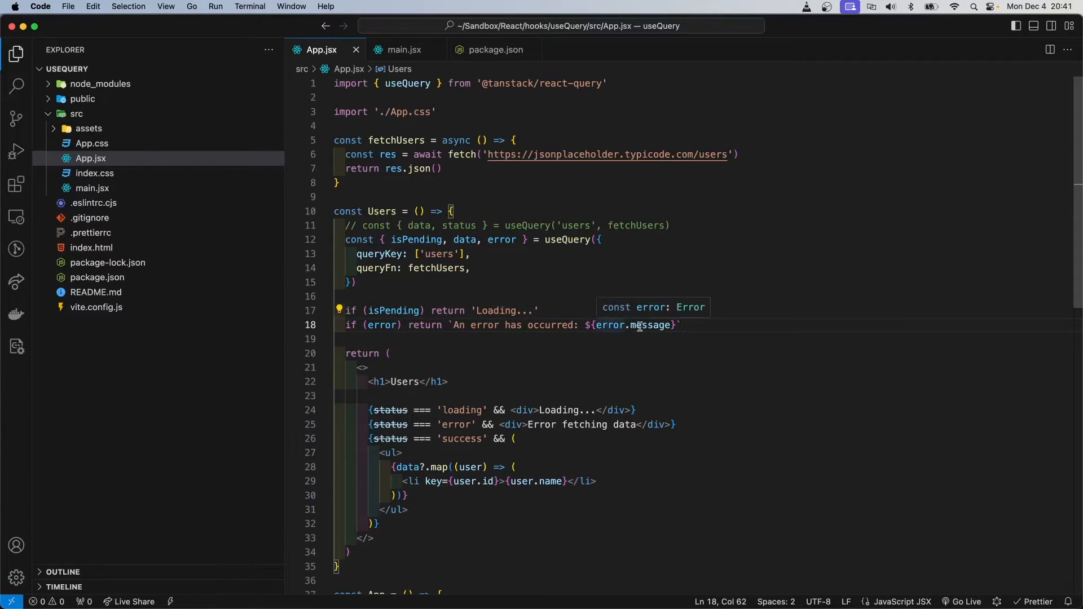
{"action": "mouse_move", "coordinate": [432, 368]}
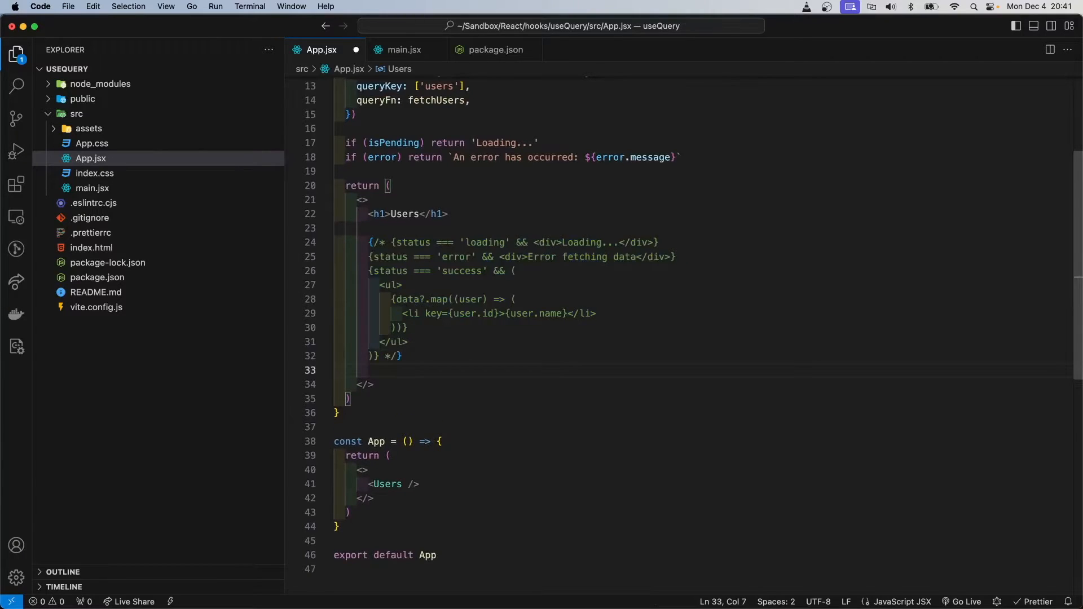
Step: Add a <ul> mapping data to user <li> items and delete the extra blank lines
{"action": "key", "text": "enter"}
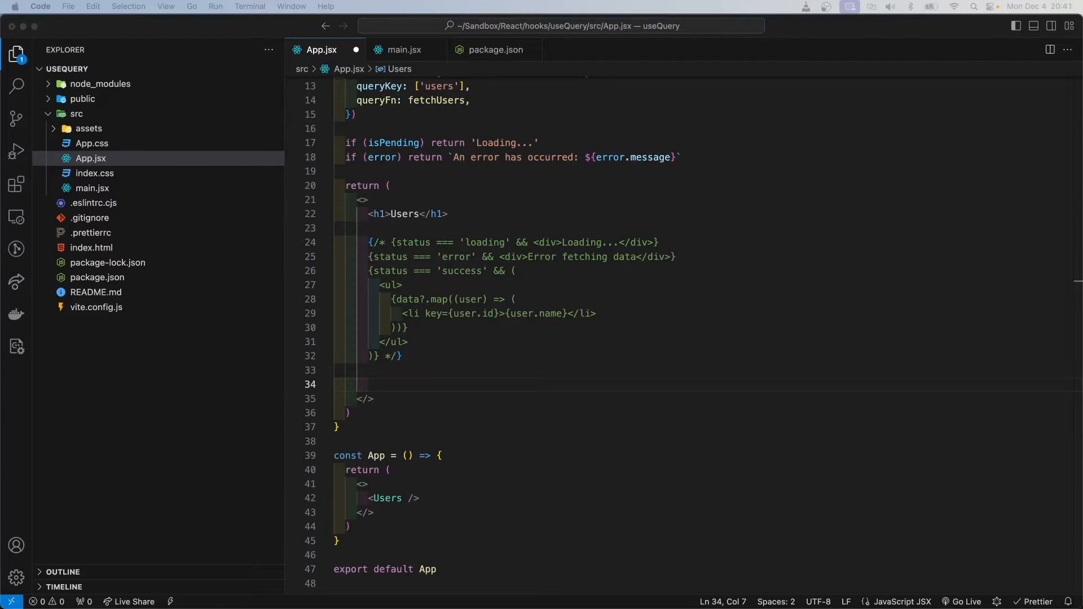
{"action": "mouse_move", "coordinate": [668, 204]}
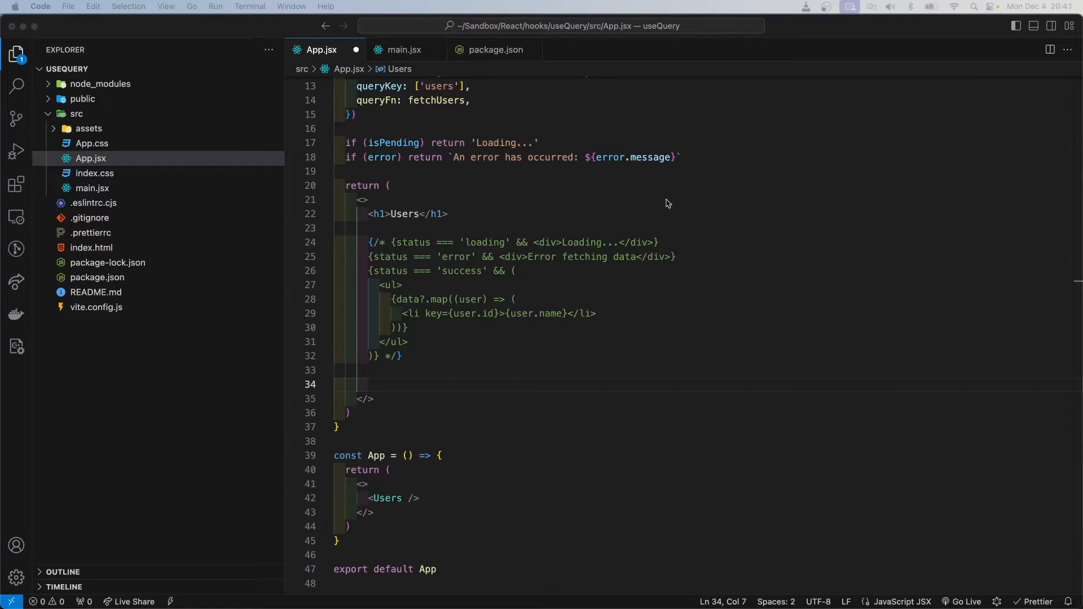
{"action": "mouse_move", "coordinate": [483, 378]}
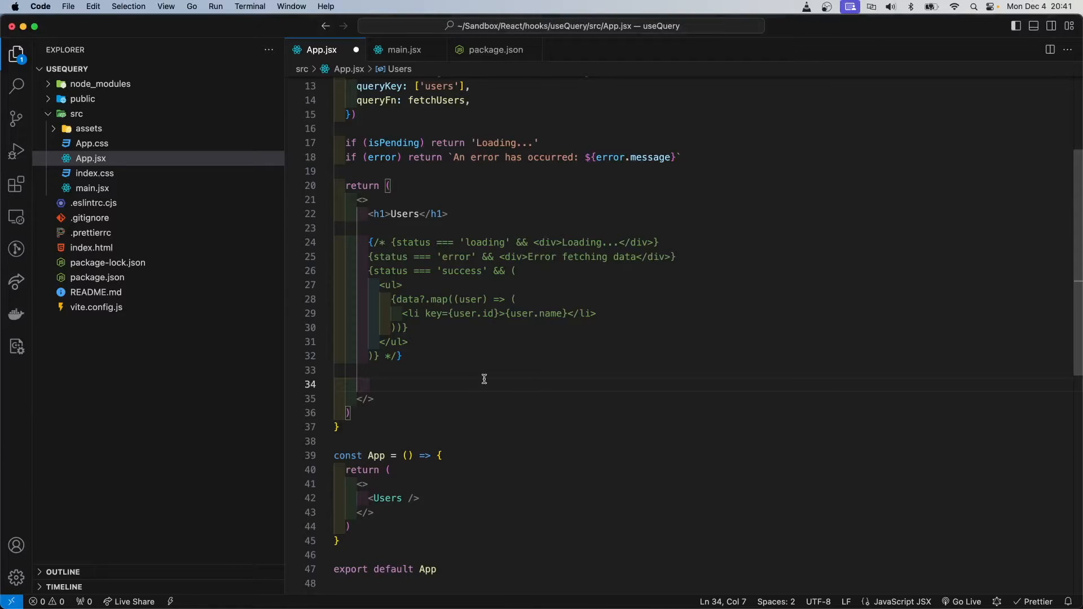
{"action": "type", "text": "<ul>"}
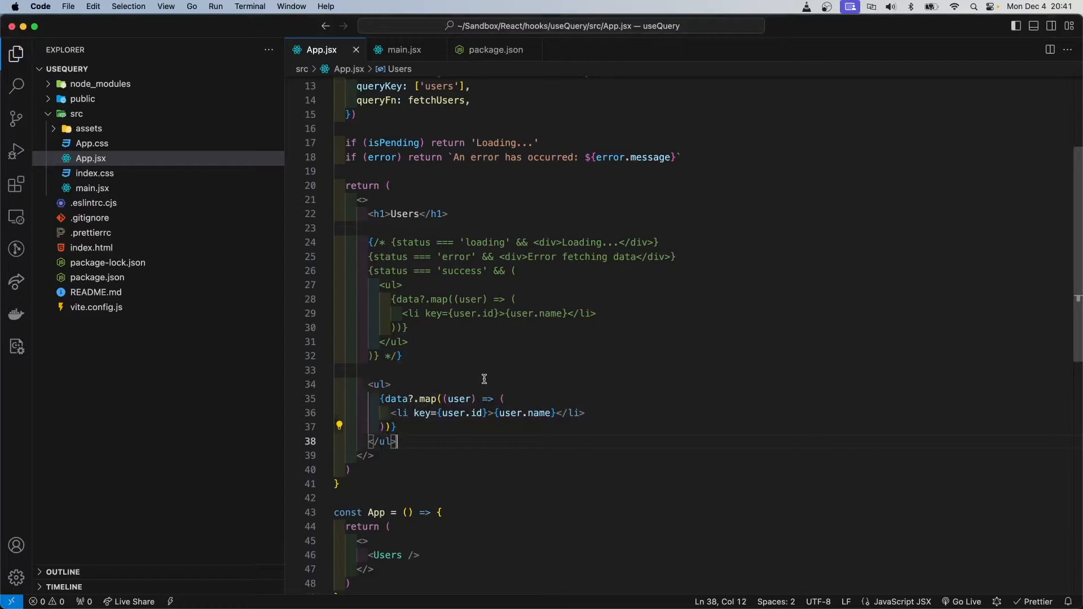
{"action": "scroll", "scroll_direction": "up", "scroll_amount": 3}
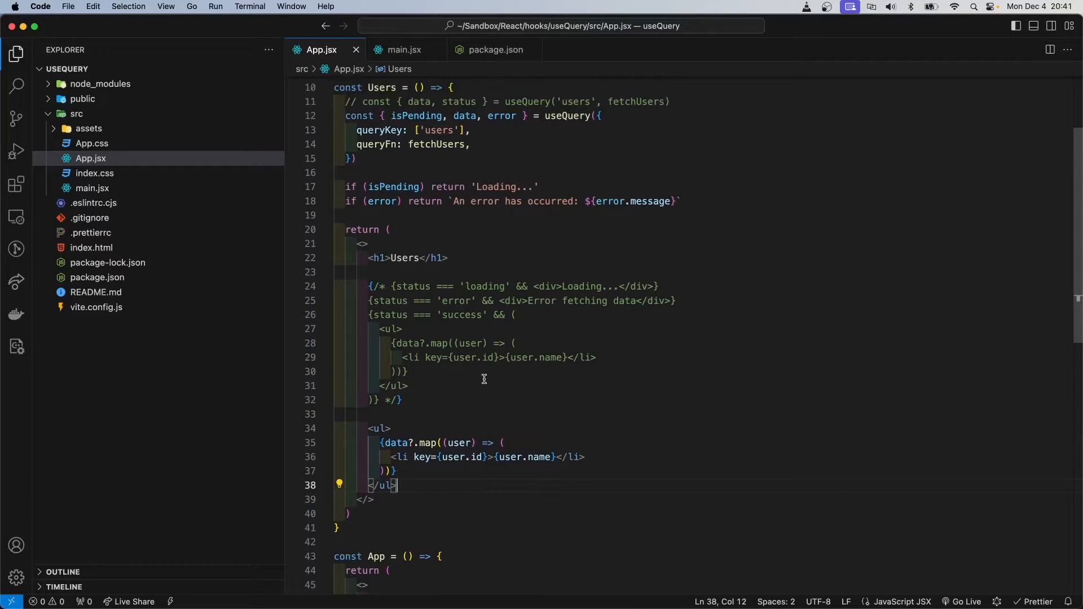
{"action": "left_click", "coordinate": [446, 409]}
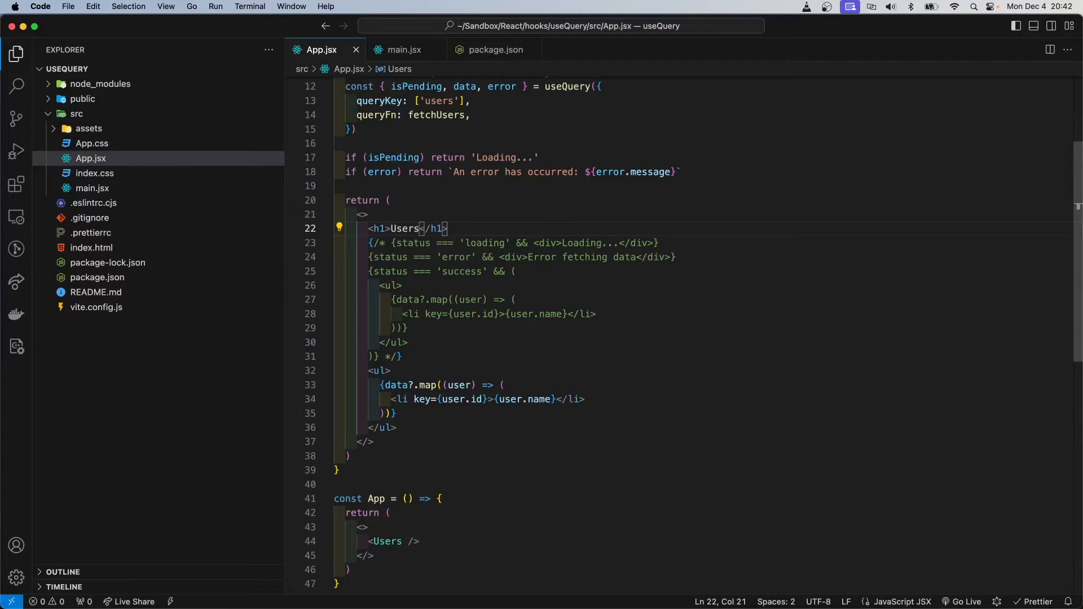
{"action": "scroll", "scroll_direction": "up", "scroll_amount": 3}
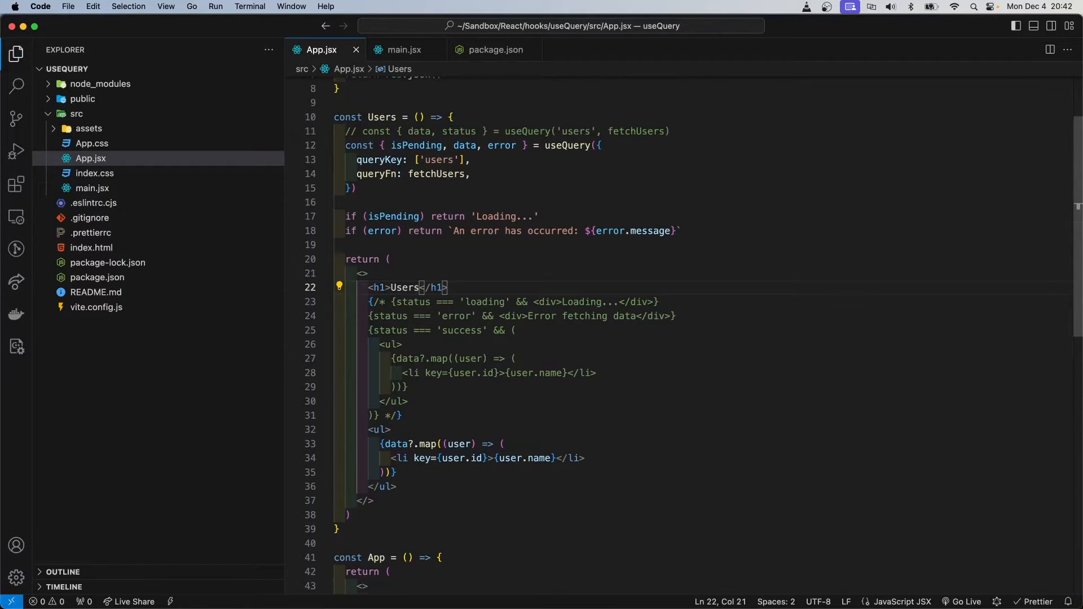
{"action": "left_click", "coordinate": [597, 373]}
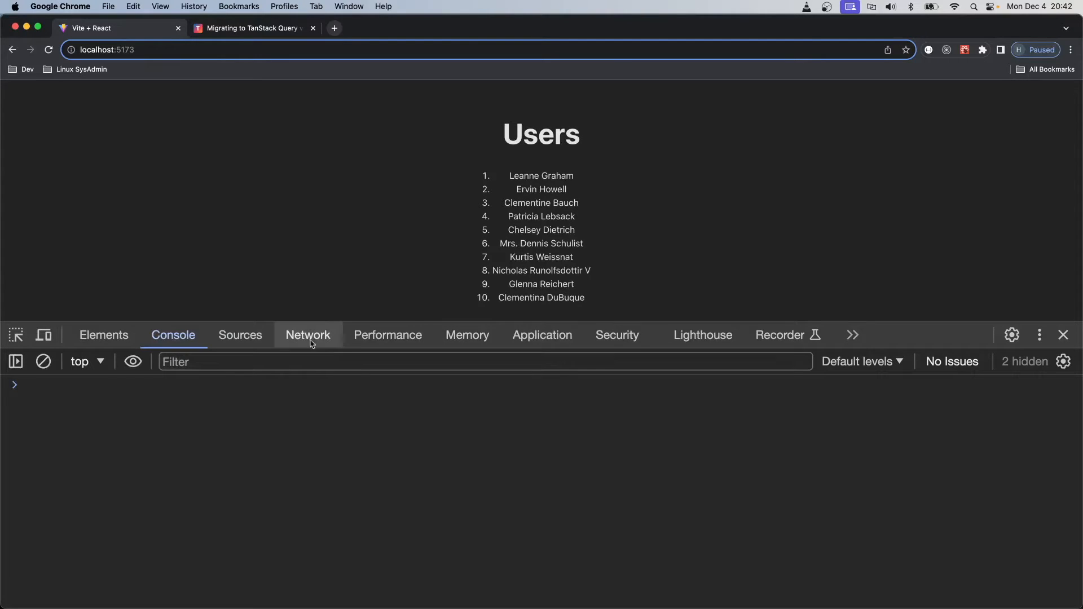
Step: In the Network panel, set Slow 3G, reload, and open the users request details
{"action": "left_click", "coordinate": [308, 336]}
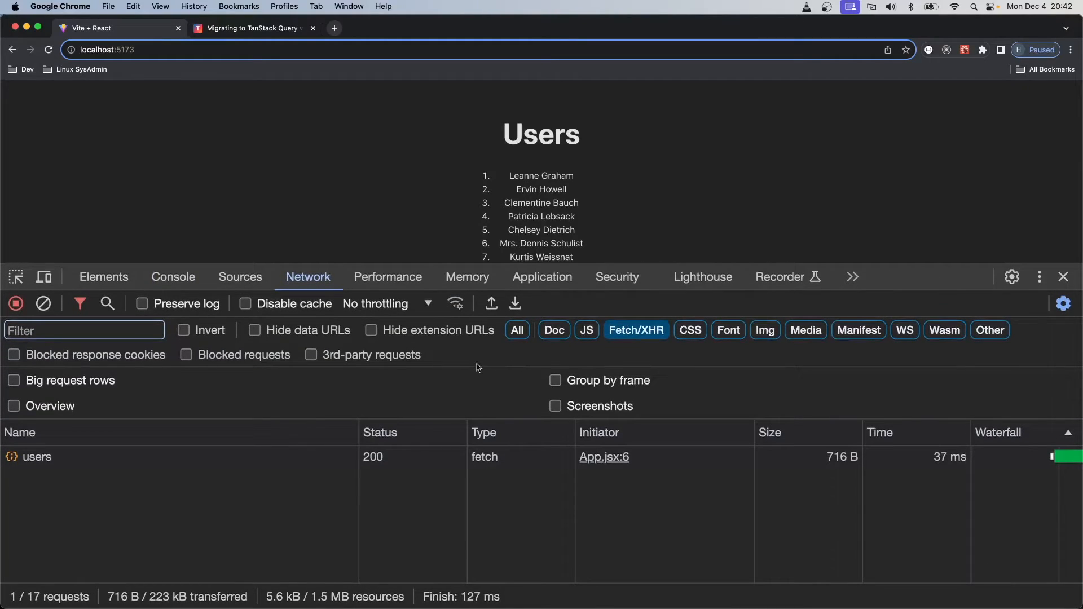
{"action": "mouse_move", "coordinate": [395, 325]}
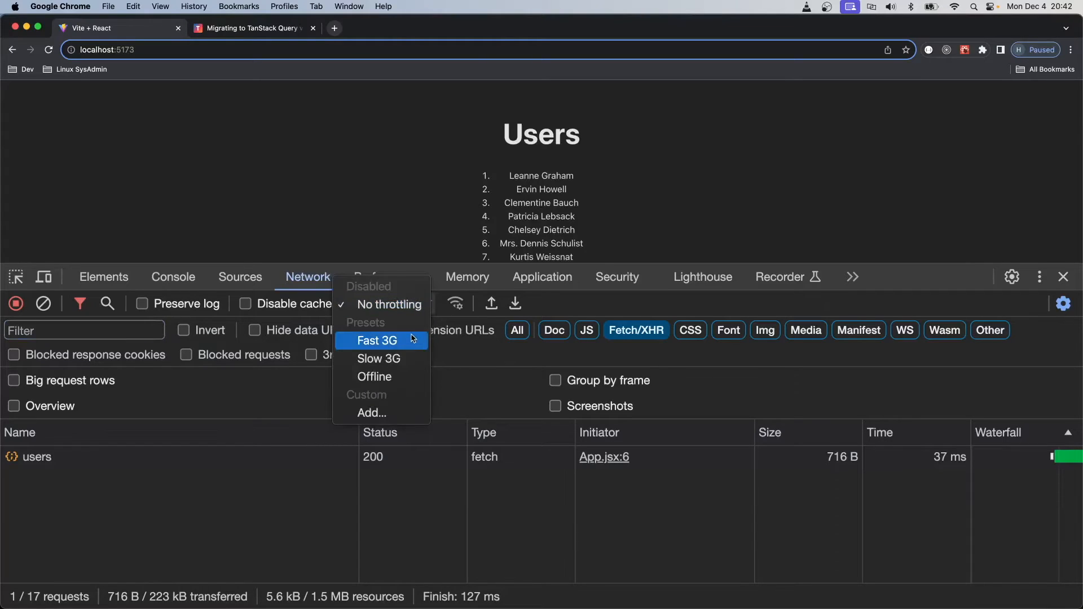
{"action": "mouse_move", "coordinate": [379, 323]}
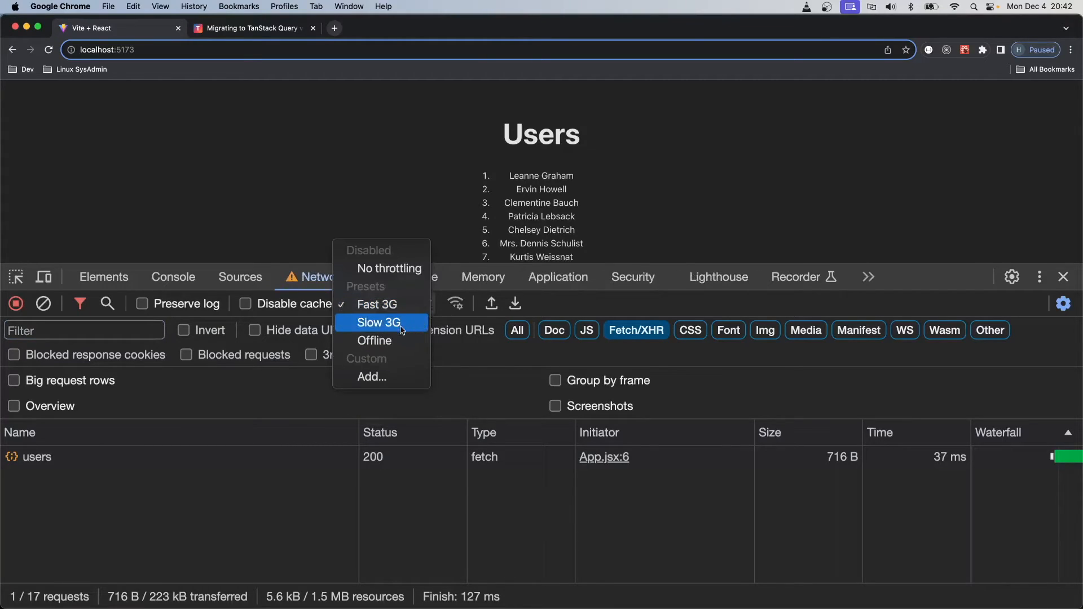
{"action": "left_click", "coordinate": [379, 323]}
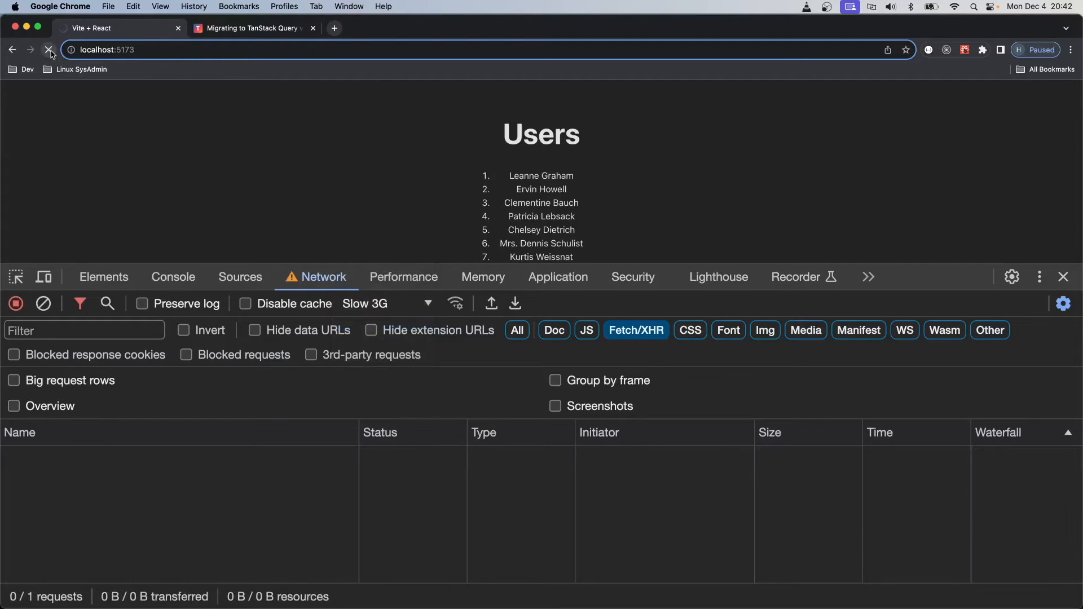
{"action": "left_click", "coordinate": [49, 49]}
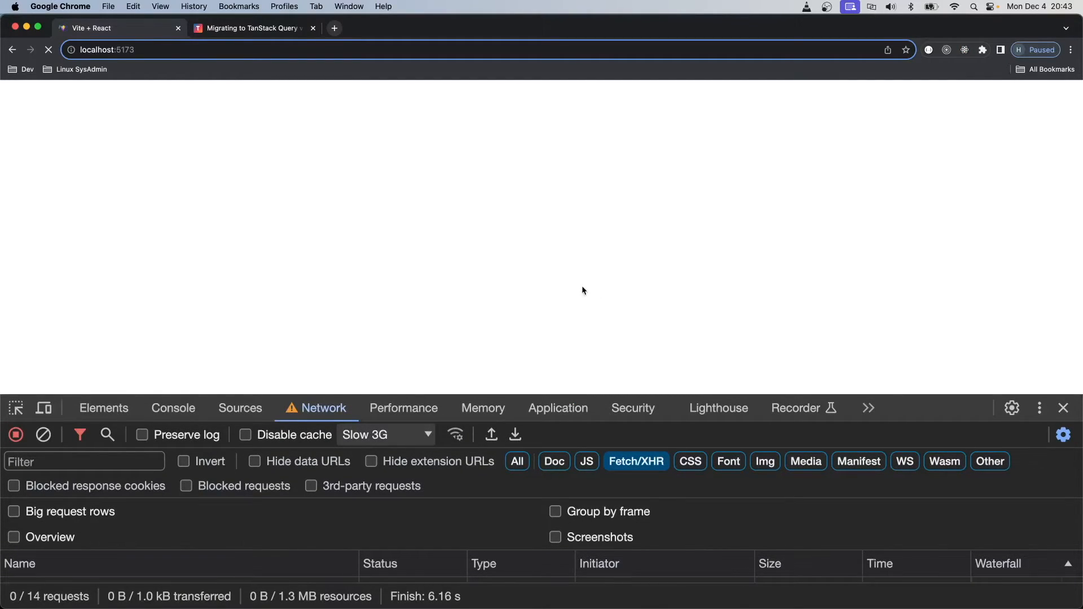
{"action": "left_click", "coordinate": [49, 50]}
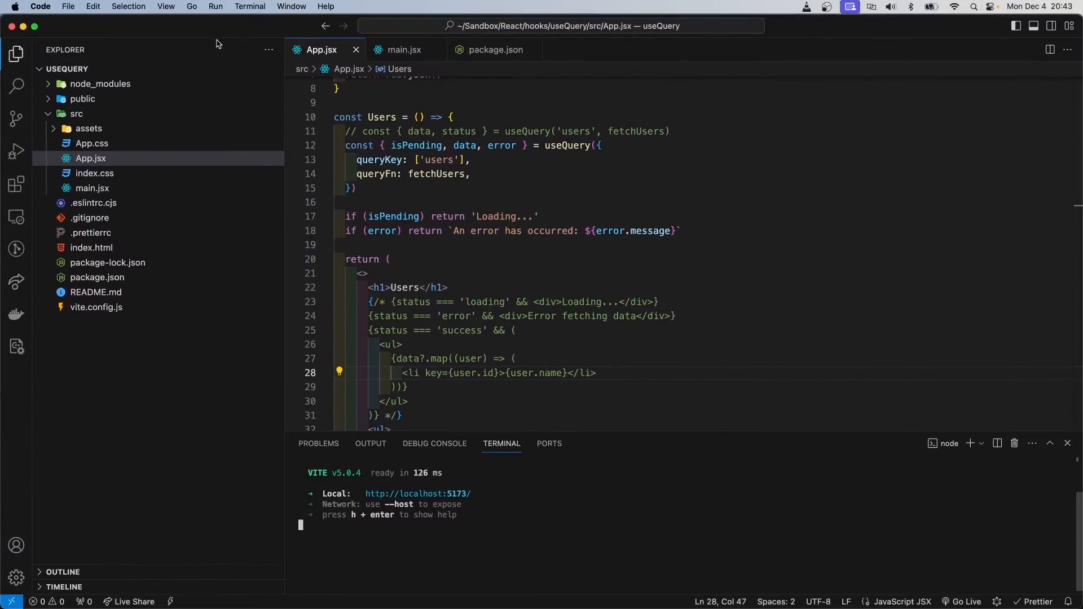
{"action": "mouse_move", "coordinate": [495, 217]}
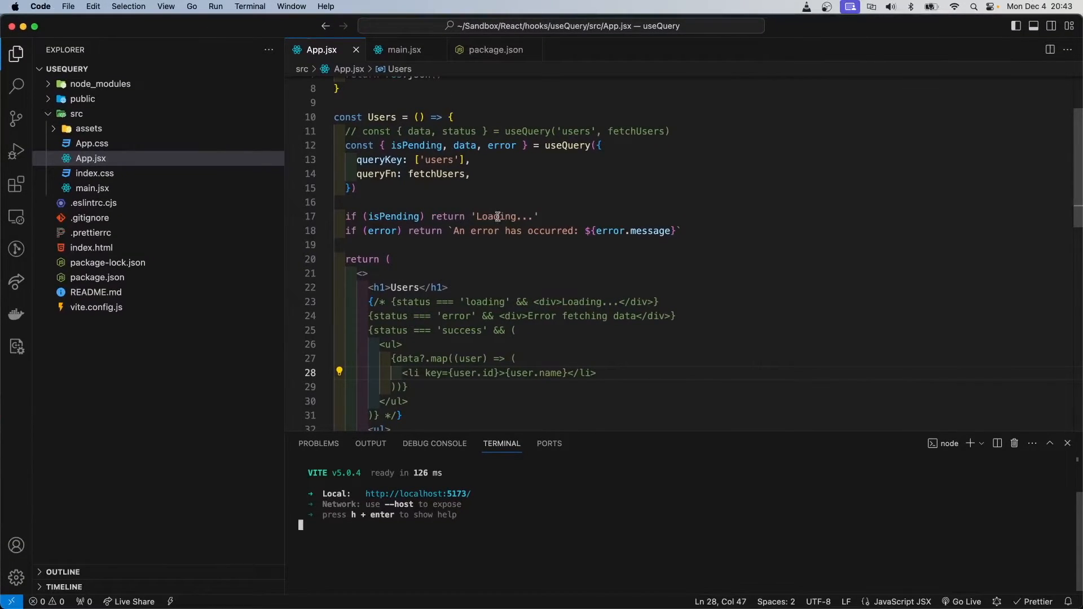
{"action": "mouse_move", "coordinate": [211, 40]}
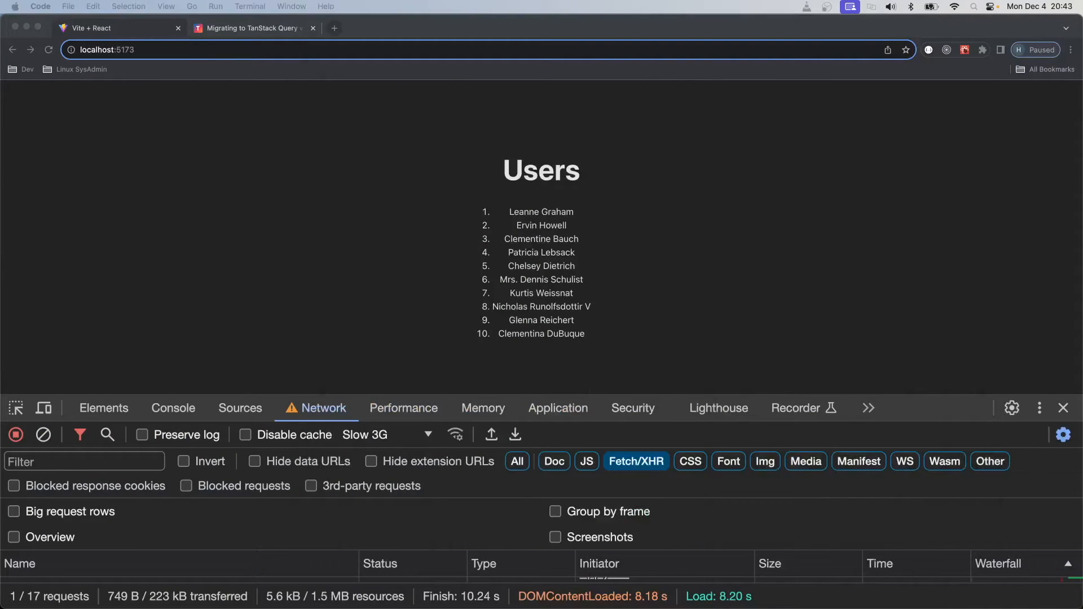
{"action": "mouse_move", "coordinate": [920, 400]}
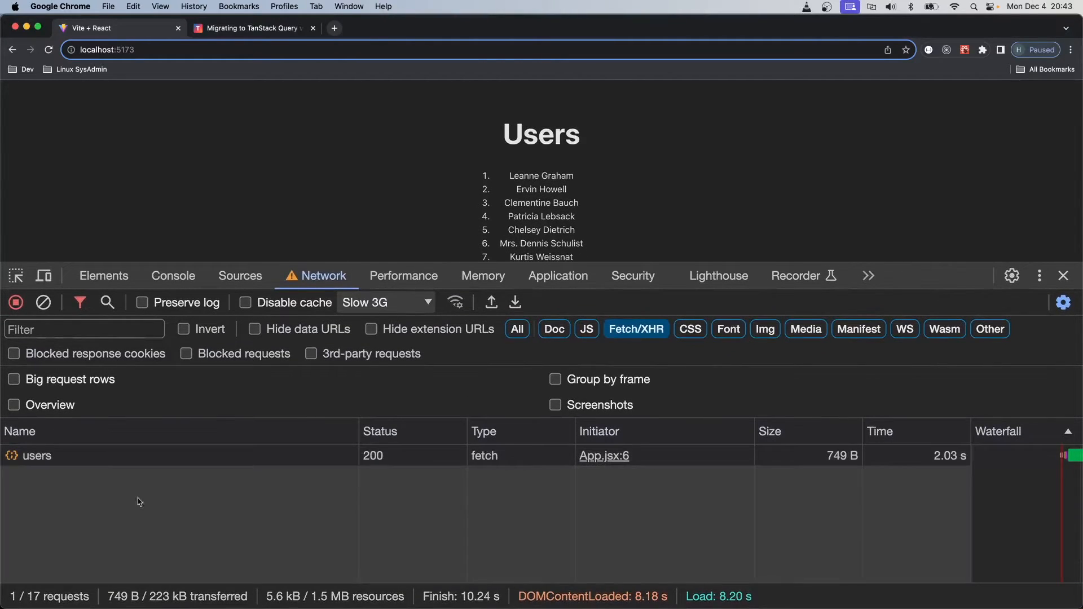
{"action": "left_click", "coordinate": [36, 455]}
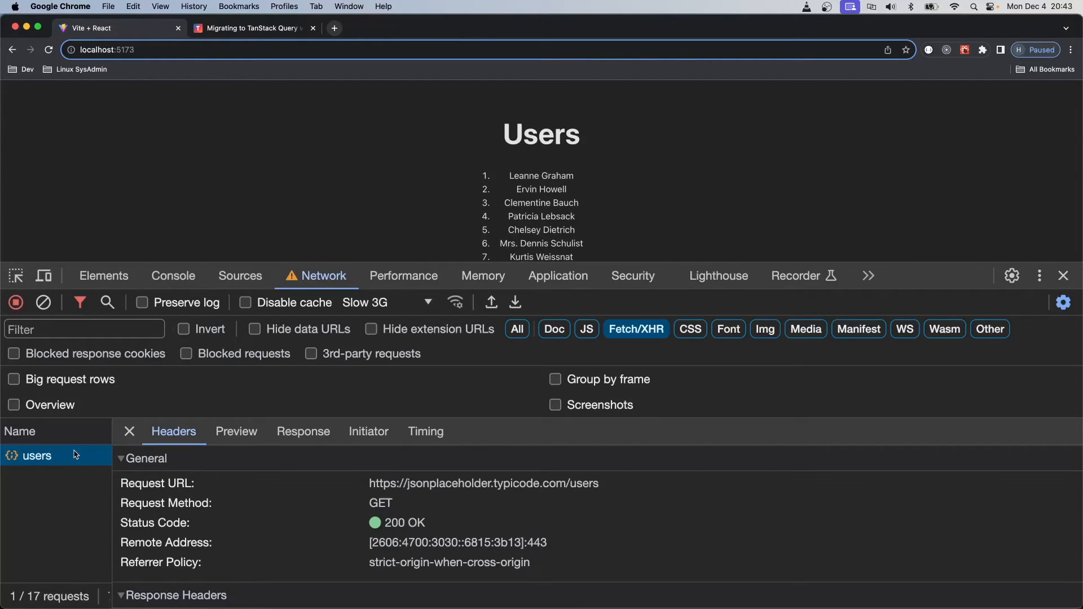
Step: Block the jsonplaceholder.typicode.com domain and reload to show 'Failed to fetch'
{"action": "right_click", "coordinate": [36, 455]}
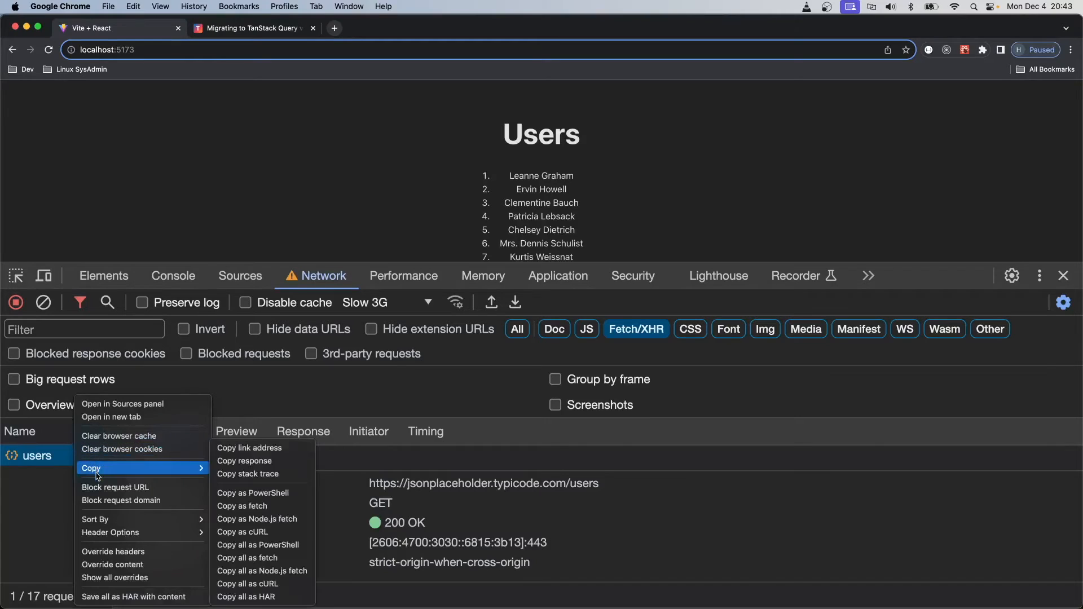
{"action": "mouse_move", "coordinate": [121, 501]}
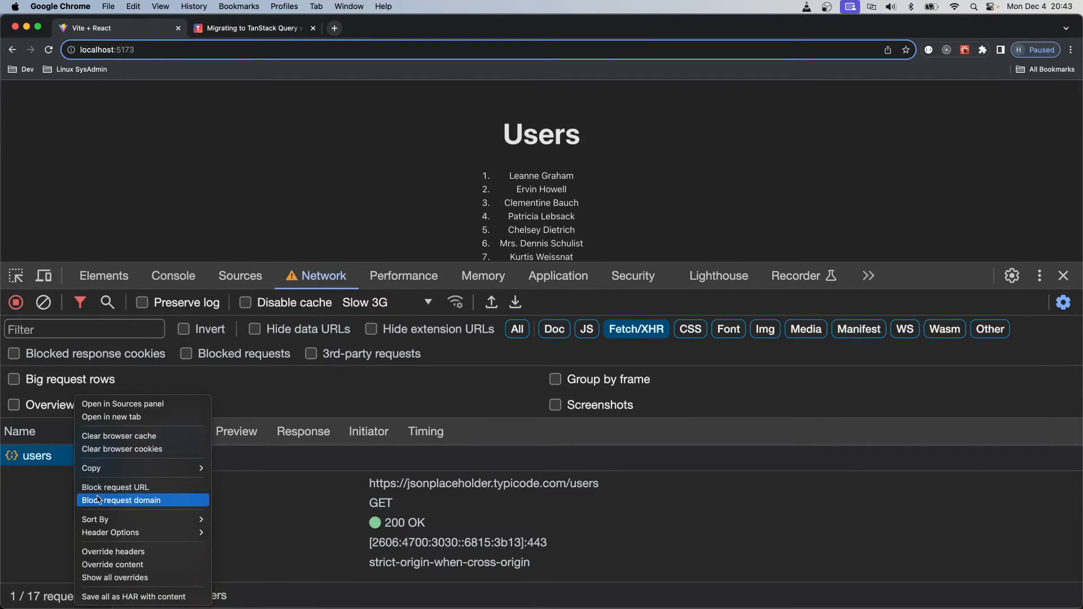
{"action": "left_click", "coordinate": [122, 501]}
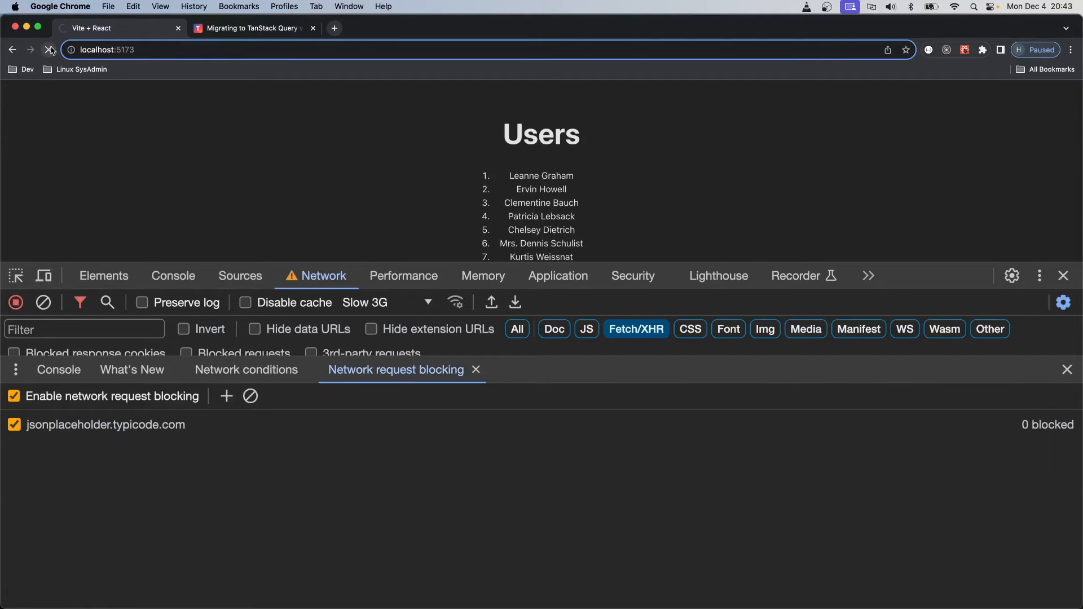
{"action": "left_click", "coordinate": [51, 49]}
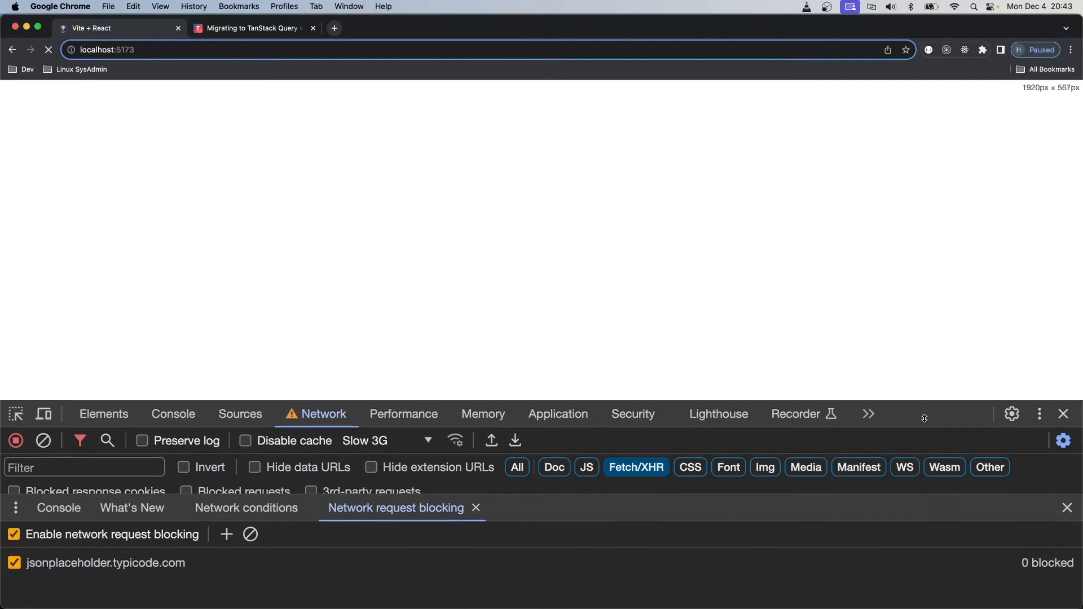
{"action": "left_click", "coordinate": [48, 49]}
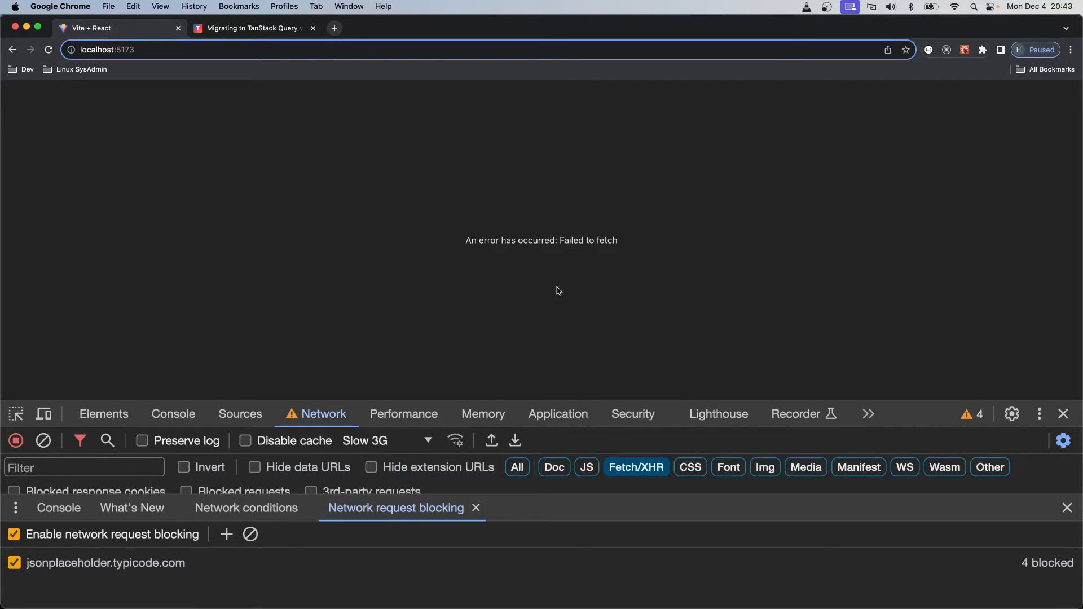
{"action": "mouse_move", "coordinate": [862, 227]}
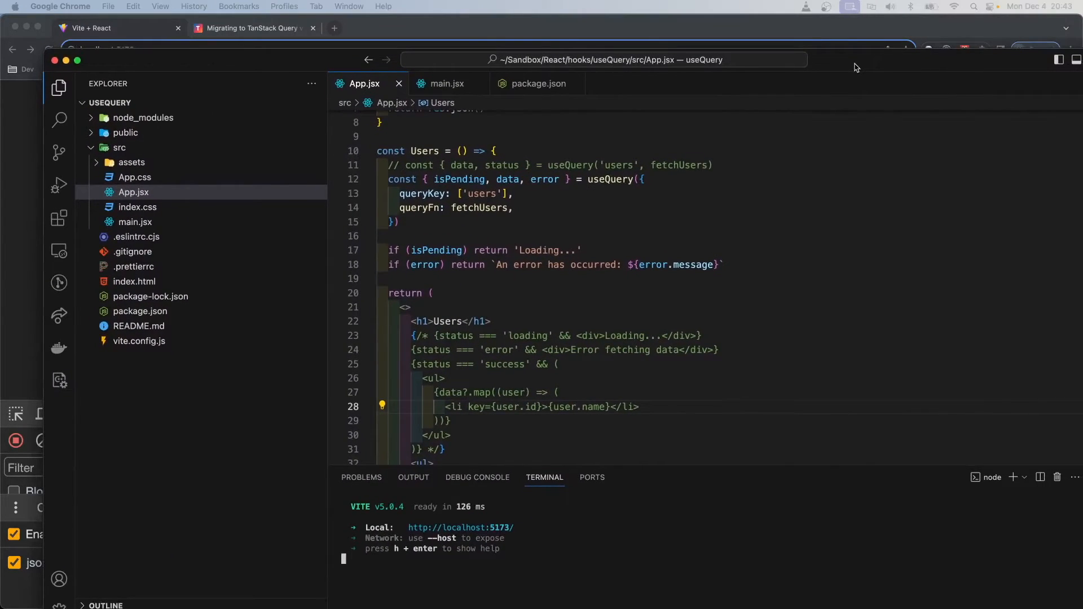
{"action": "left_click", "coordinate": [541, 264]}
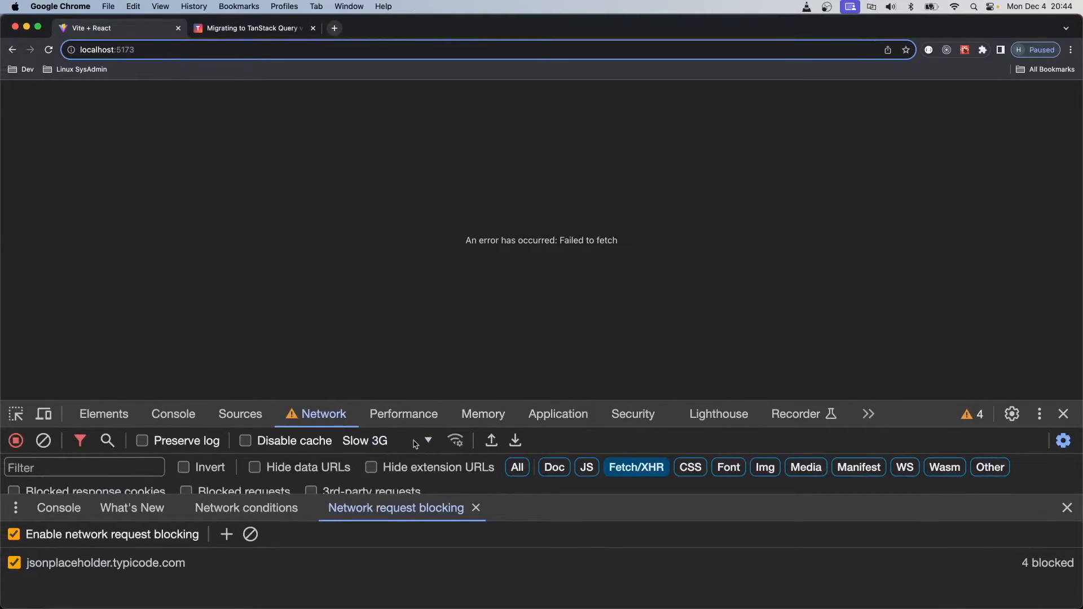
Step: Turn off throttling and request blocking, close the blocking panel, and reload the app
{"action": "left_click", "coordinate": [385, 441]}
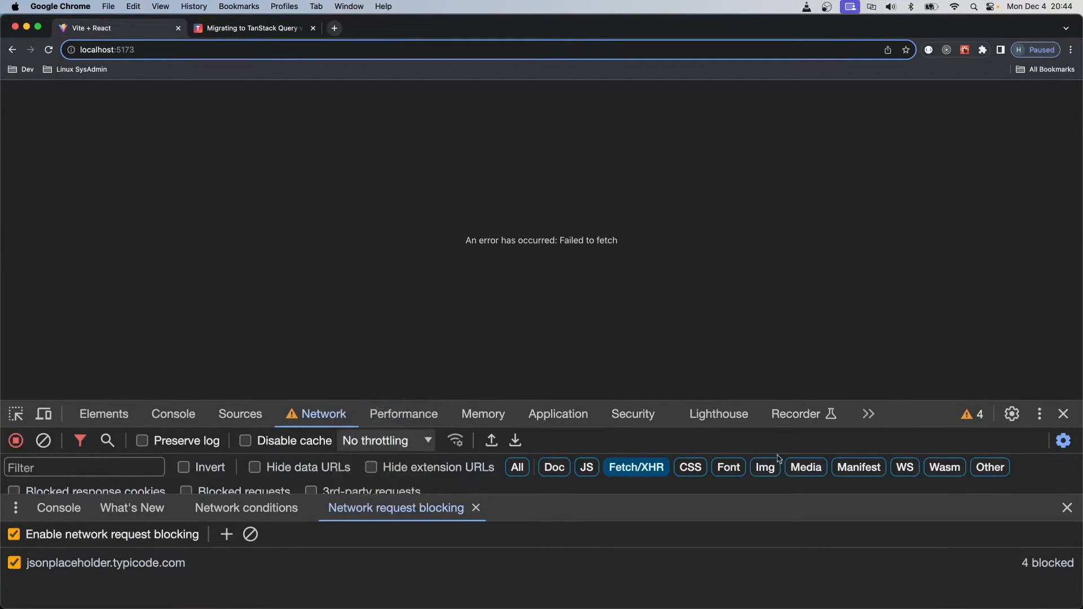
{"action": "left_click", "coordinate": [250, 534]}
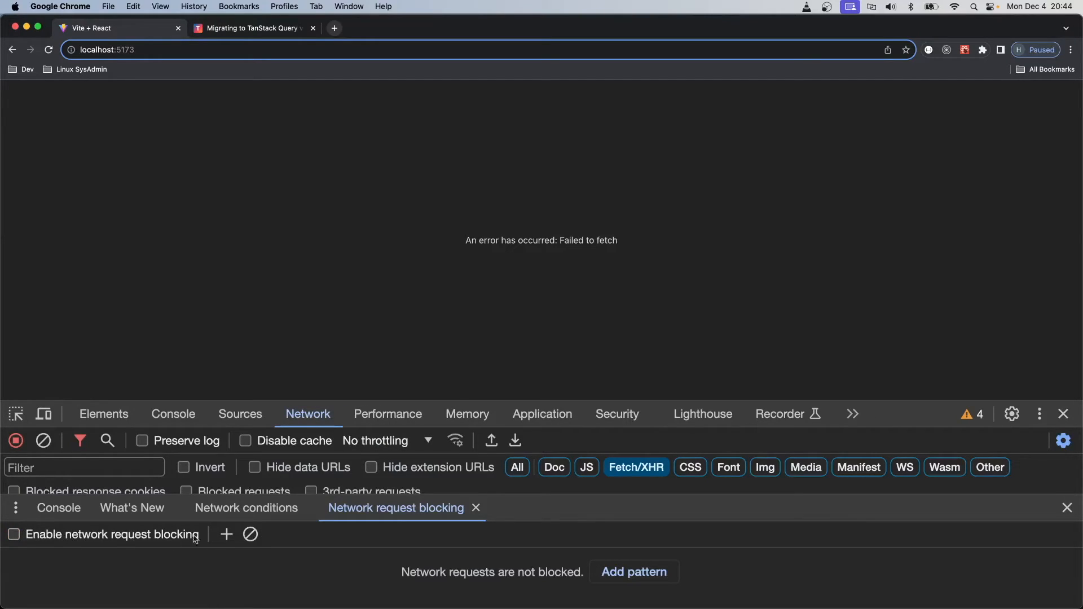
{"action": "left_click", "coordinate": [1067, 508]}
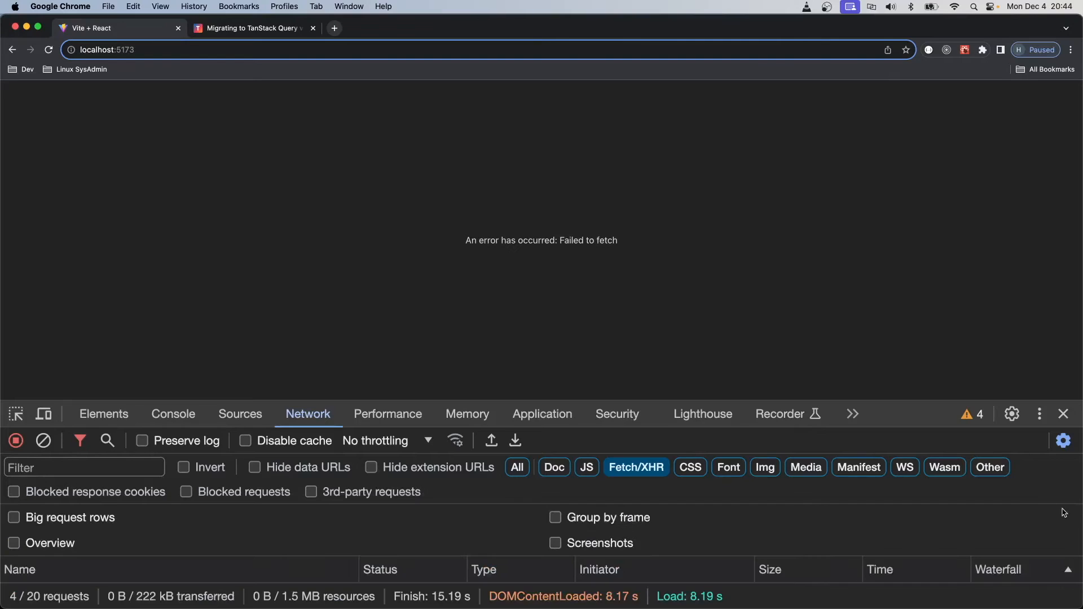
{"action": "left_click", "coordinate": [49, 49]}
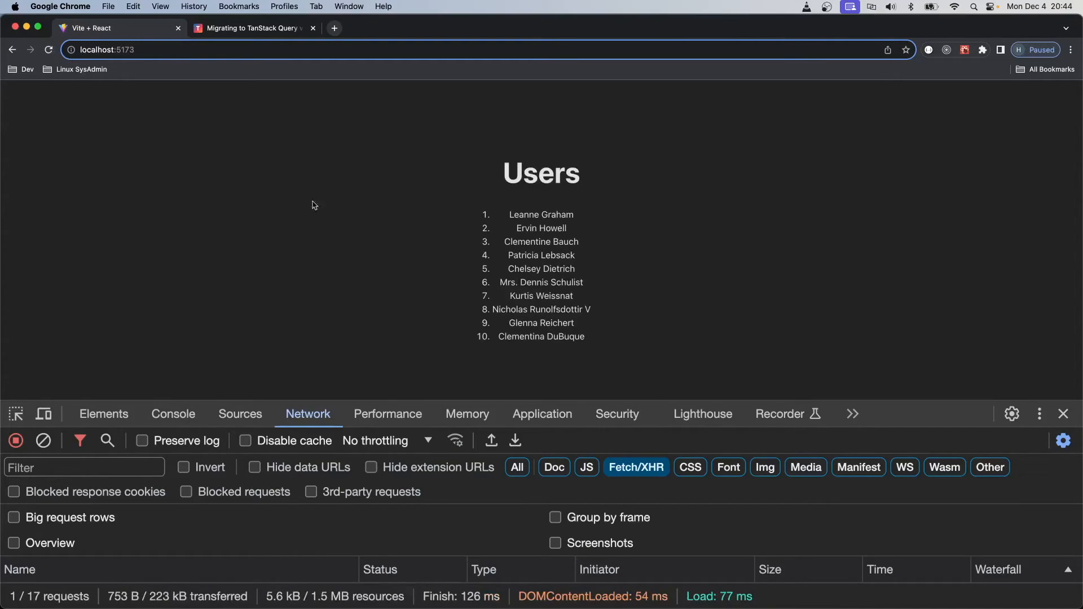
{"action": "mouse_move", "coordinate": [312, 205]}
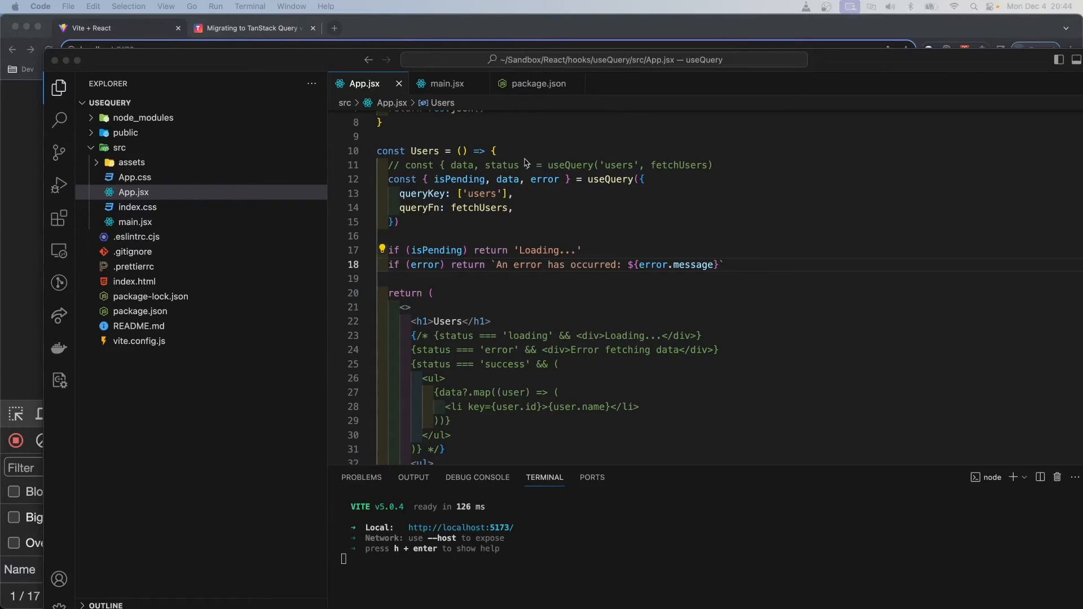
{"action": "left_click", "coordinate": [537, 83]}
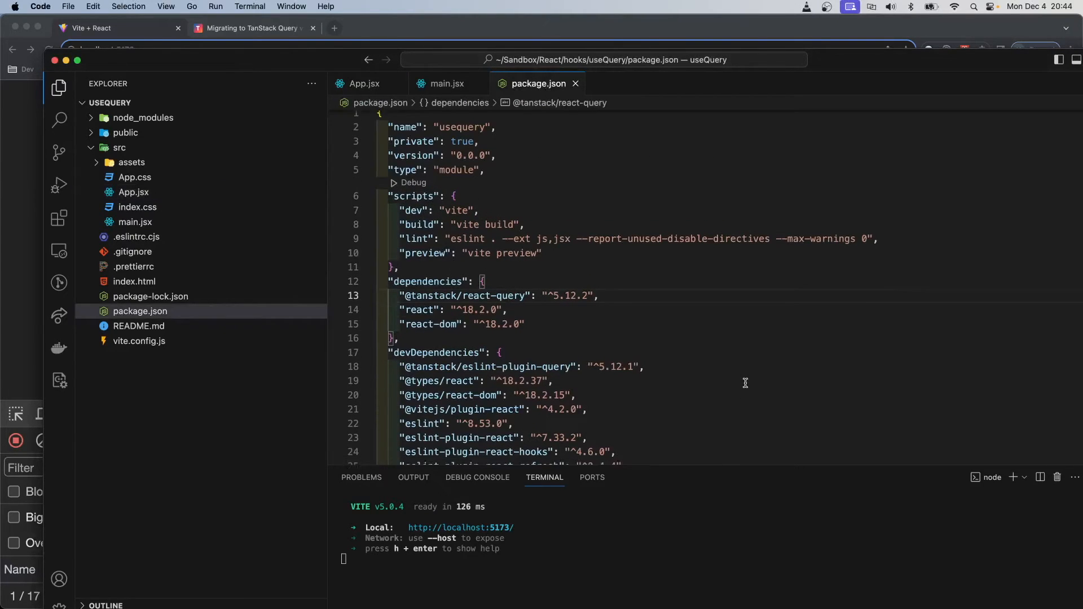
{"action": "scroll", "scroll_direction": "down", "scroll_amount": 3}
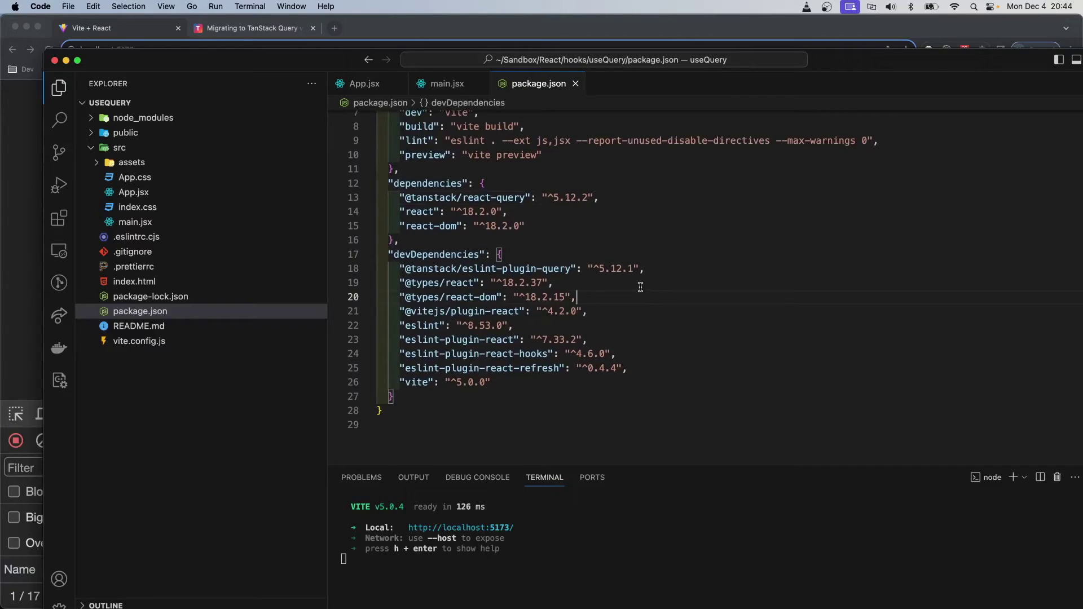
{"action": "left_click", "coordinate": [400, 269]}
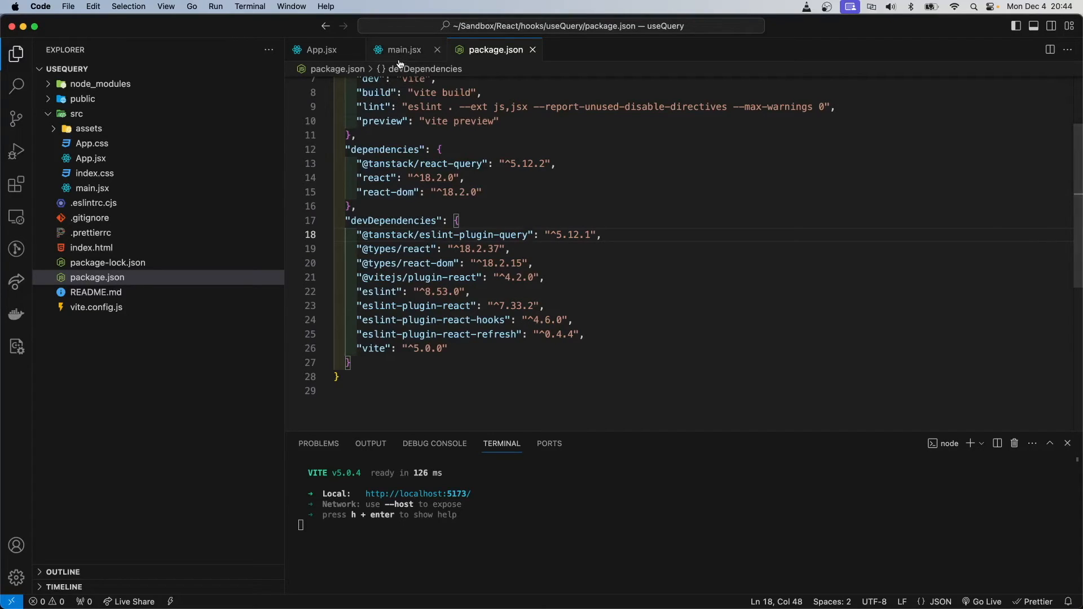
{"action": "left_click", "coordinate": [320, 50]}
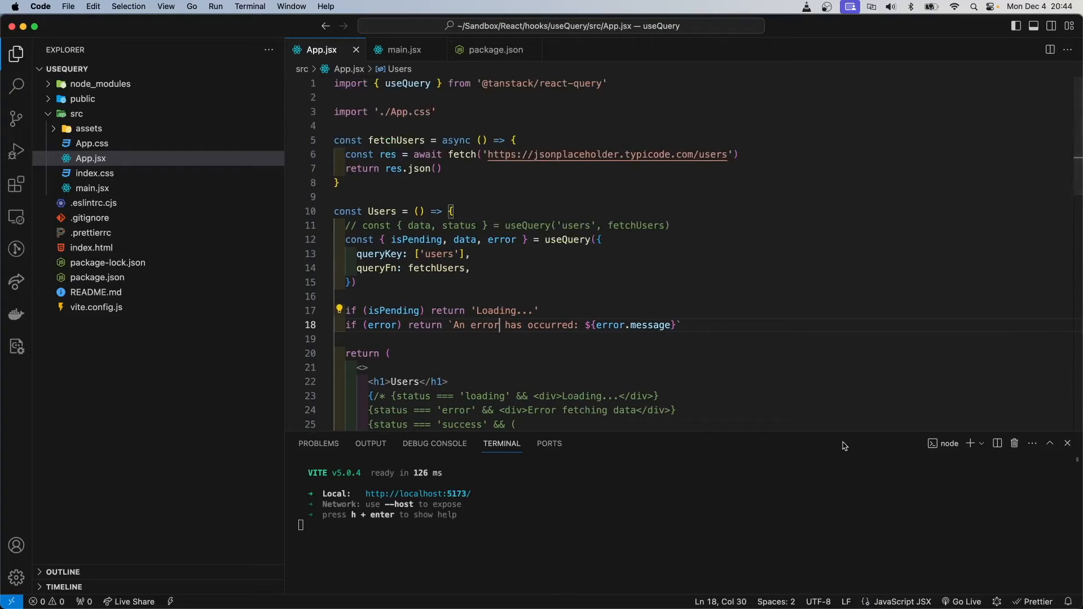
{"action": "mouse_move", "coordinate": [801, 402]}
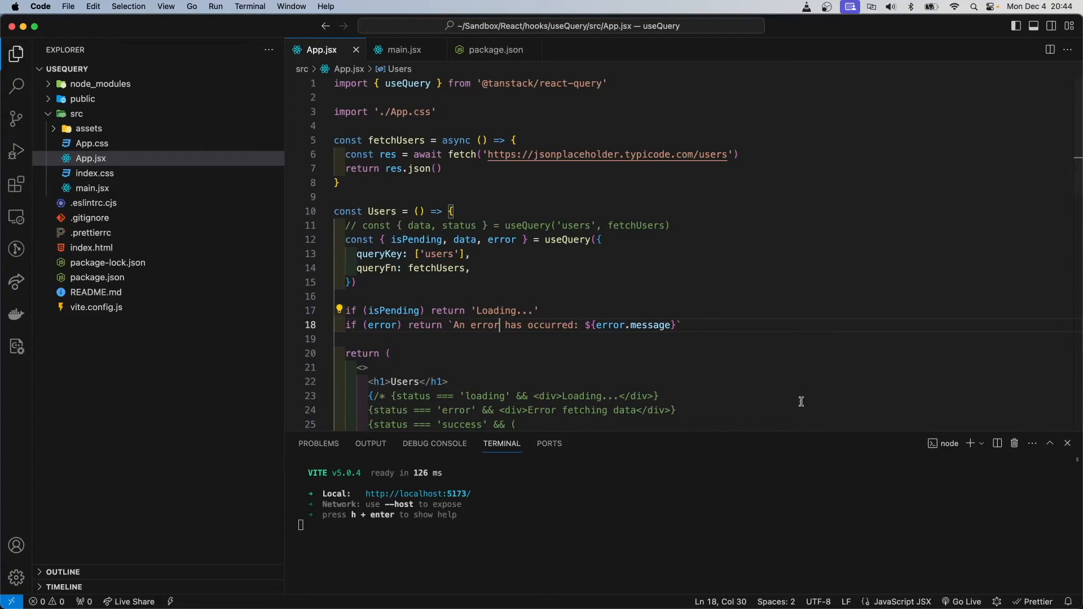
{"action": "mouse_move", "coordinate": [432, 77]}
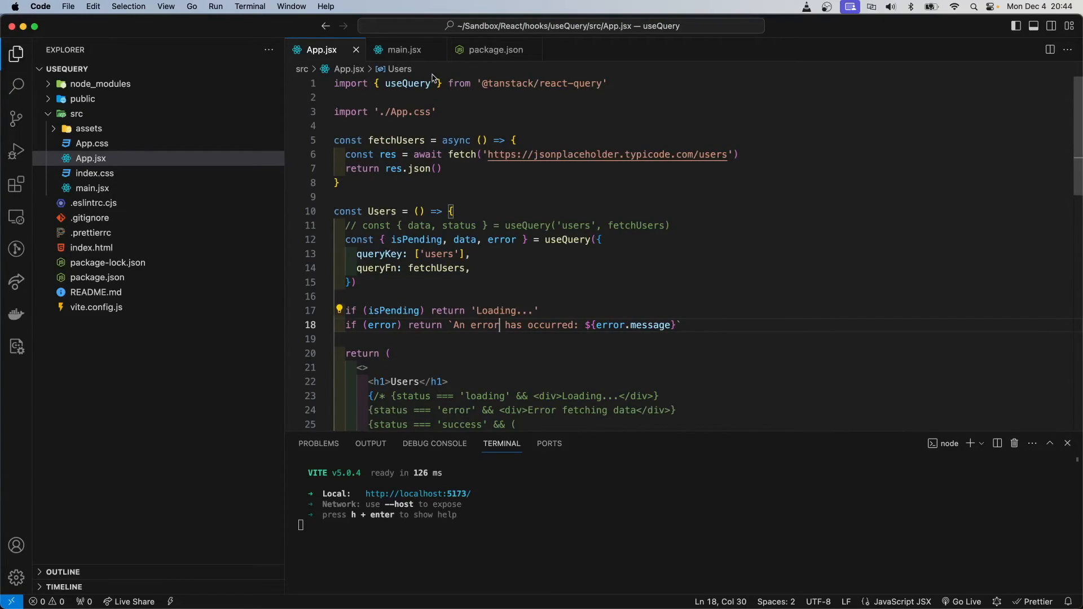
{"action": "left_click", "coordinate": [495, 49]}
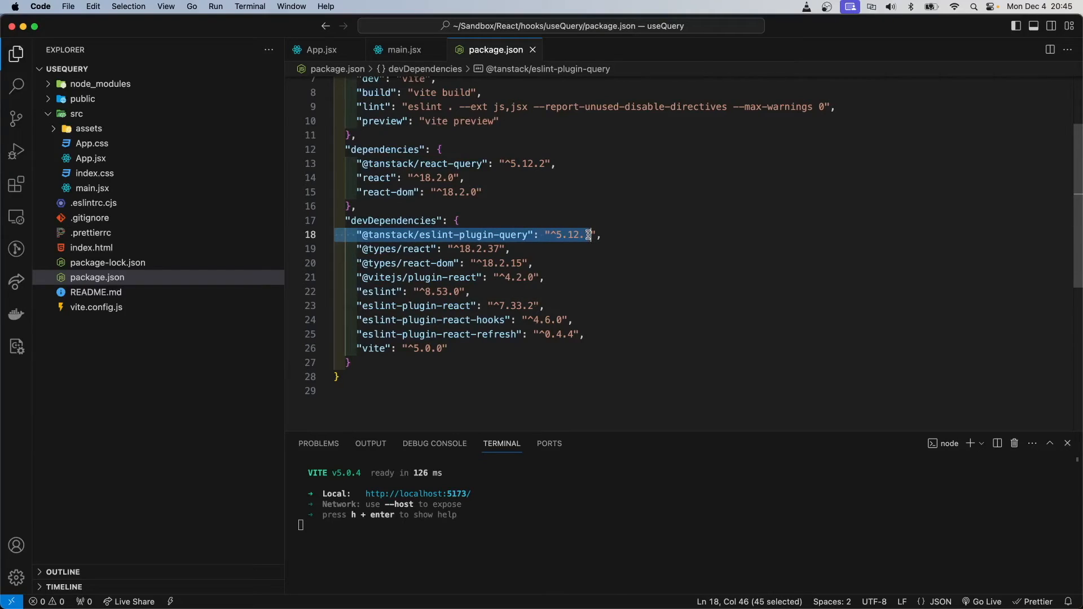
{"action": "left_click", "coordinate": [93, 202]}
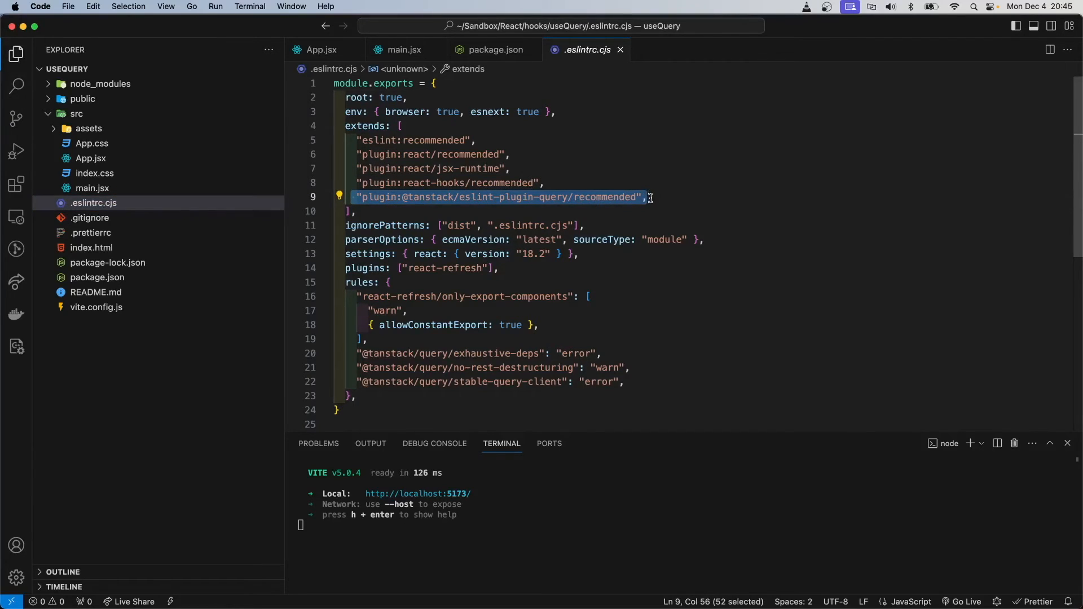
Step: Review the exhaustive-deps, no-rest-destructuring and stable-query-client rules in .eslintrc.cjs, then go back to App.jsx
{"action": "left_click", "coordinate": [650, 197]}
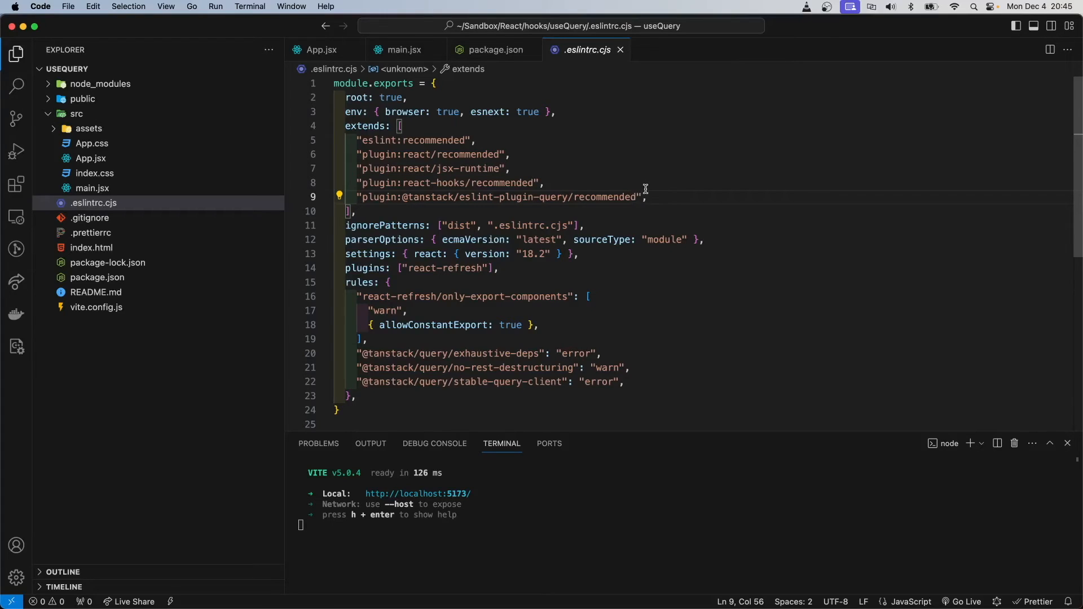
{"action": "mouse_move", "coordinate": [430, 155]}
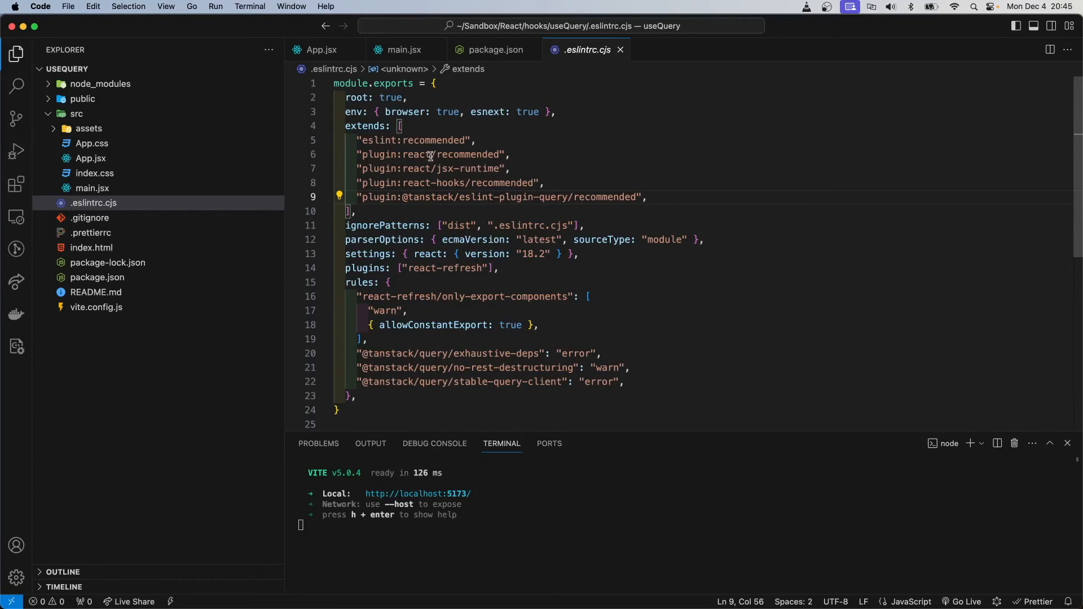
{"action": "left_click", "coordinate": [400, 126]}
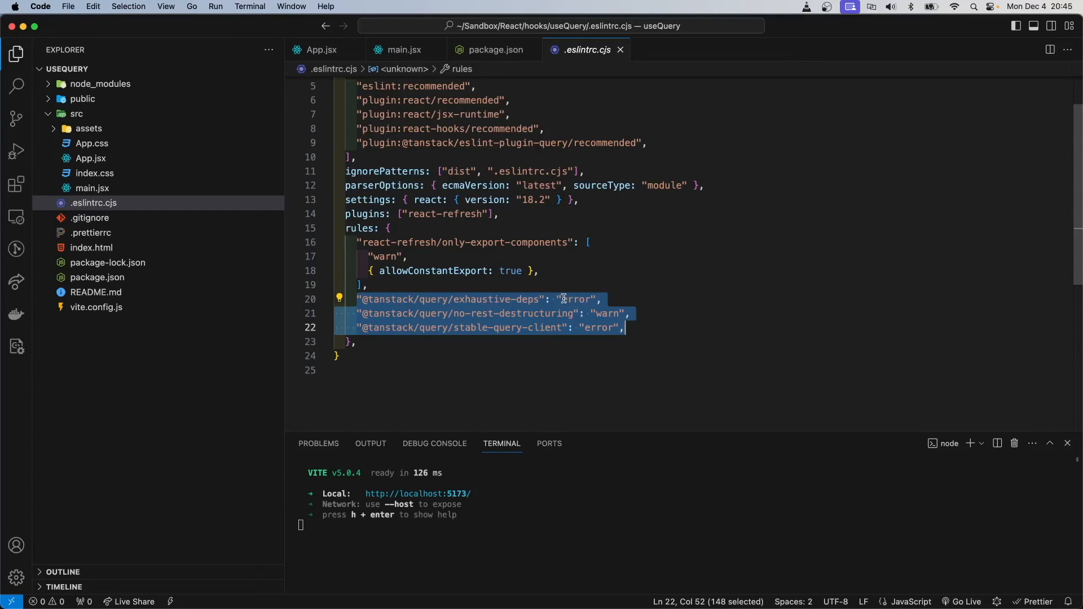
{"action": "scroll", "scroll_direction": "up", "scroll_amount": 3}
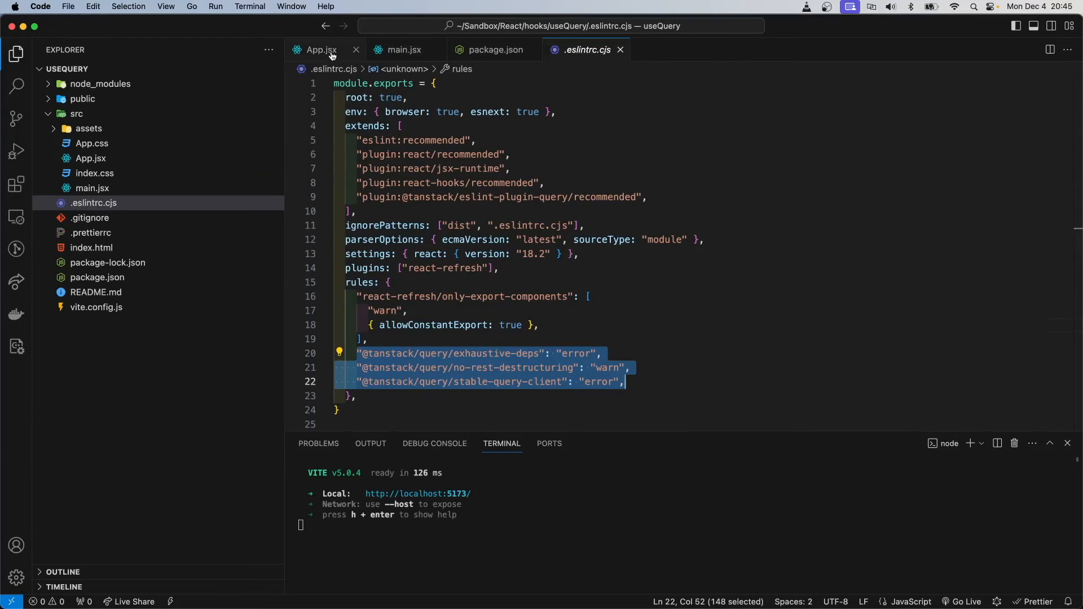
{"action": "left_click", "coordinate": [317, 49]}
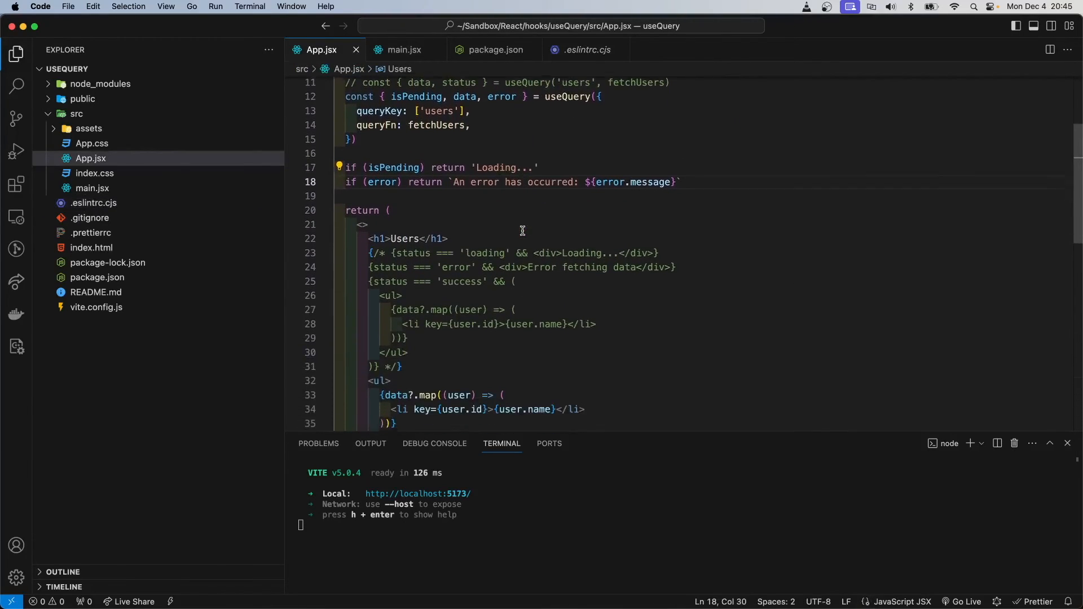
{"action": "scroll", "scroll_direction": "up", "scroll_amount": 3}
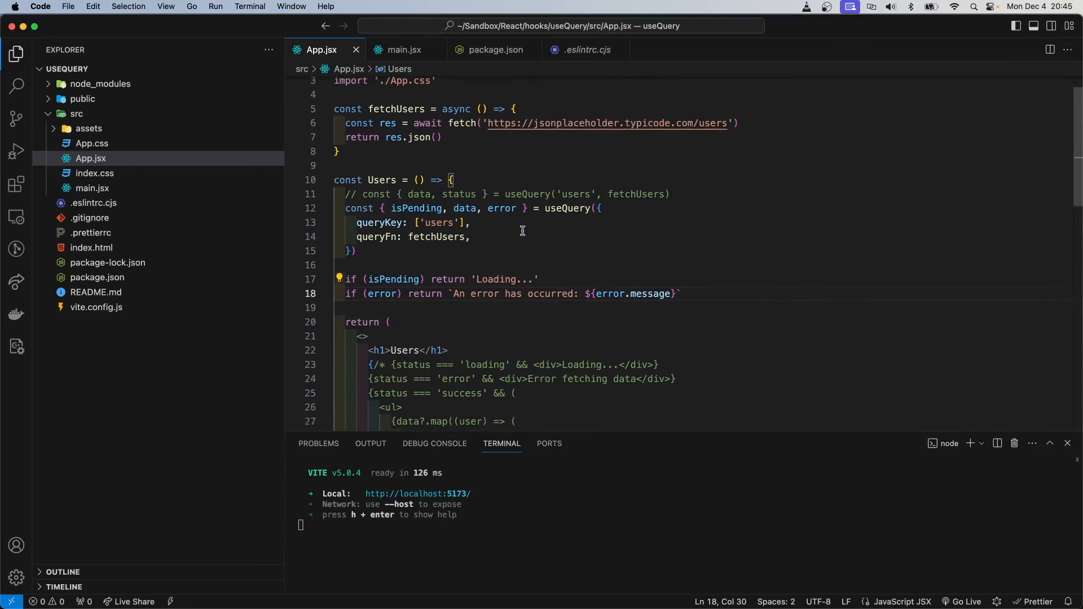
{"action": "scroll", "scroll_direction": "down", "scroll_amount": 3}
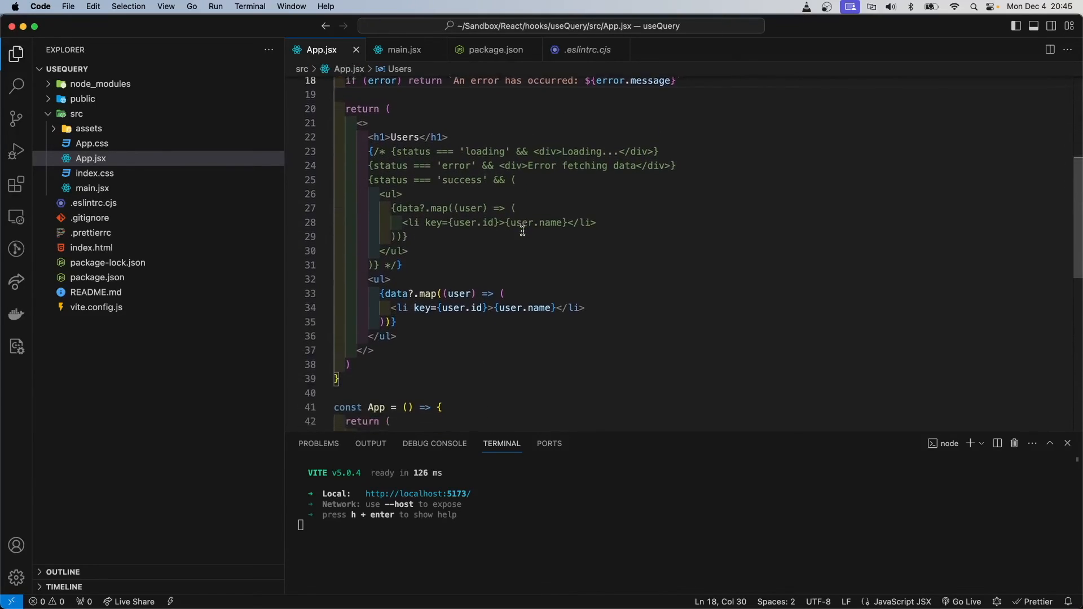
{"action": "scroll", "scroll_direction": "up", "scroll_amount": 3}
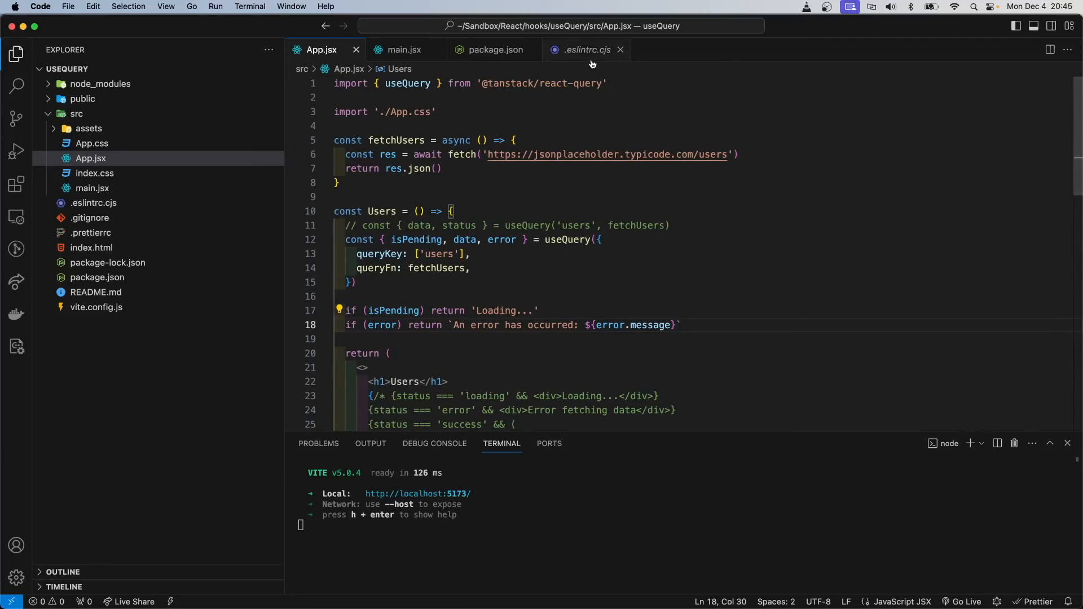
{"action": "left_click", "coordinate": [587, 50]}
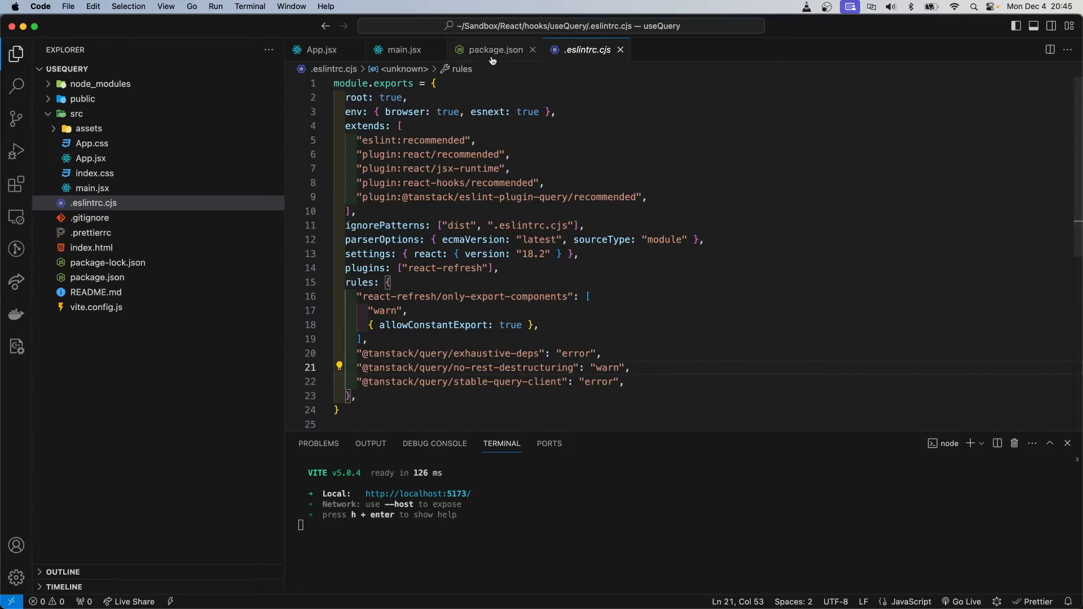
{"action": "left_click", "coordinate": [492, 49]}
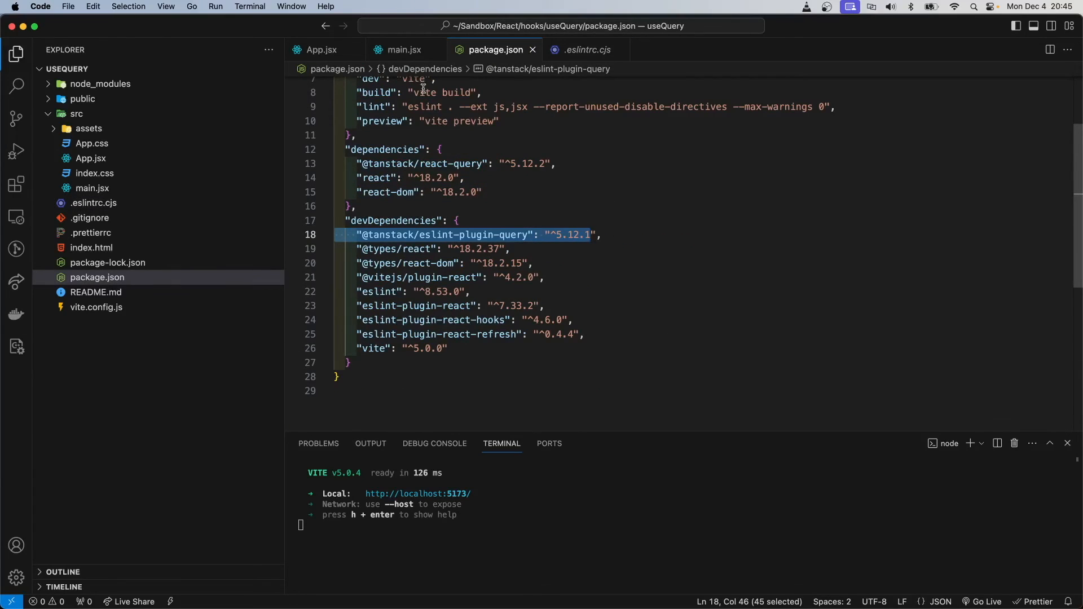
Step: Return to App.jsx and scroll through its useQuery code
{"action": "left_click", "coordinate": [318, 50]}
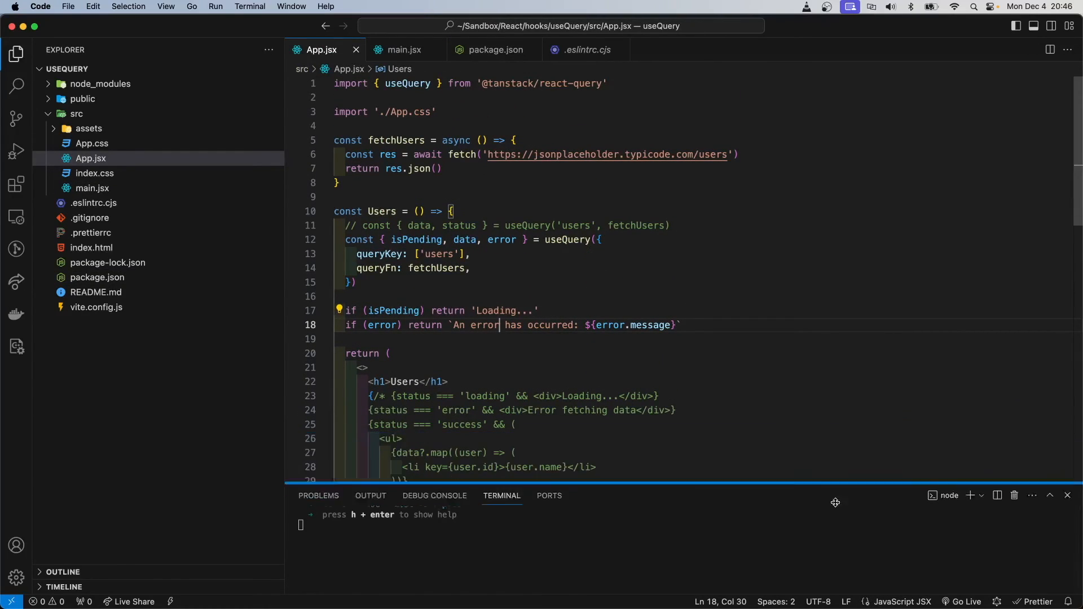
{"action": "scroll", "scroll_direction": "down", "scroll_amount": 3}
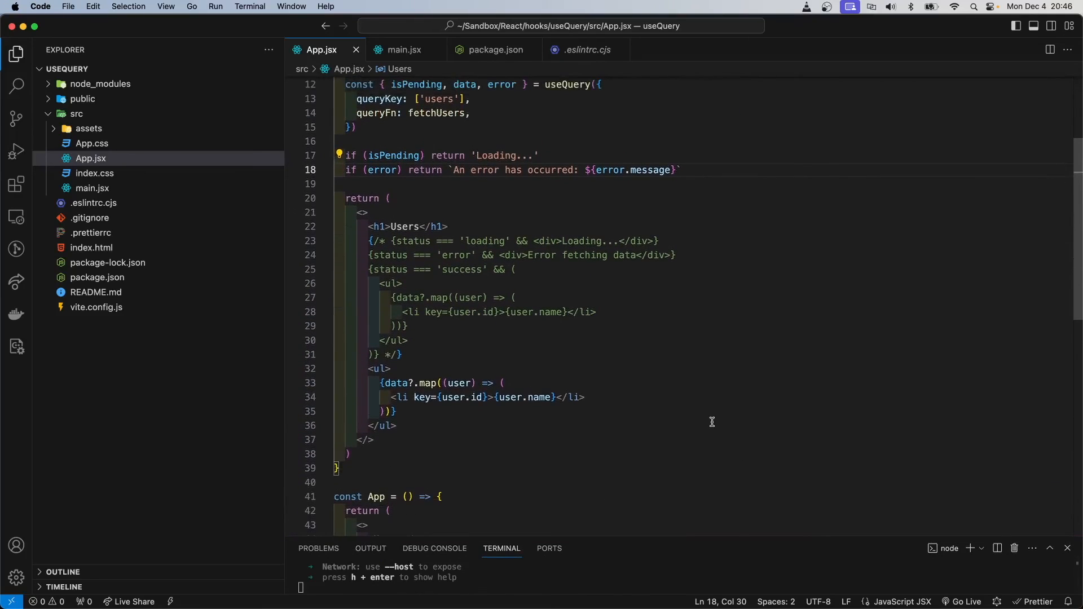
{"action": "scroll", "scroll_direction": "up", "scroll_amount": 3}
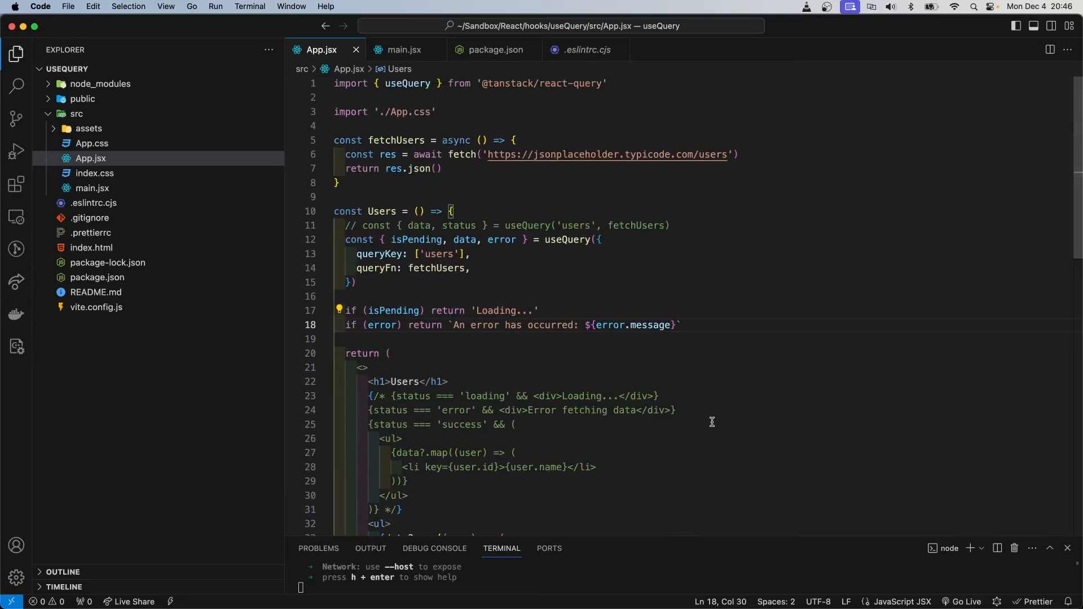
{"action": "mouse_move", "coordinate": [496, 261]}
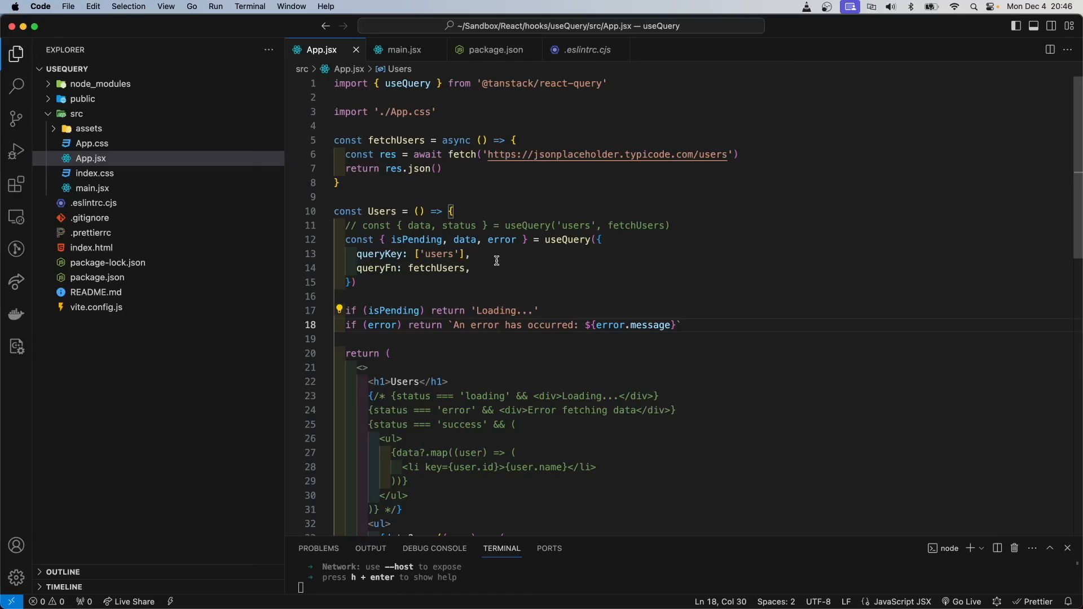
{"action": "mouse_move", "coordinate": [526, 267]}
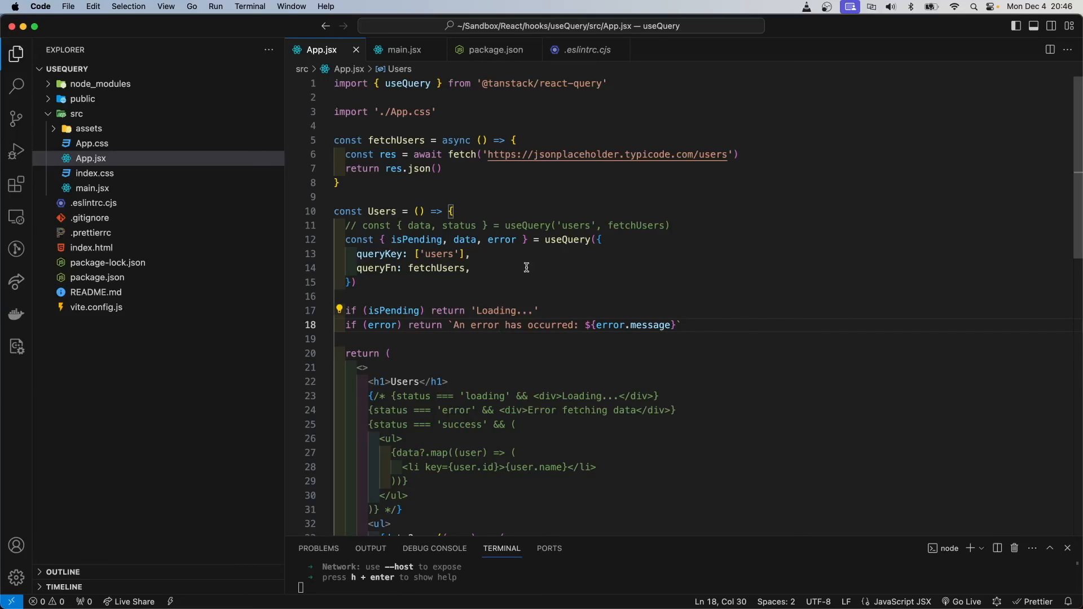
{"action": "mouse_move", "coordinate": [471, 201]}
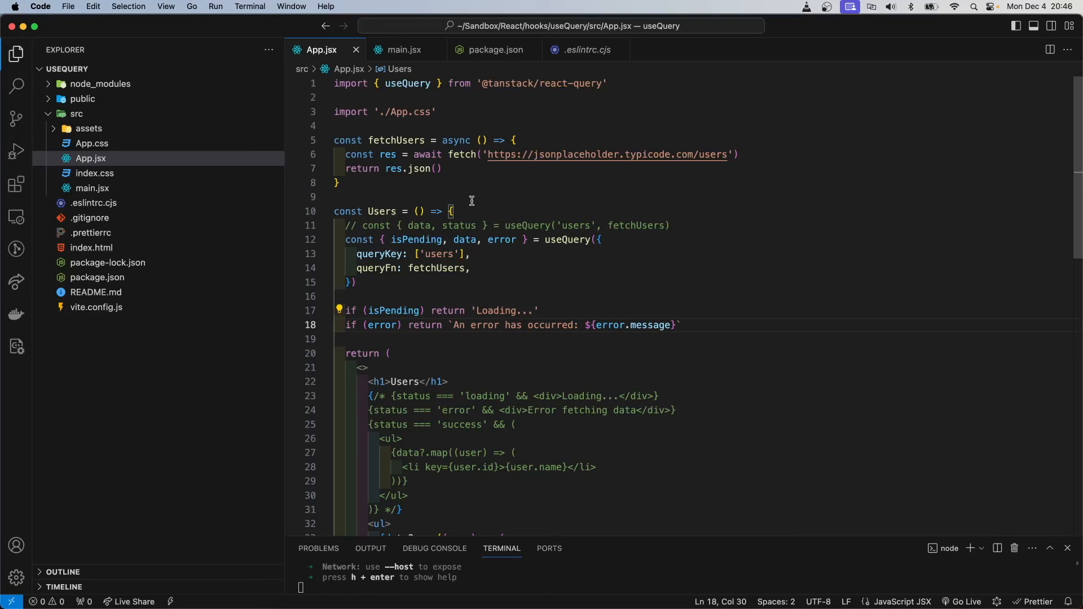
{"action": "mouse_move", "coordinate": [650, 243]}
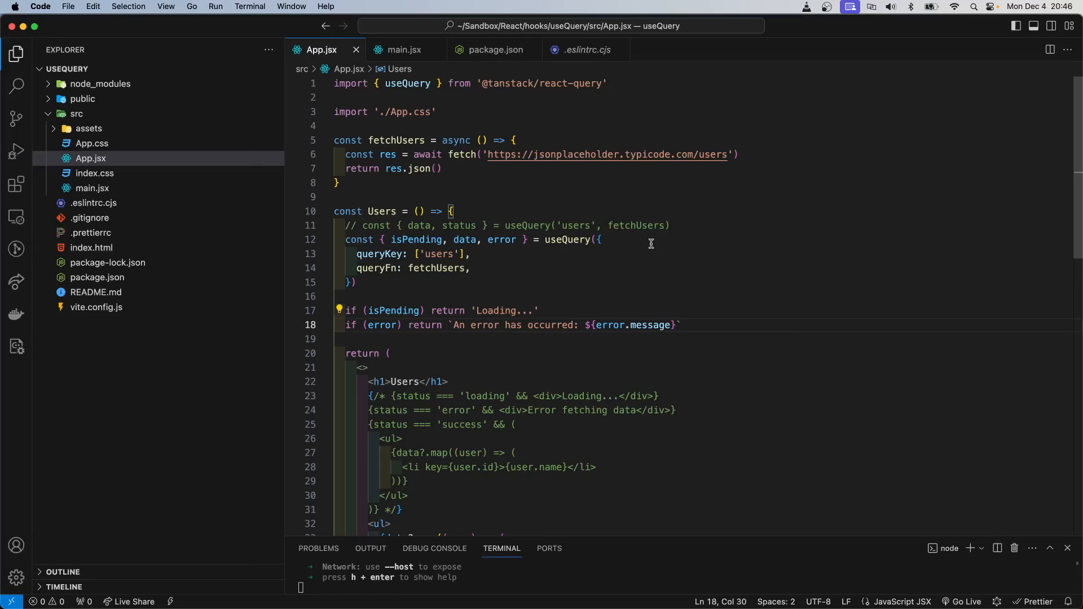